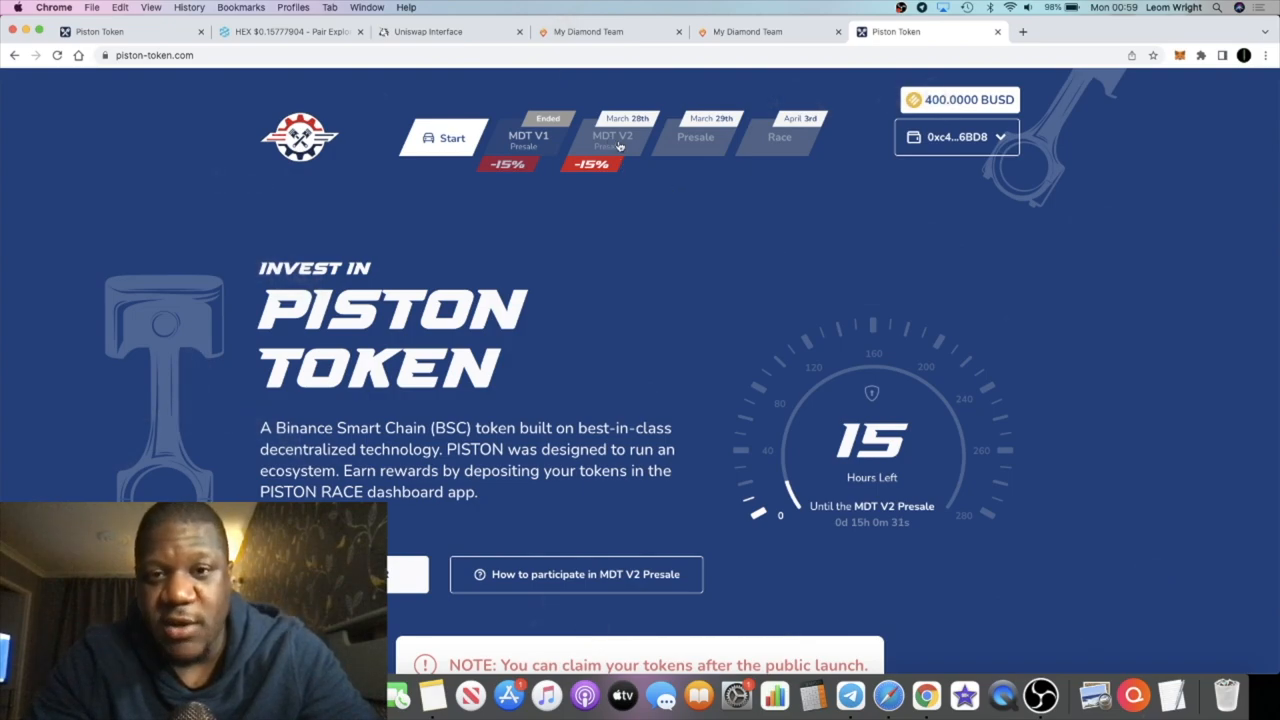
Switch to the My Diamond Team dashboard and review its deposits, withdrawals, ROI and referral statistics
scroll(down, 3)
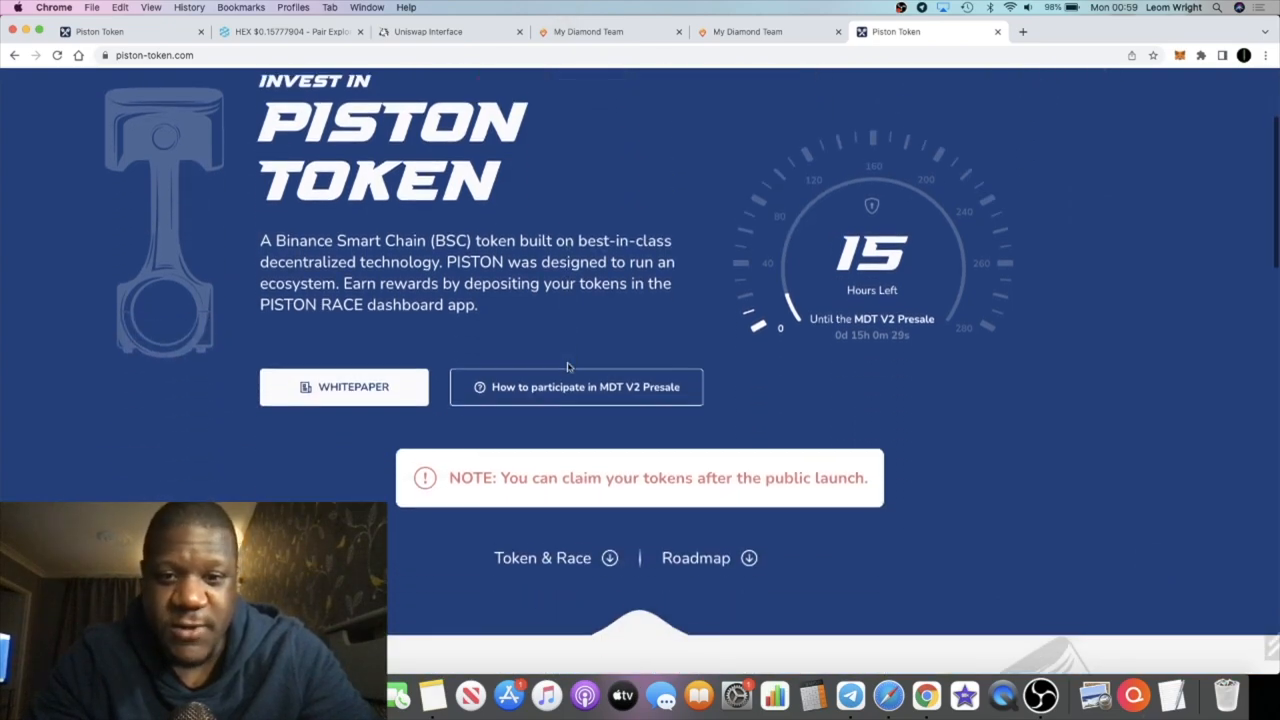
scroll(down, 3)
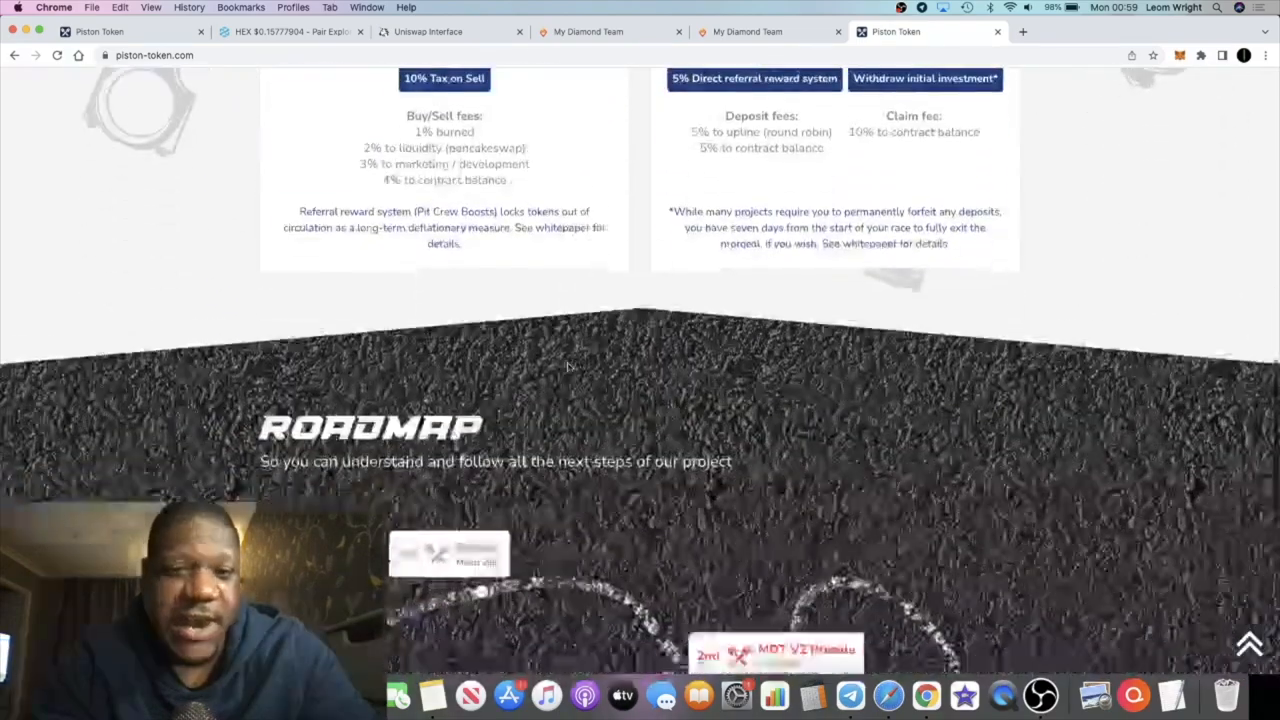
scroll(up, 3)
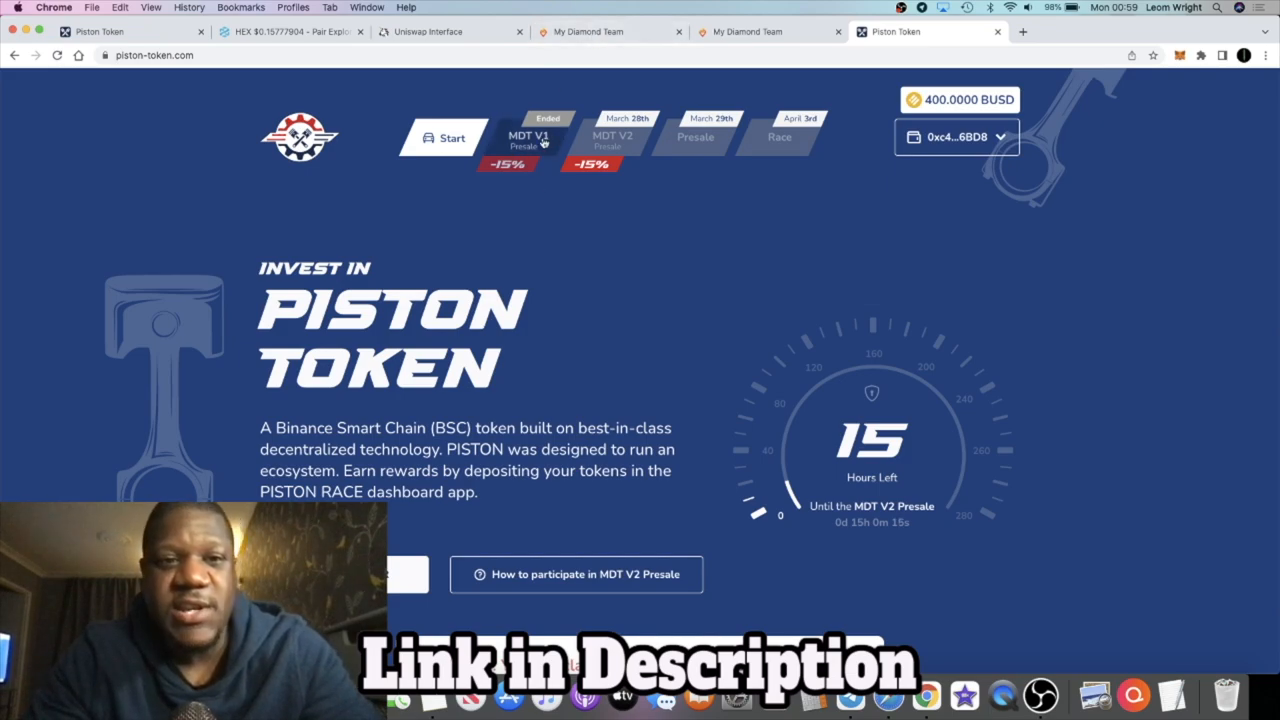
mouse_move(548, 184)
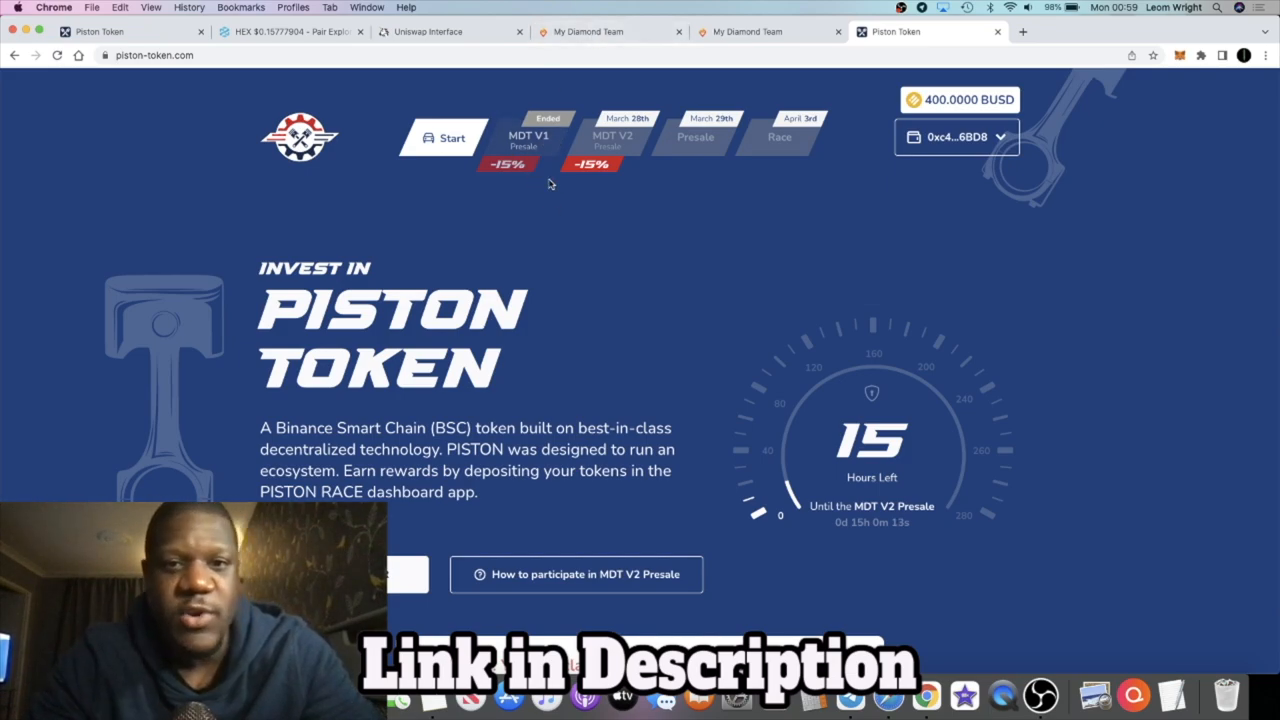
mouse_move(564, 150)
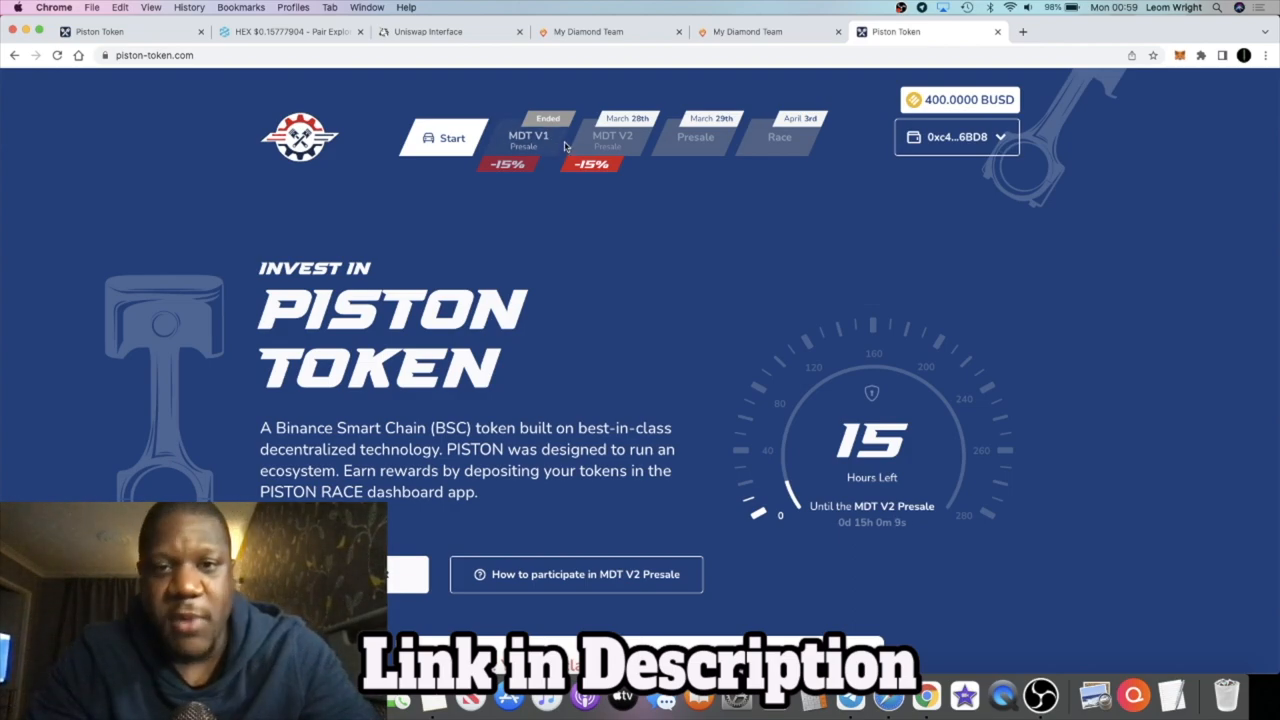
click(610, 32)
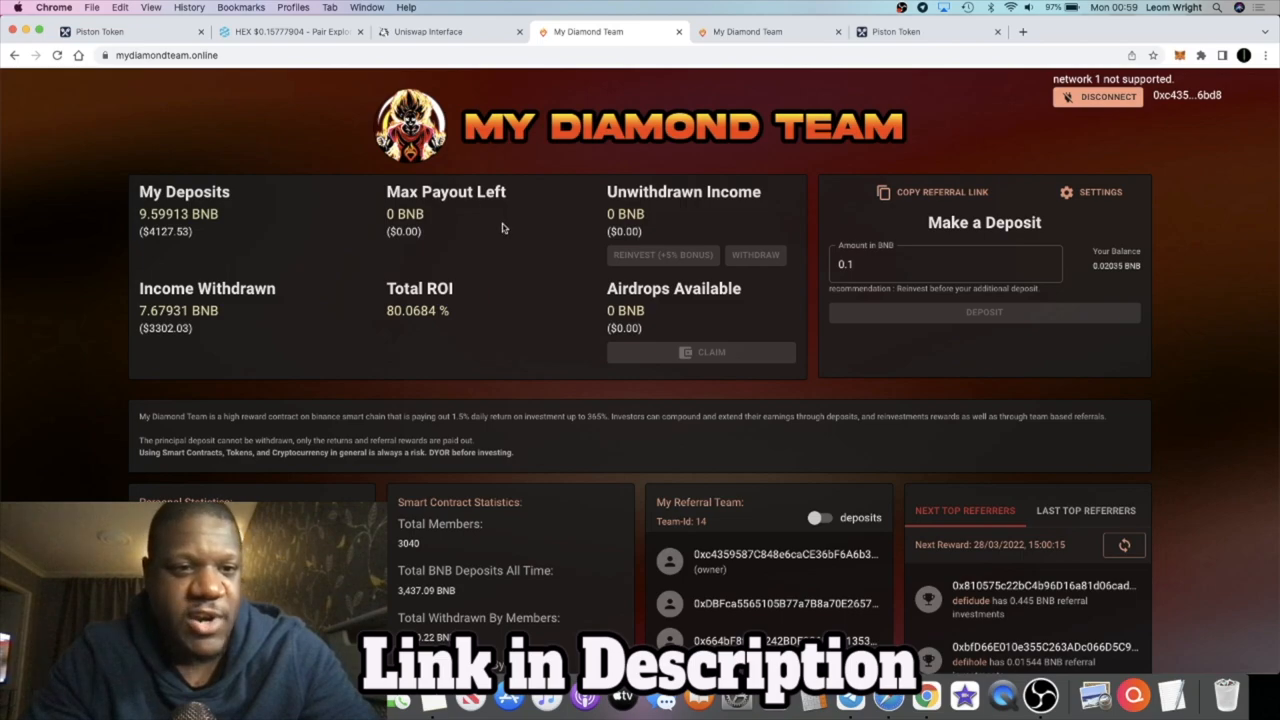
mouse_move(524, 190)
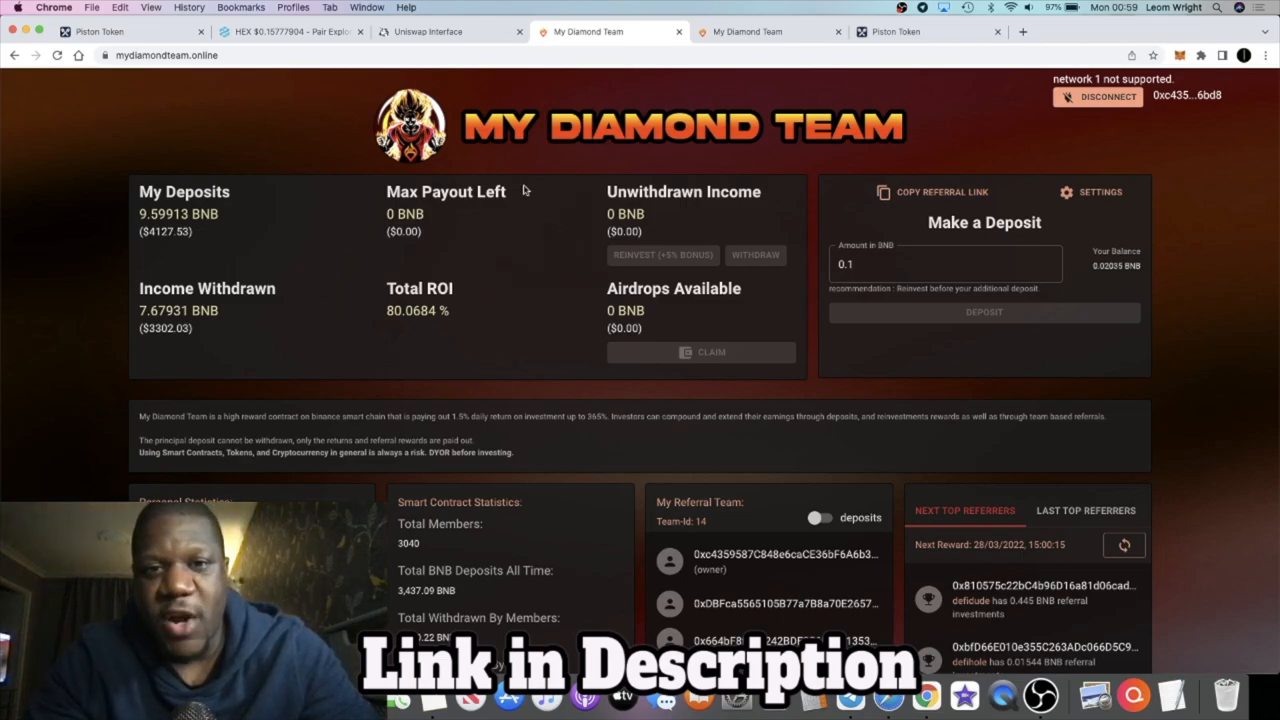
mouse_move(720, 12)
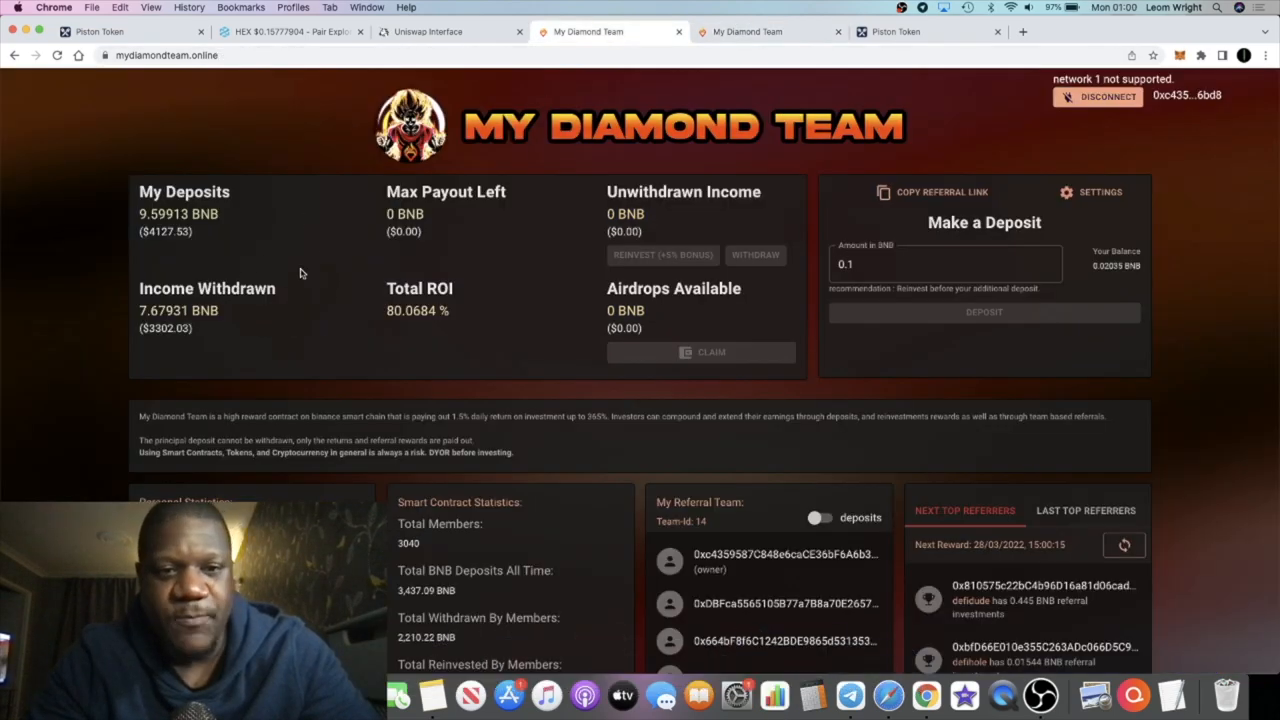
mouse_move(348, 332)
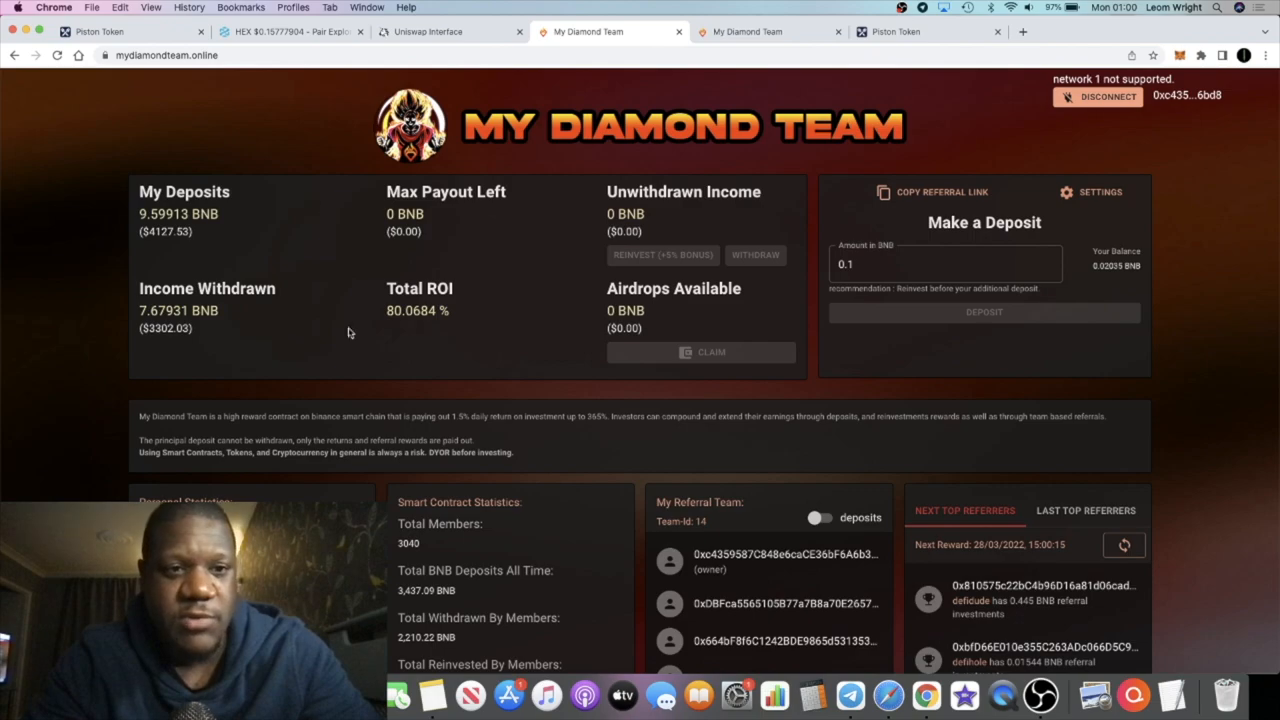
scroll(down, 3)
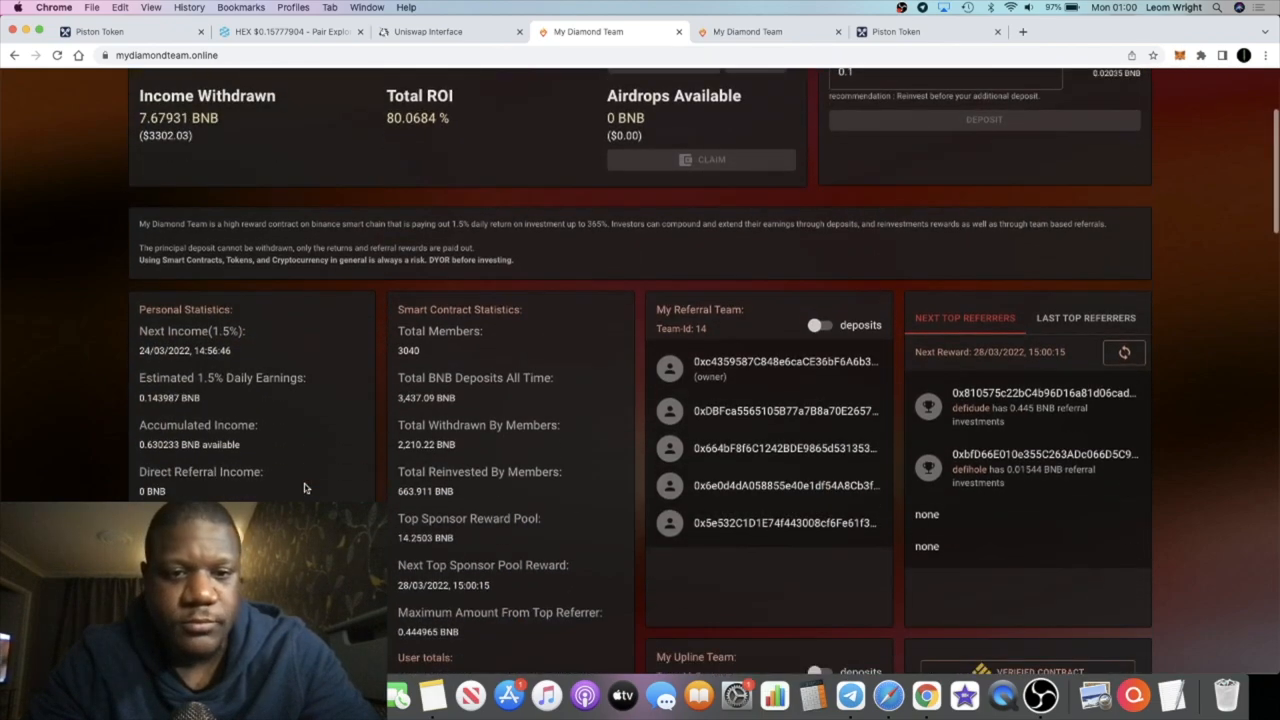
scroll(up, 3)
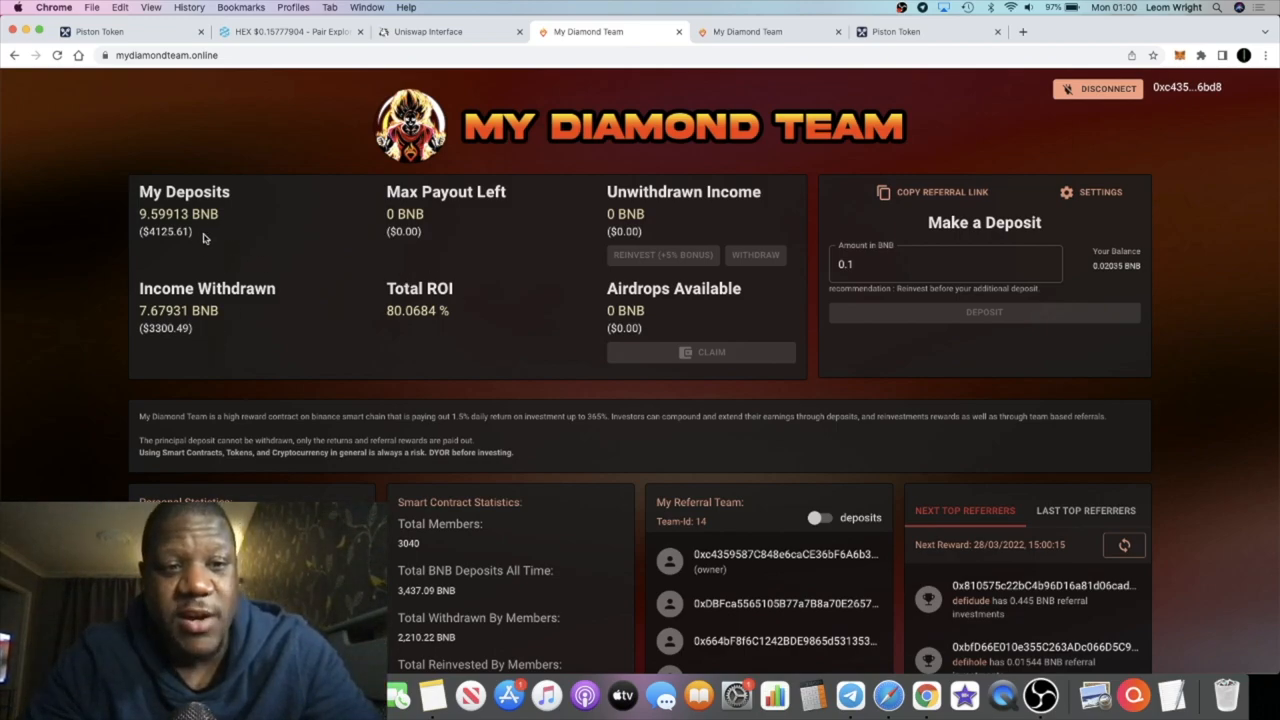
double_click(178, 212)
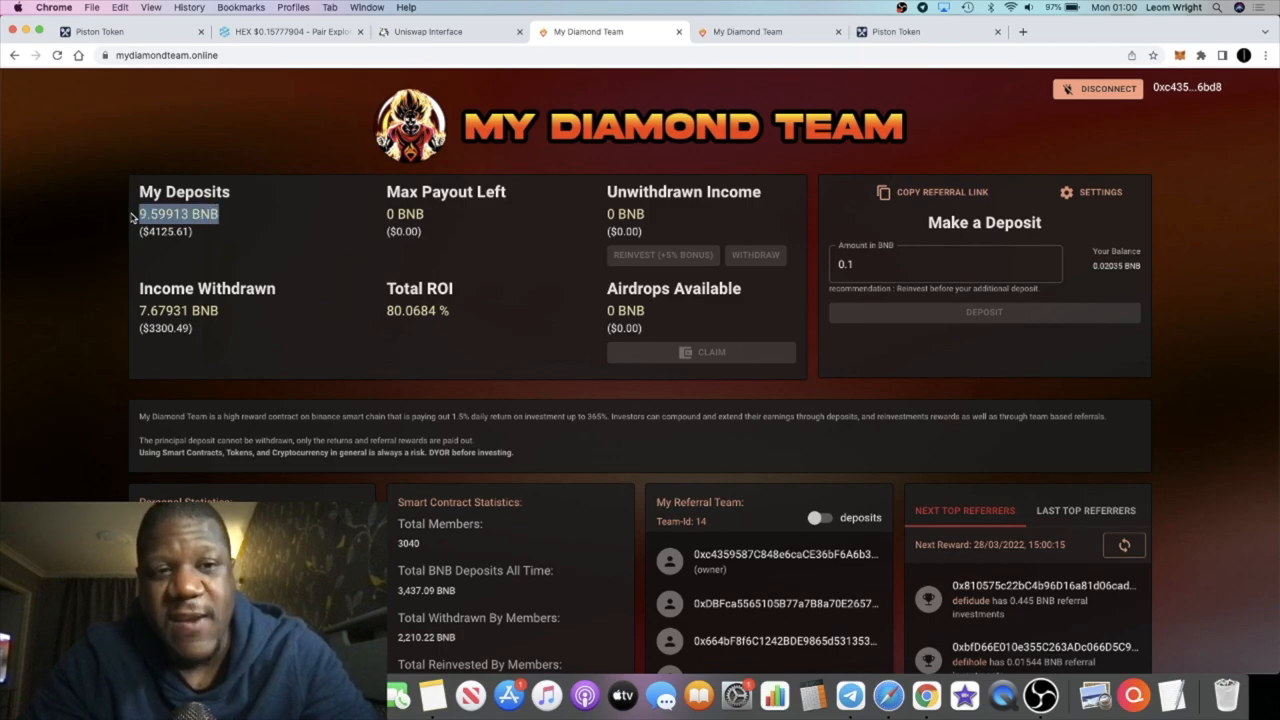
mouse_move(290, 316)
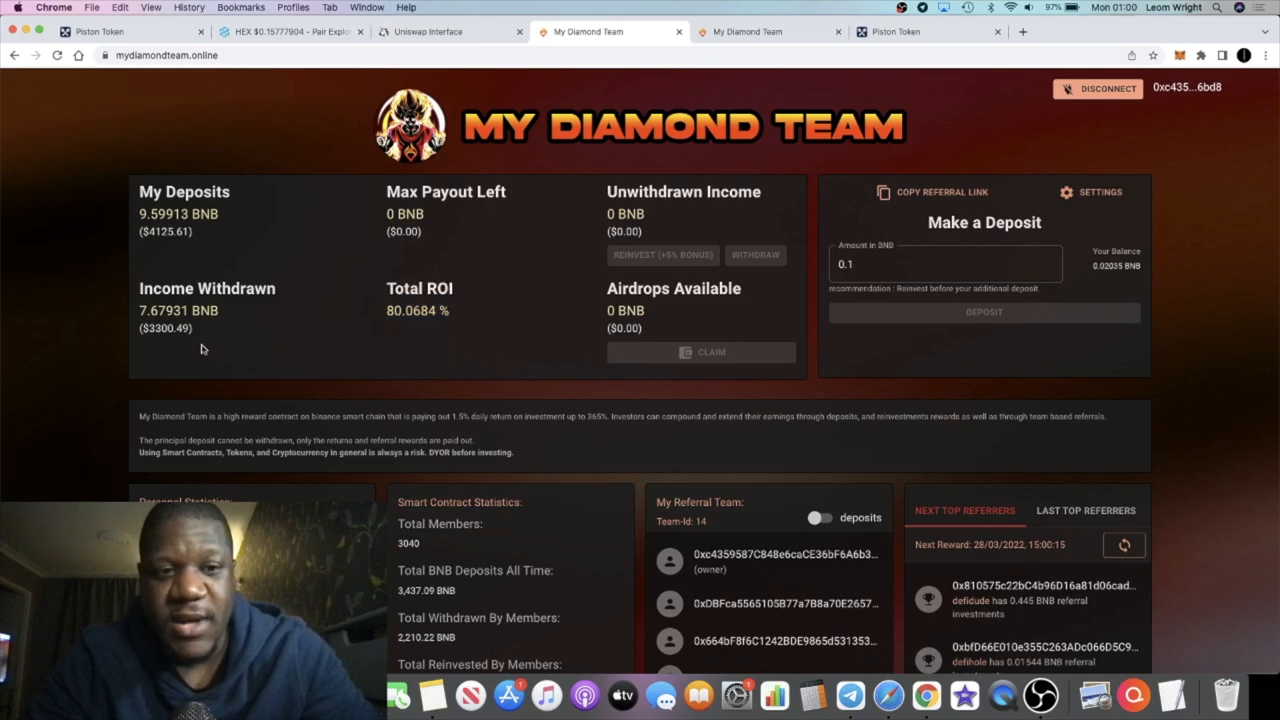
mouse_move(348, 308)
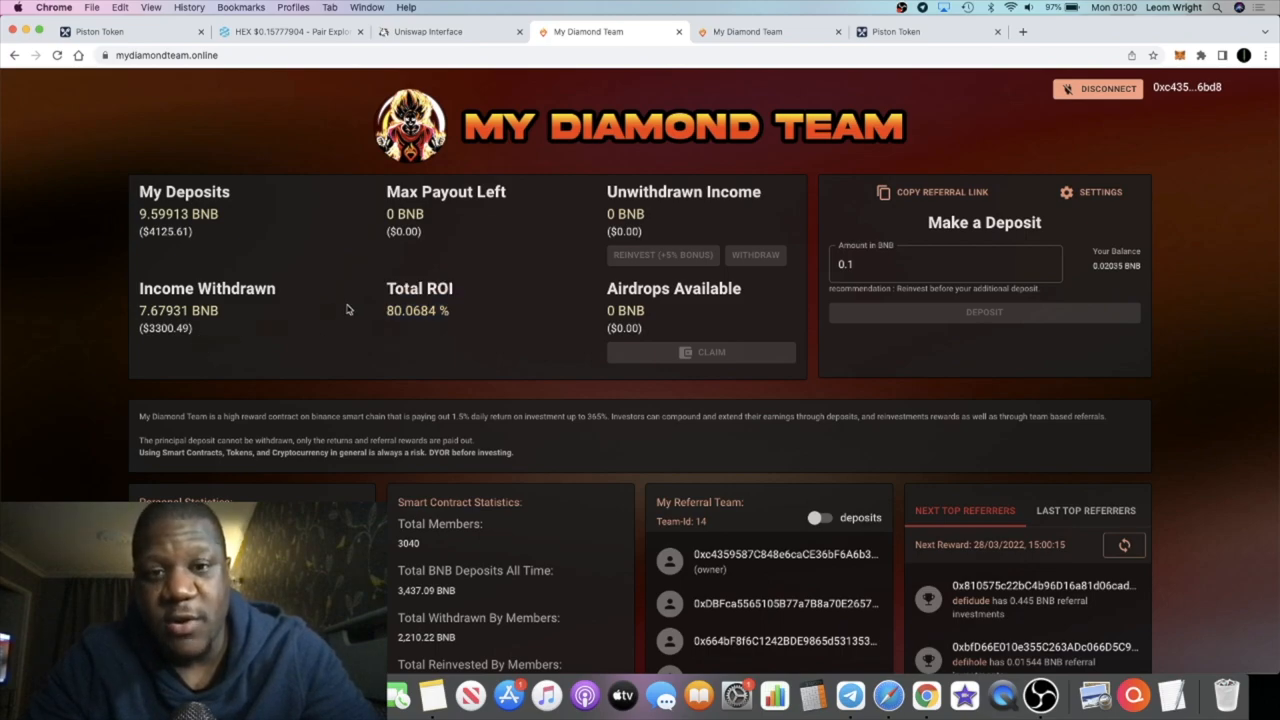
mouse_move(210, 352)
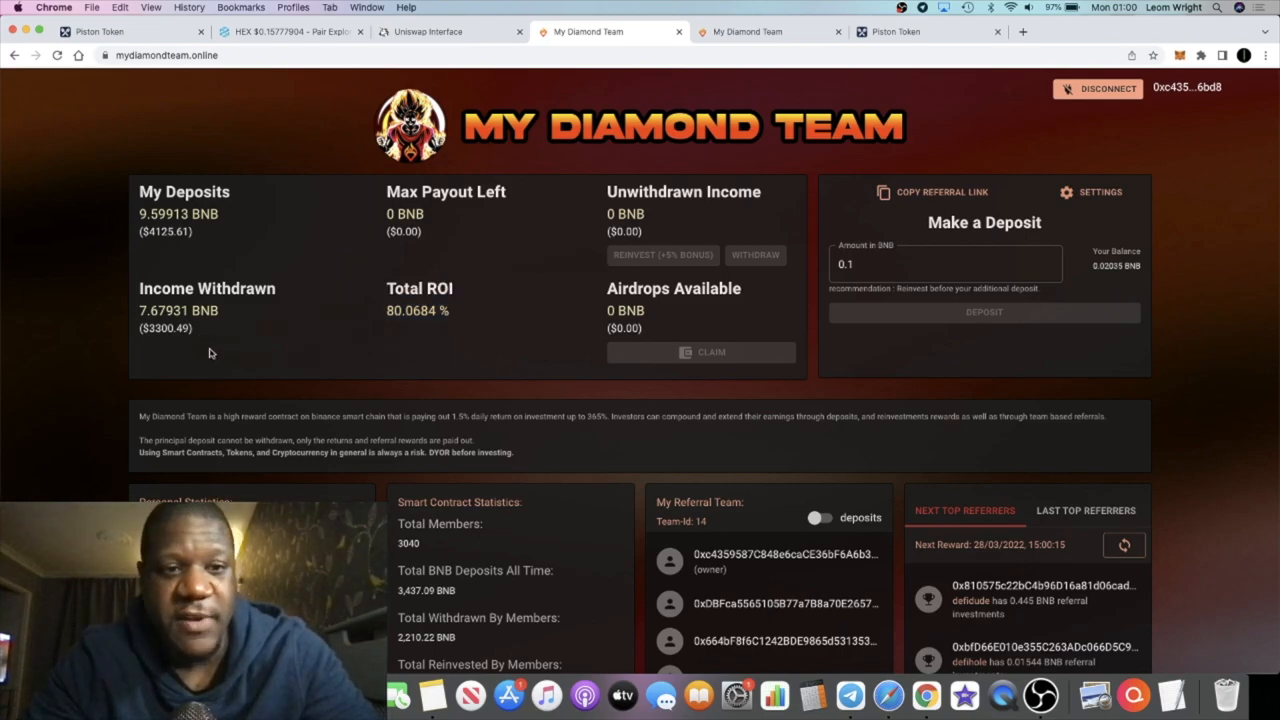
mouse_move(364, 262)
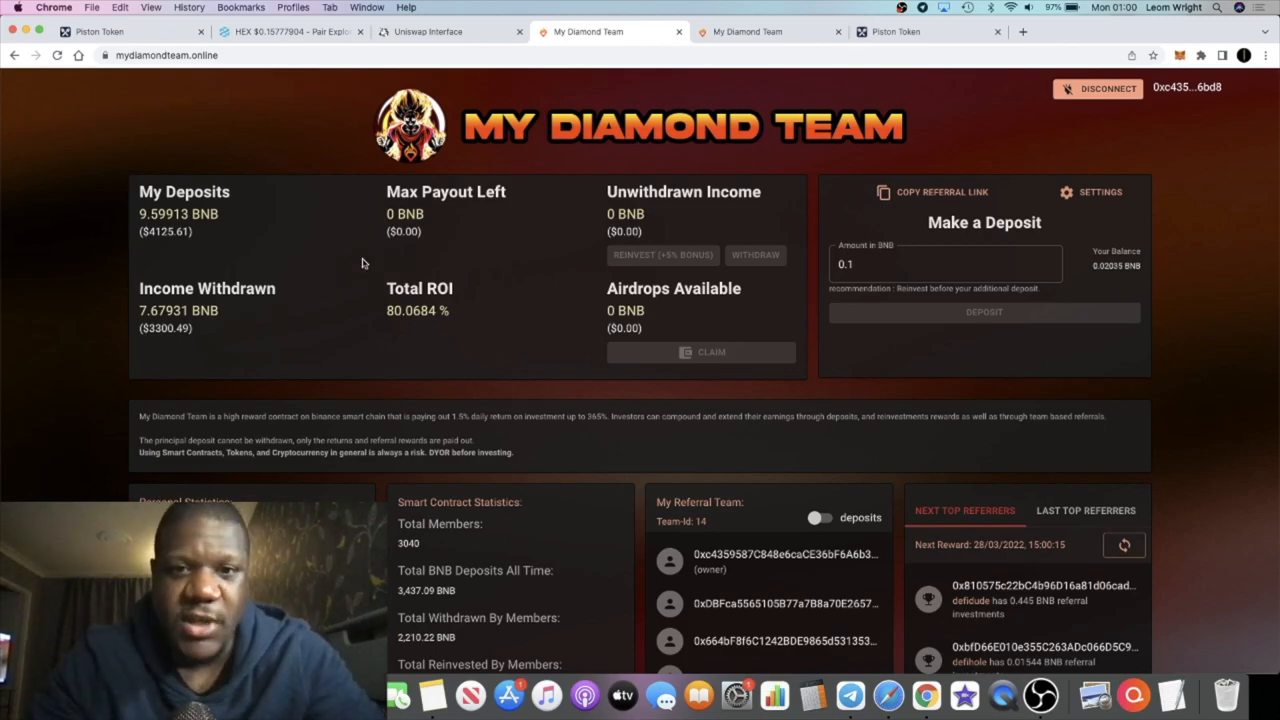
mouse_move(484, 288)
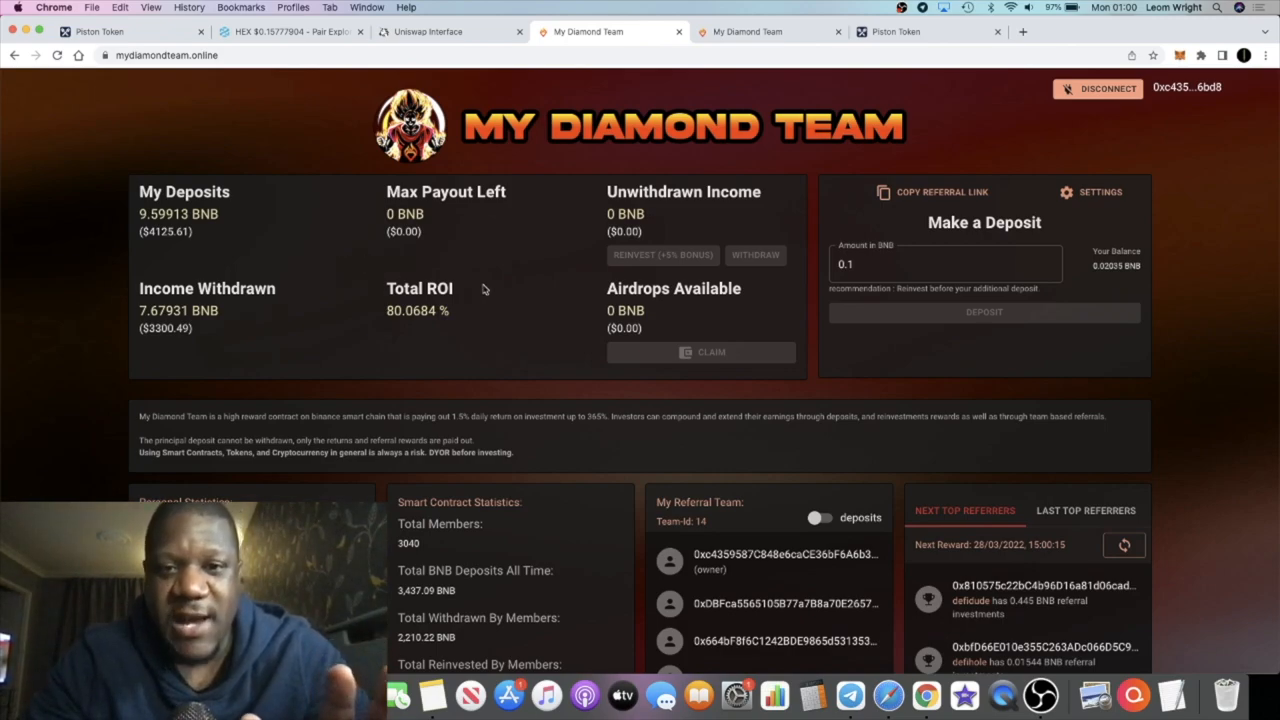
mouse_move(510, 290)
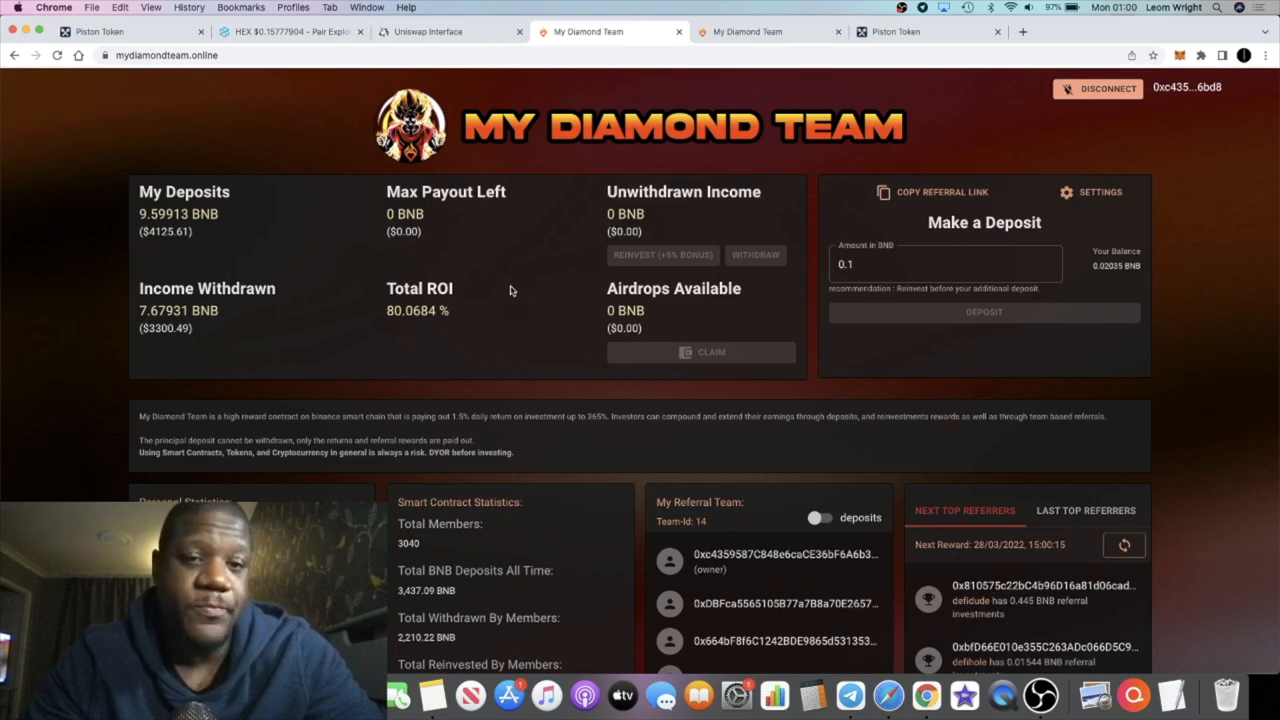
mouse_move(528, 86)
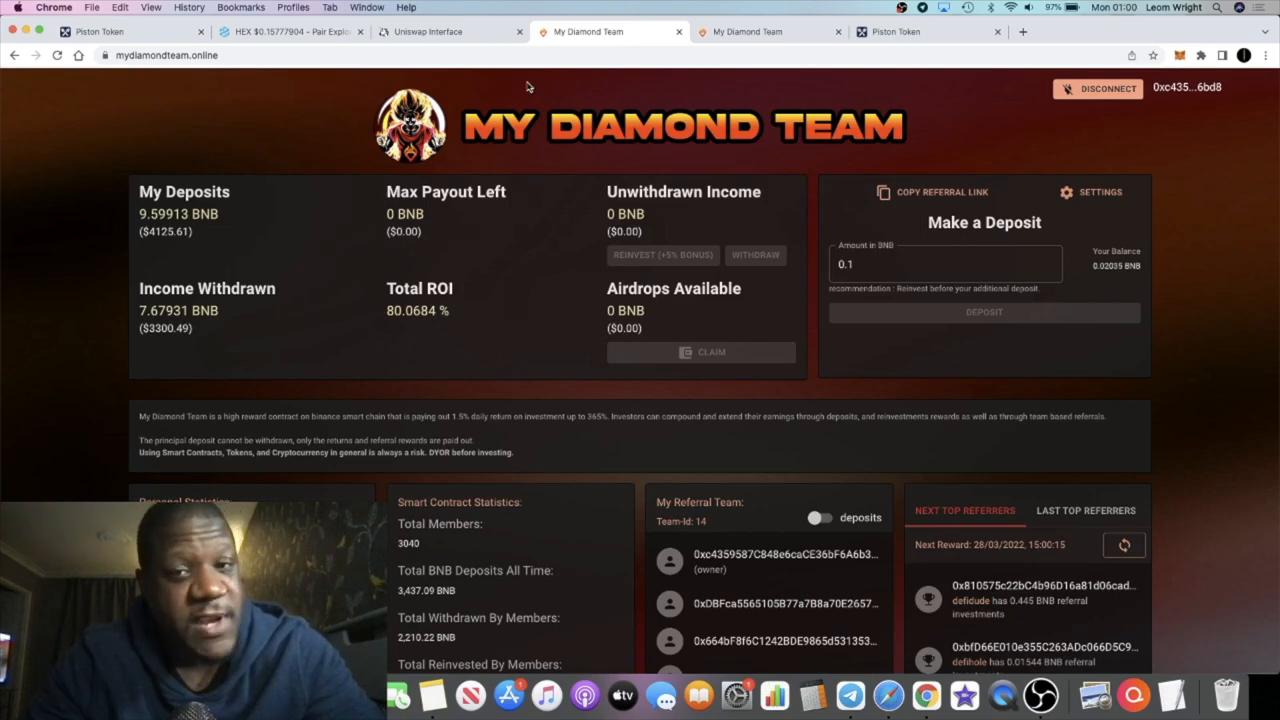
Flip between the Piston Token and My Diamond Team tabs, ending on the presale countdown page
click(920, 32)
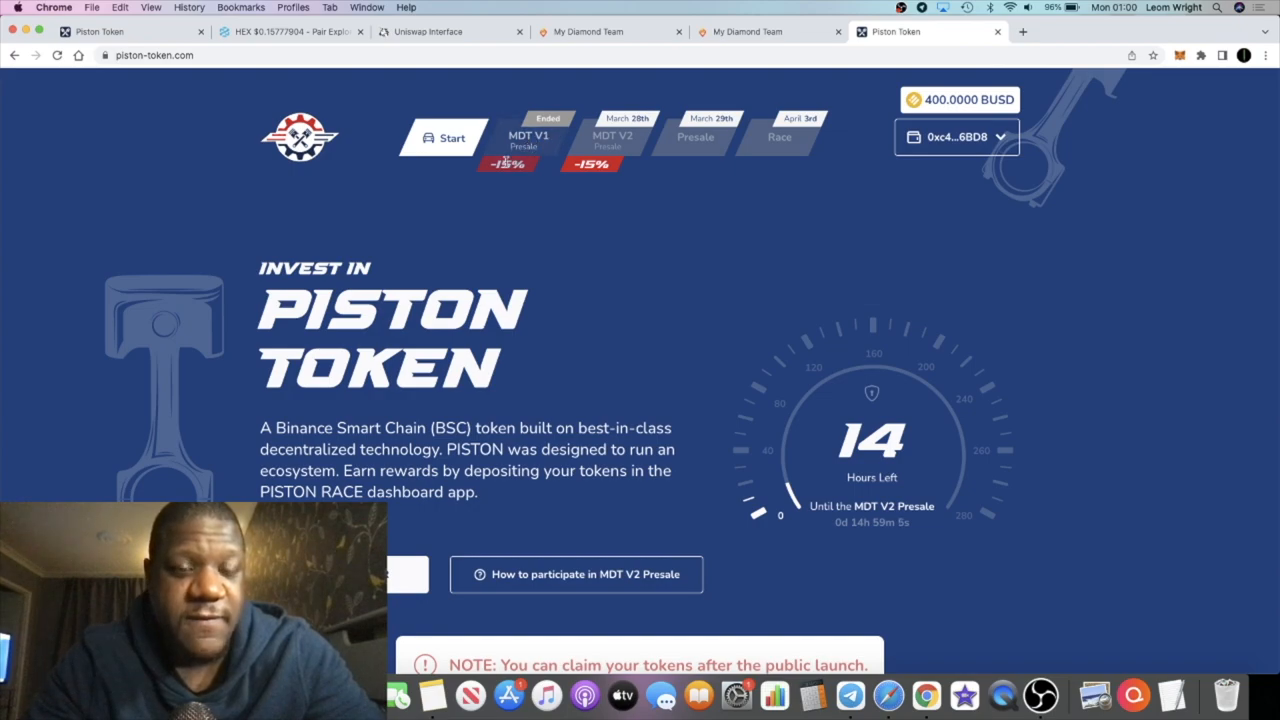
mouse_move(472, 174)
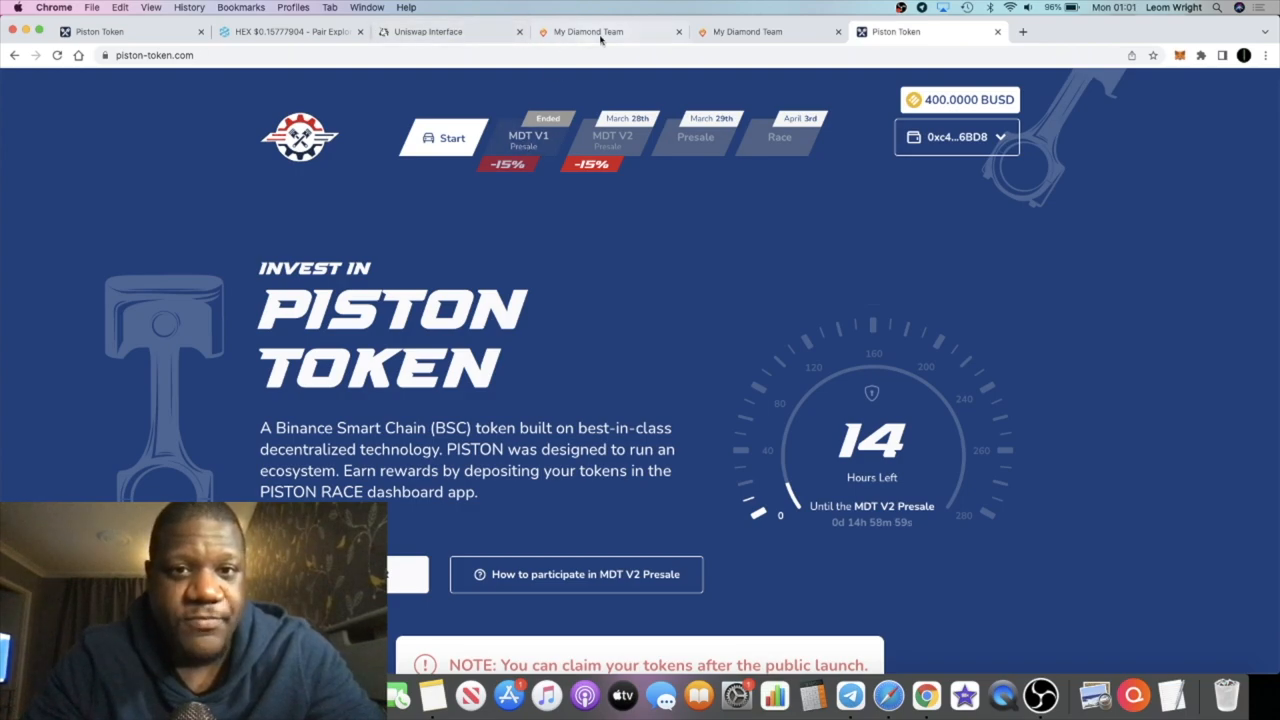
click(588, 32)
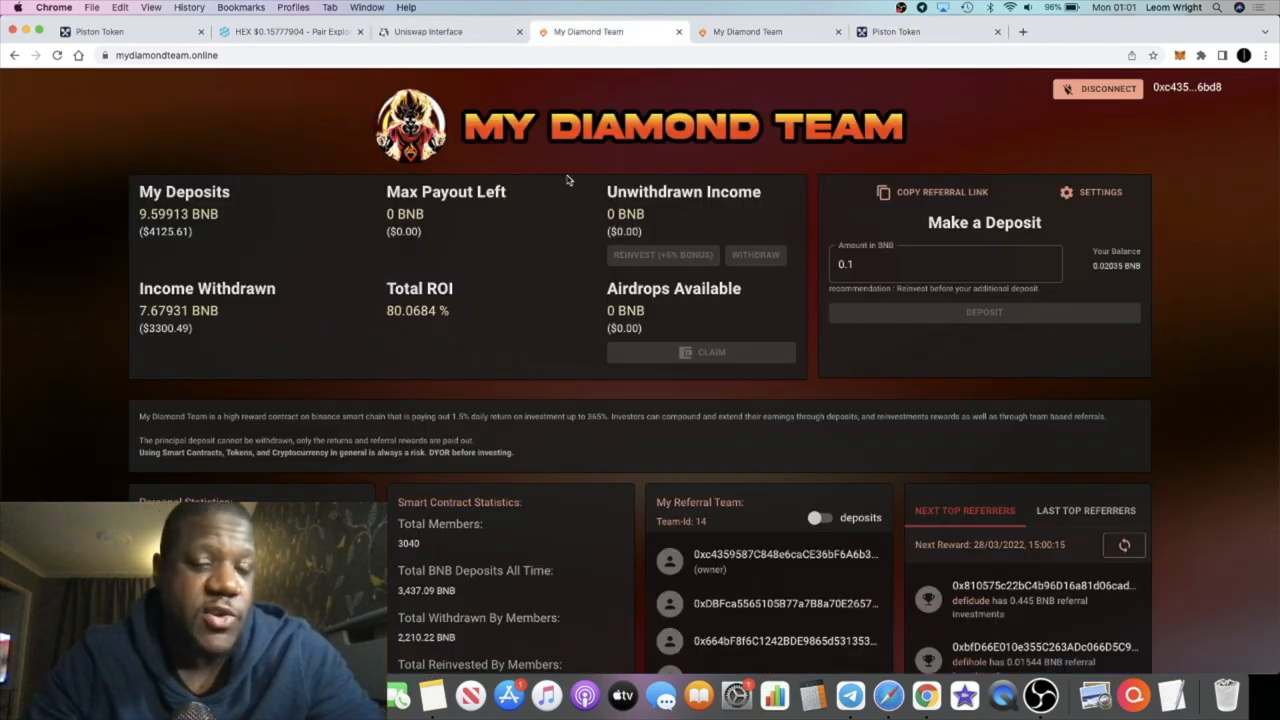
mouse_move(770, 32)
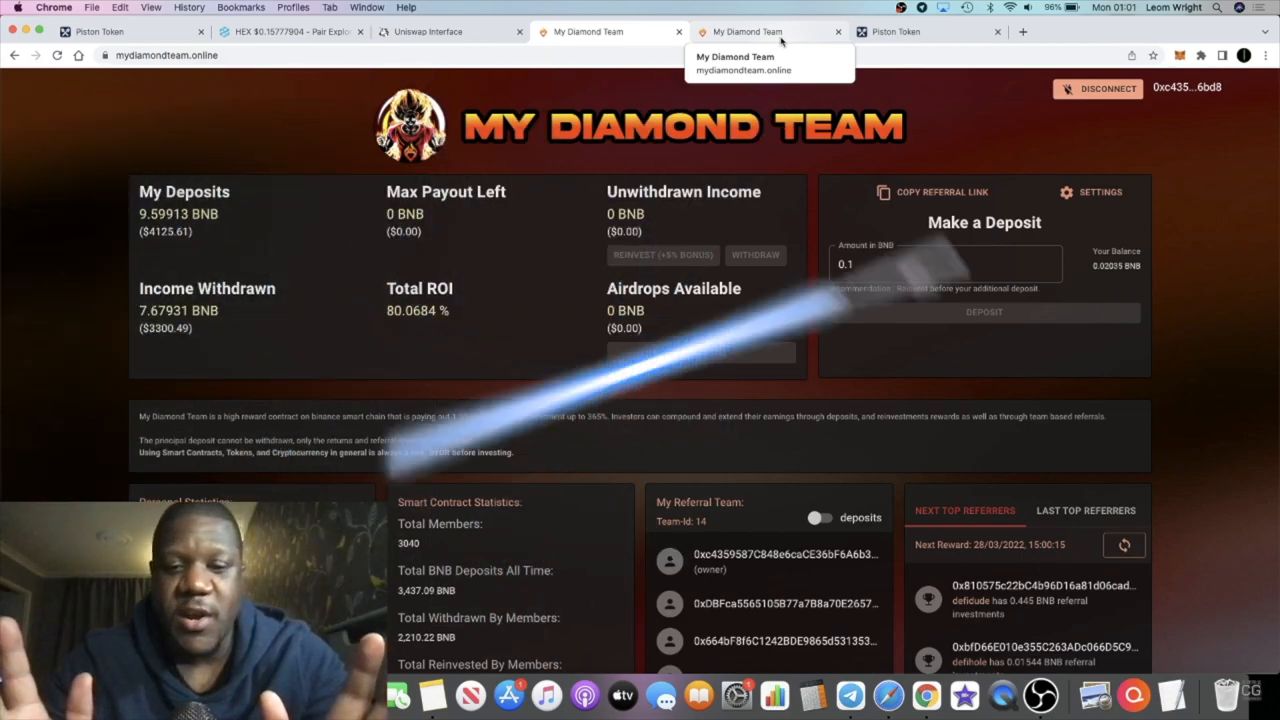
click(896, 32)
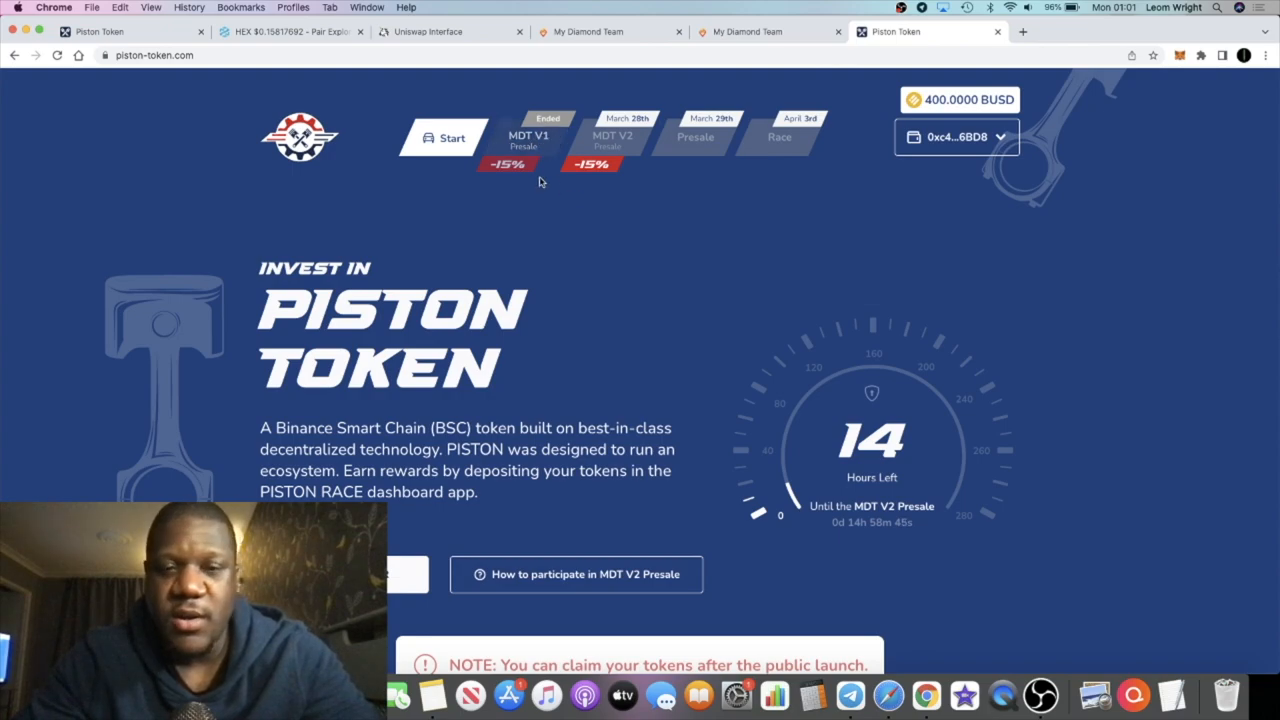
mouse_move(724, 52)
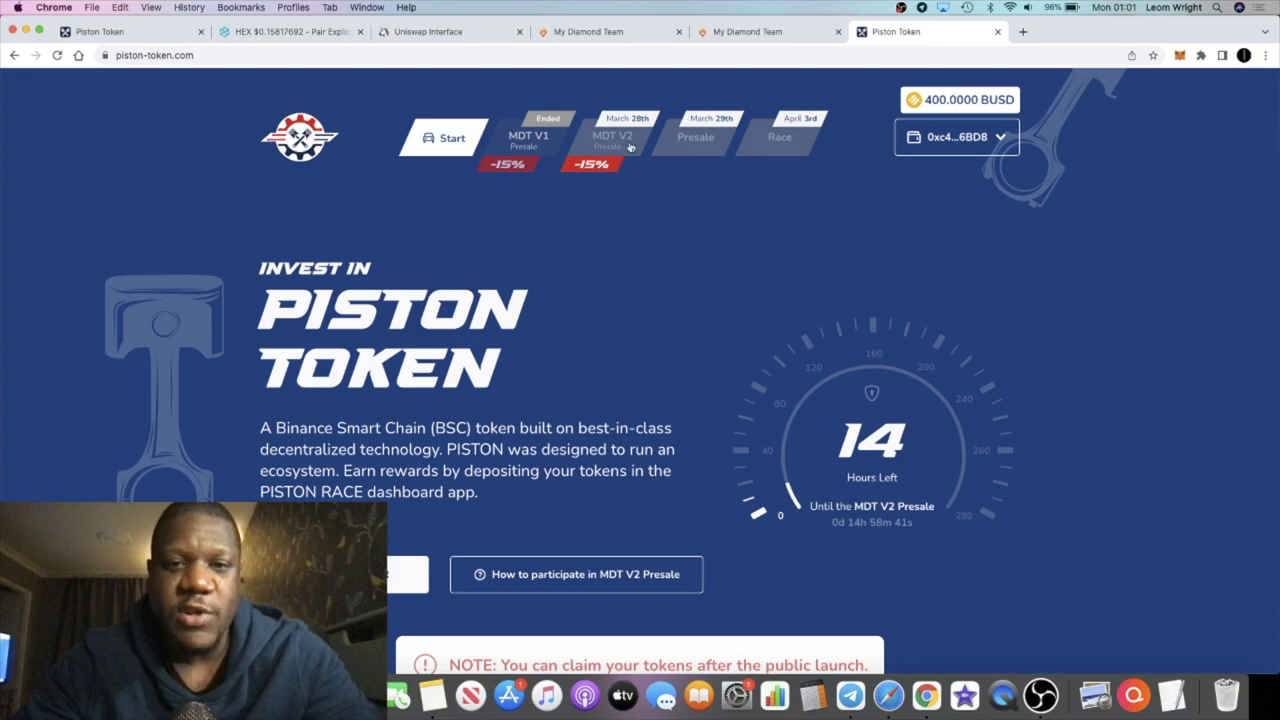
mouse_move(876, 468)
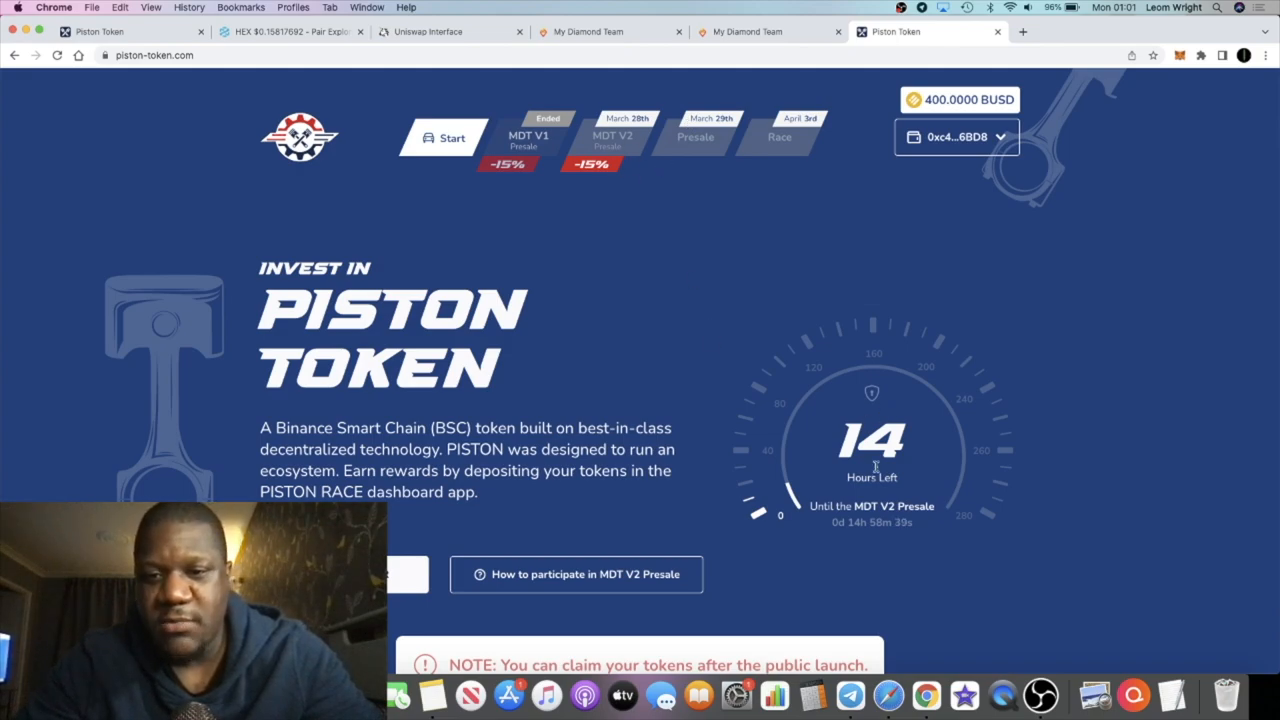
mouse_move(818, 232)
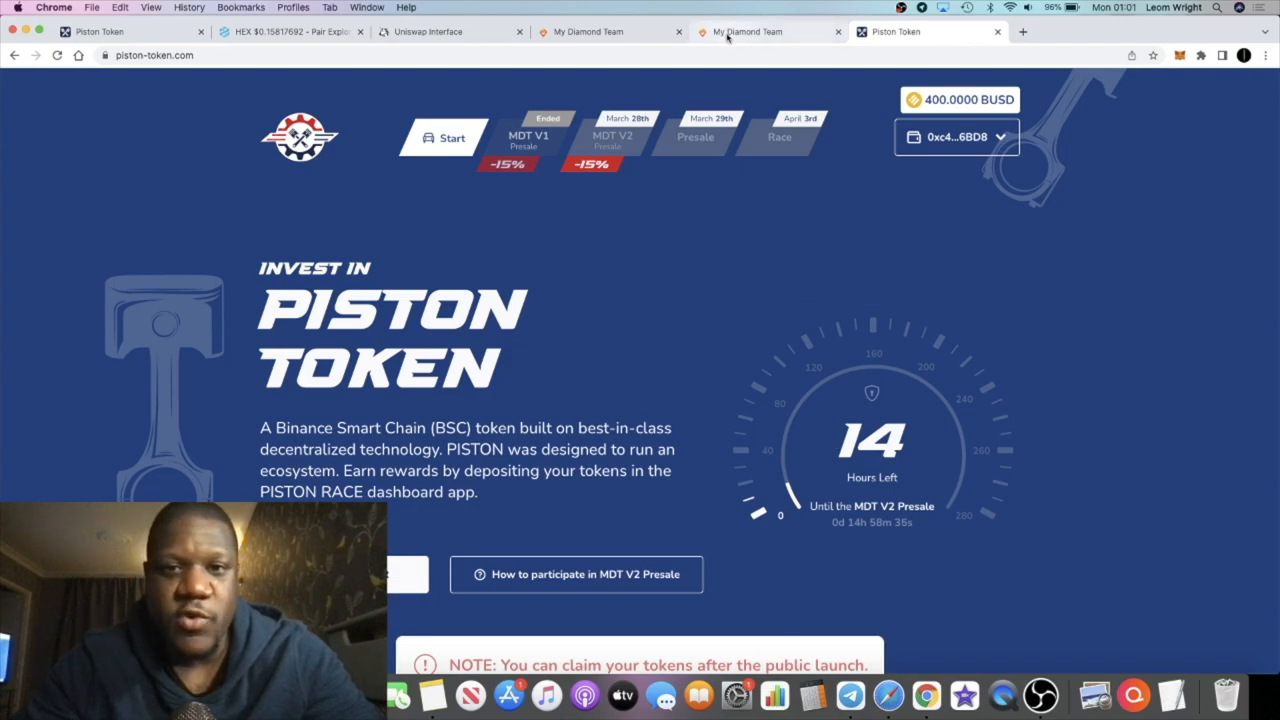
mouse_move(744, 32)
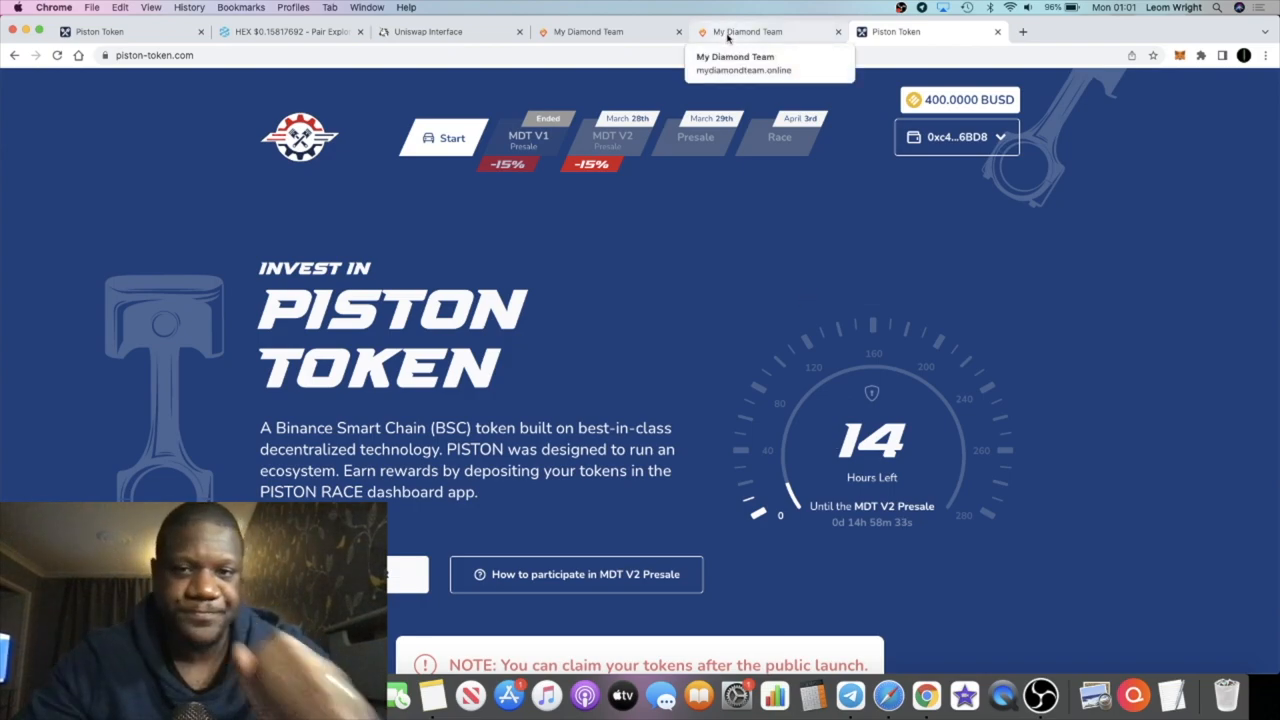
click(744, 32)
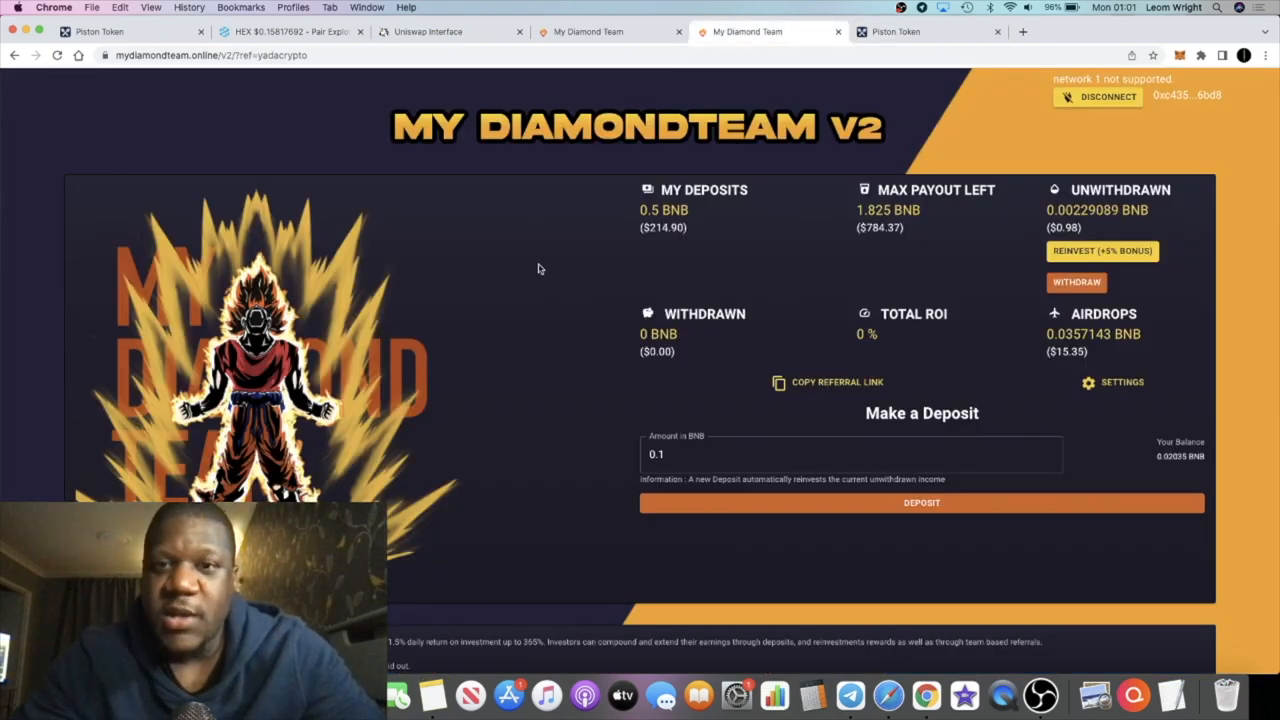
click(896, 32)
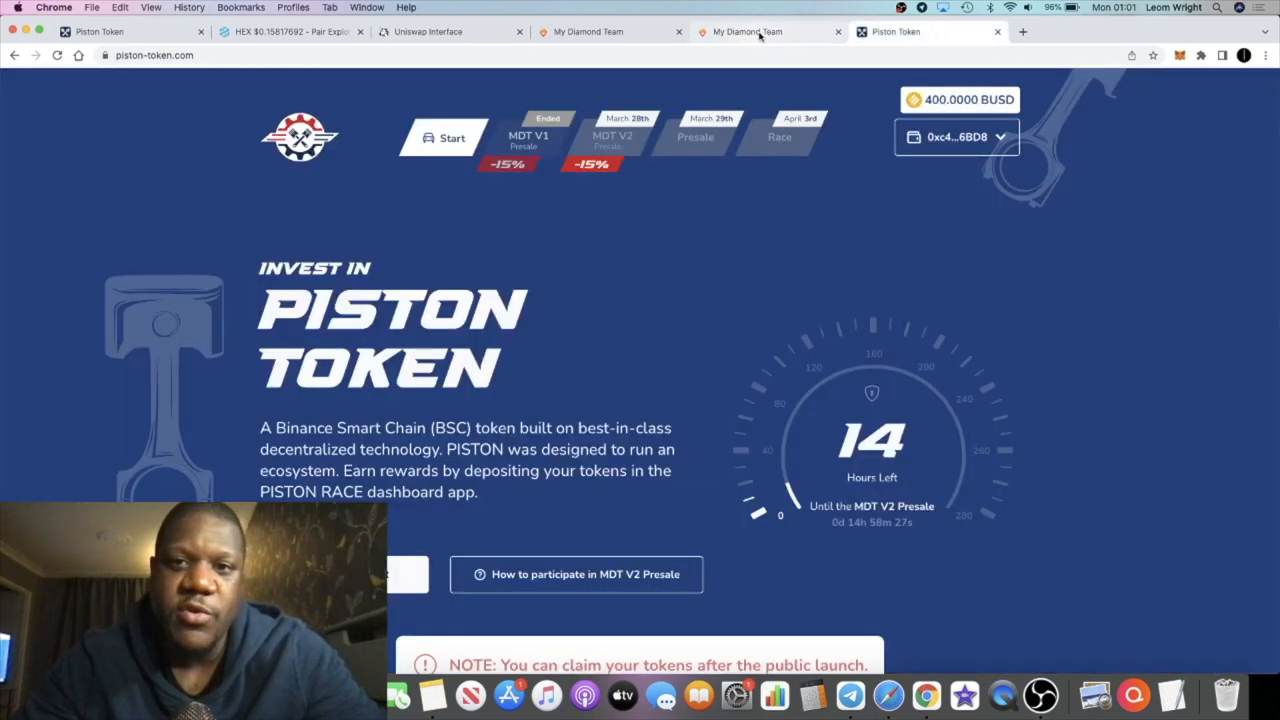
click(744, 32)
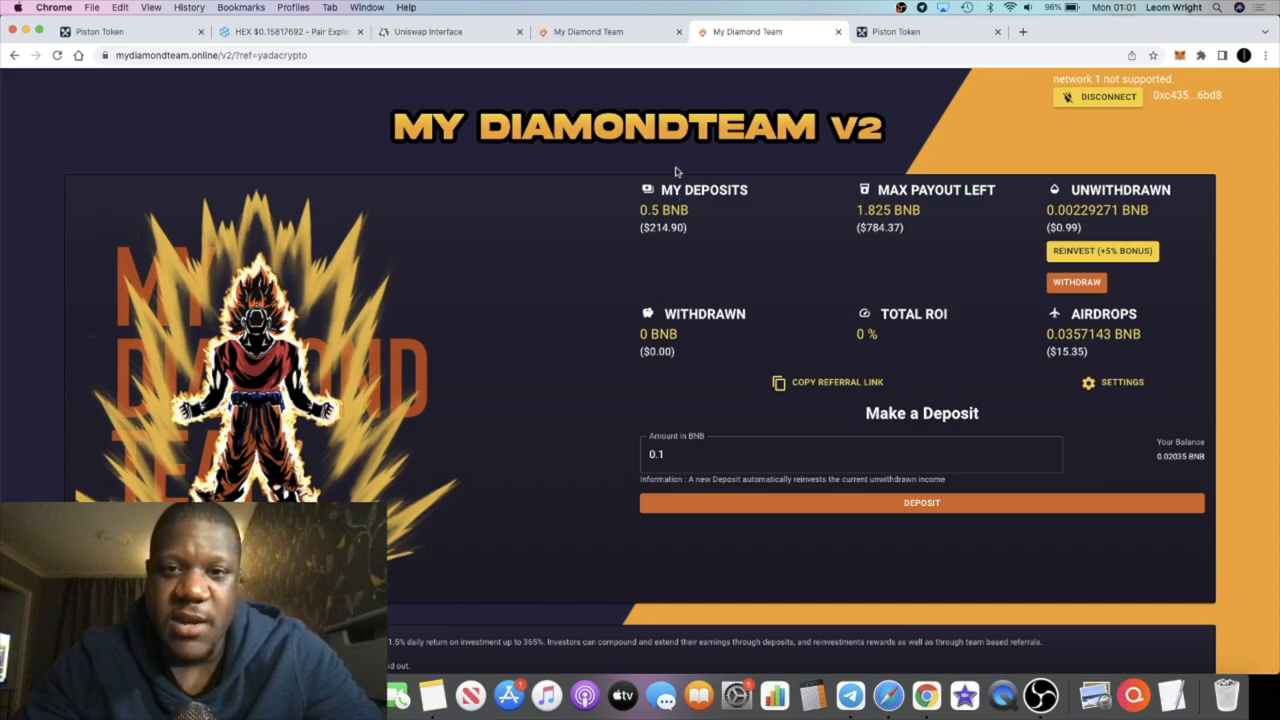
mouse_move(676, 238)
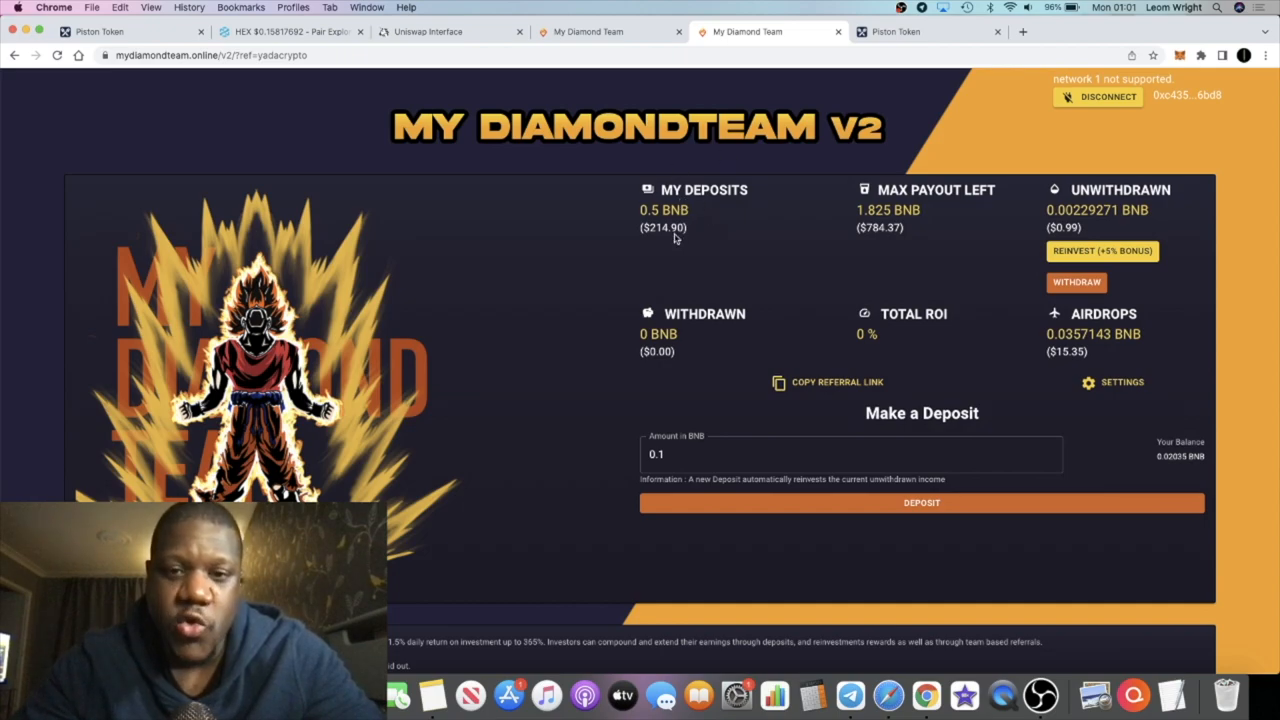
click(924, 32)
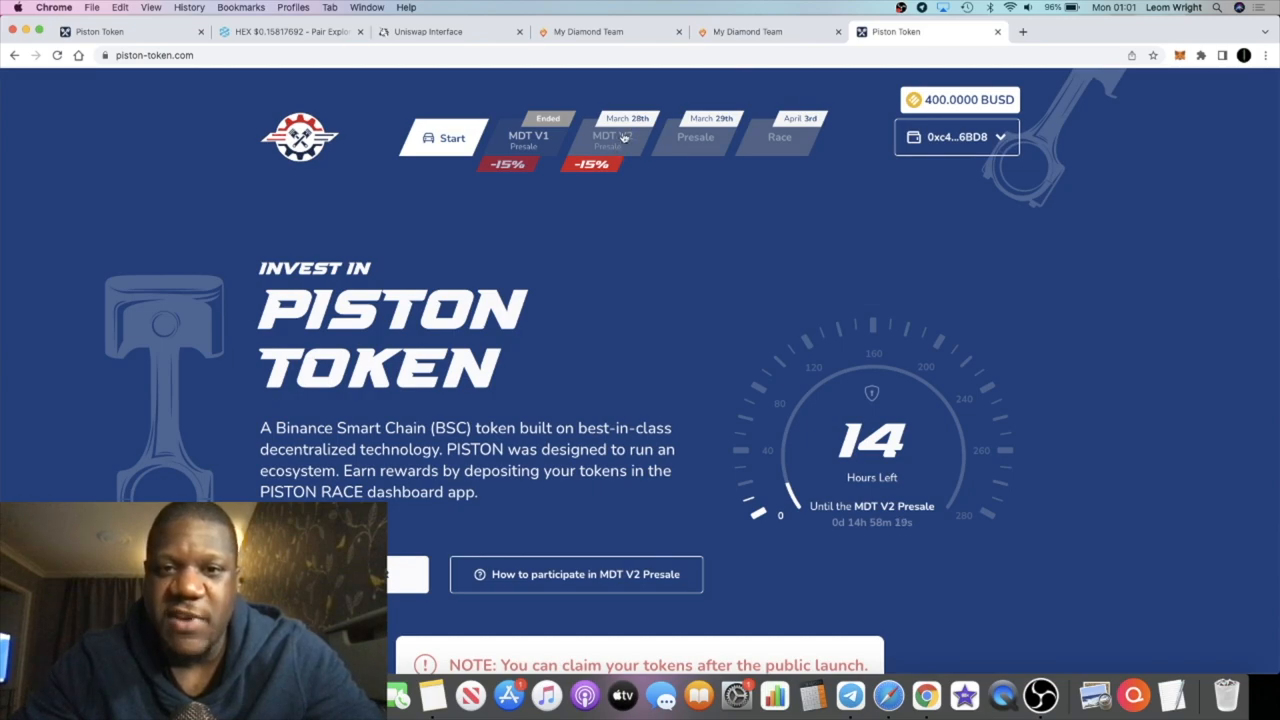
mouse_move(538, 206)
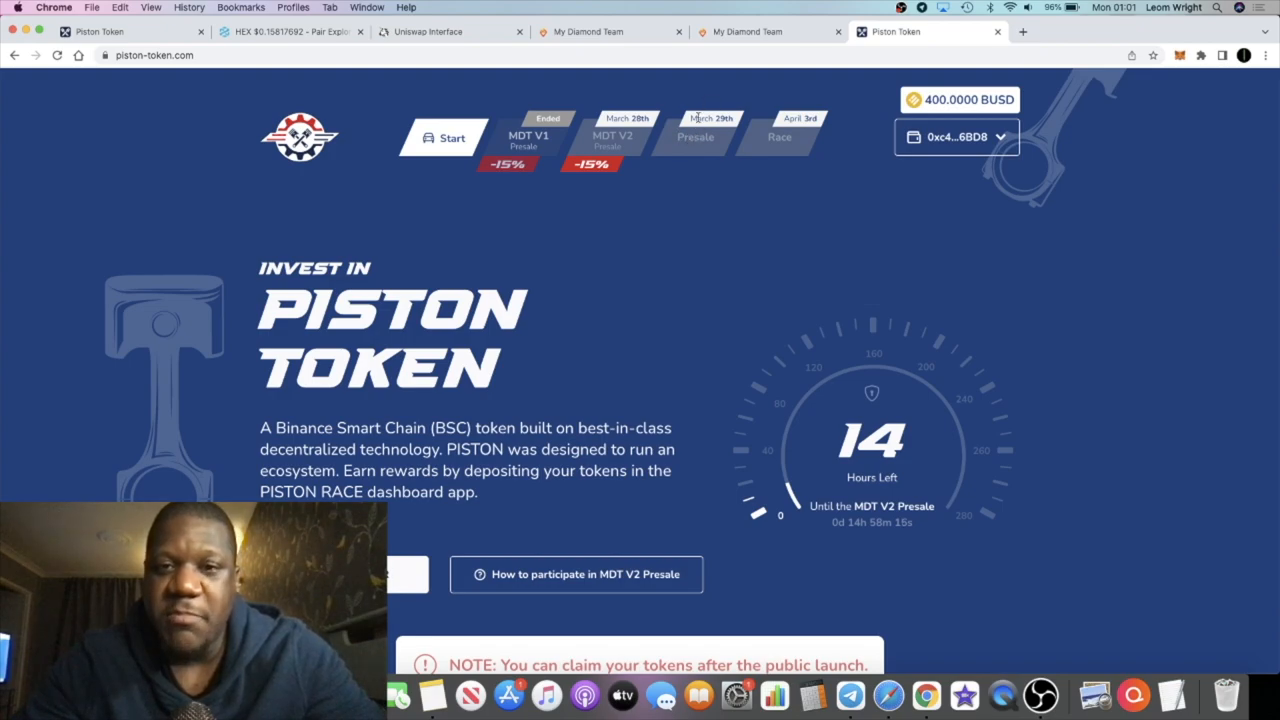
mouse_move(740, 164)
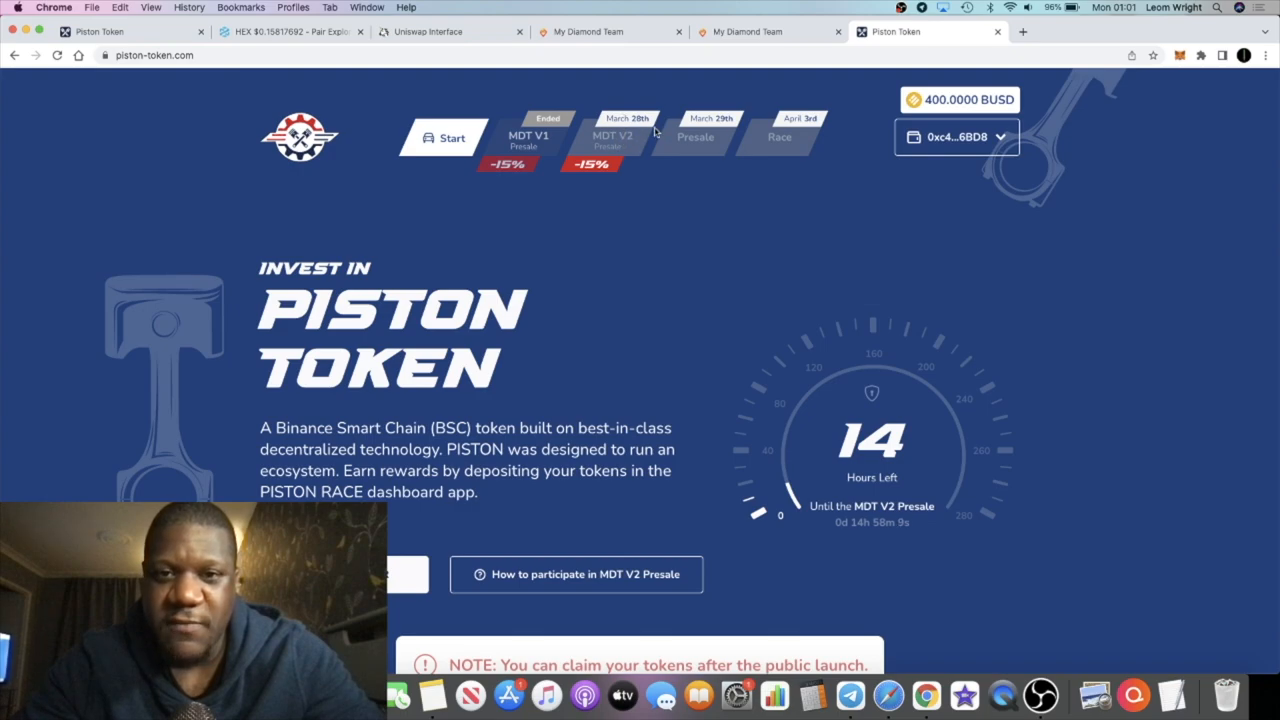
mouse_move(738, 148)
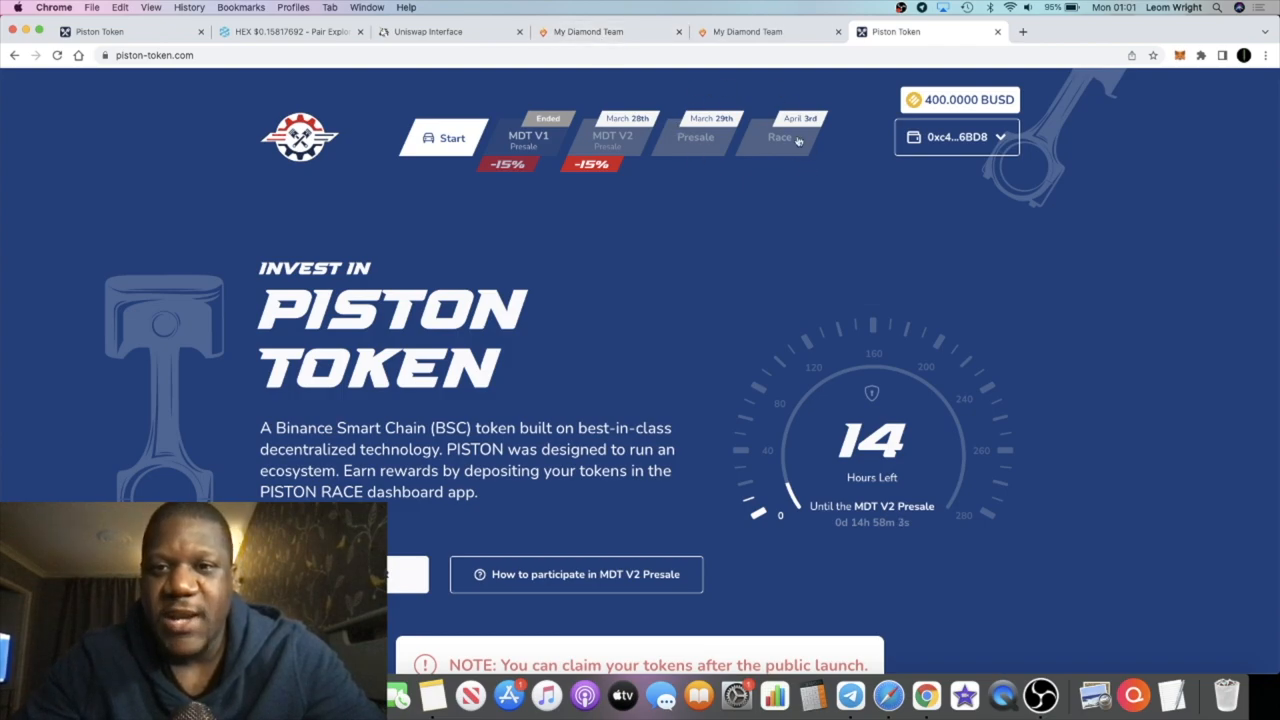
mouse_move(756, 50)
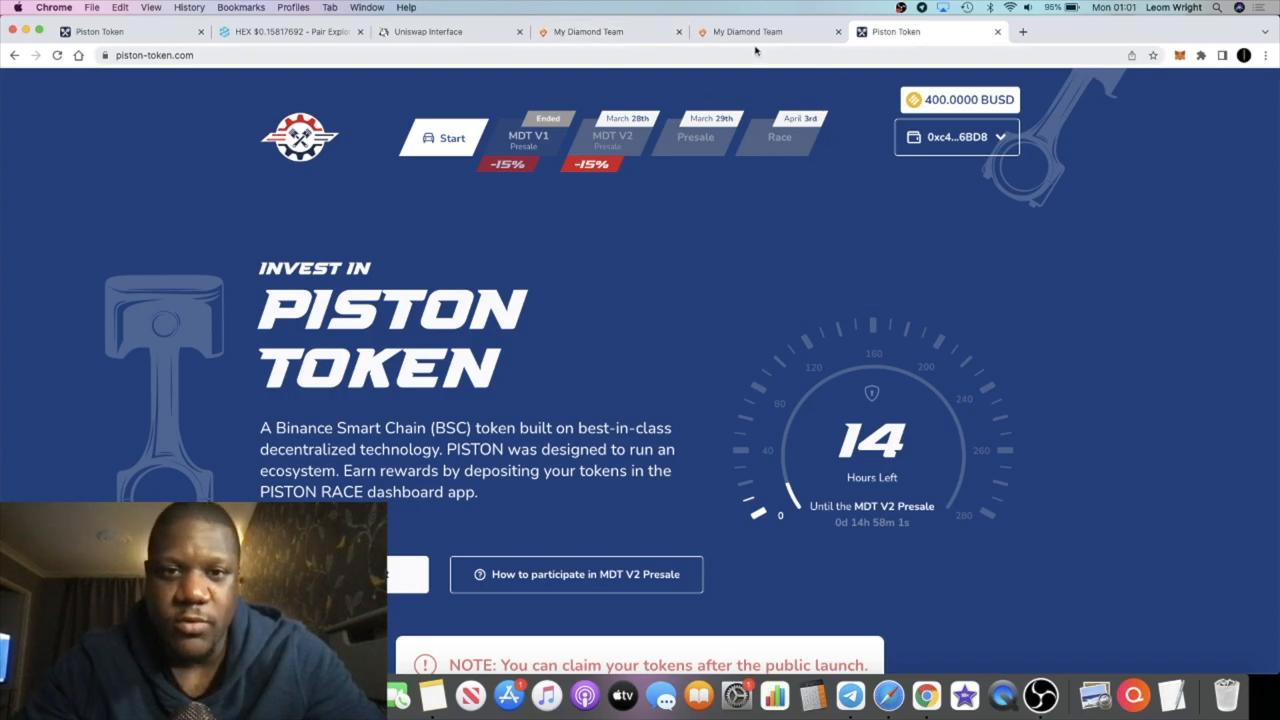
mouse_move(668, 140)
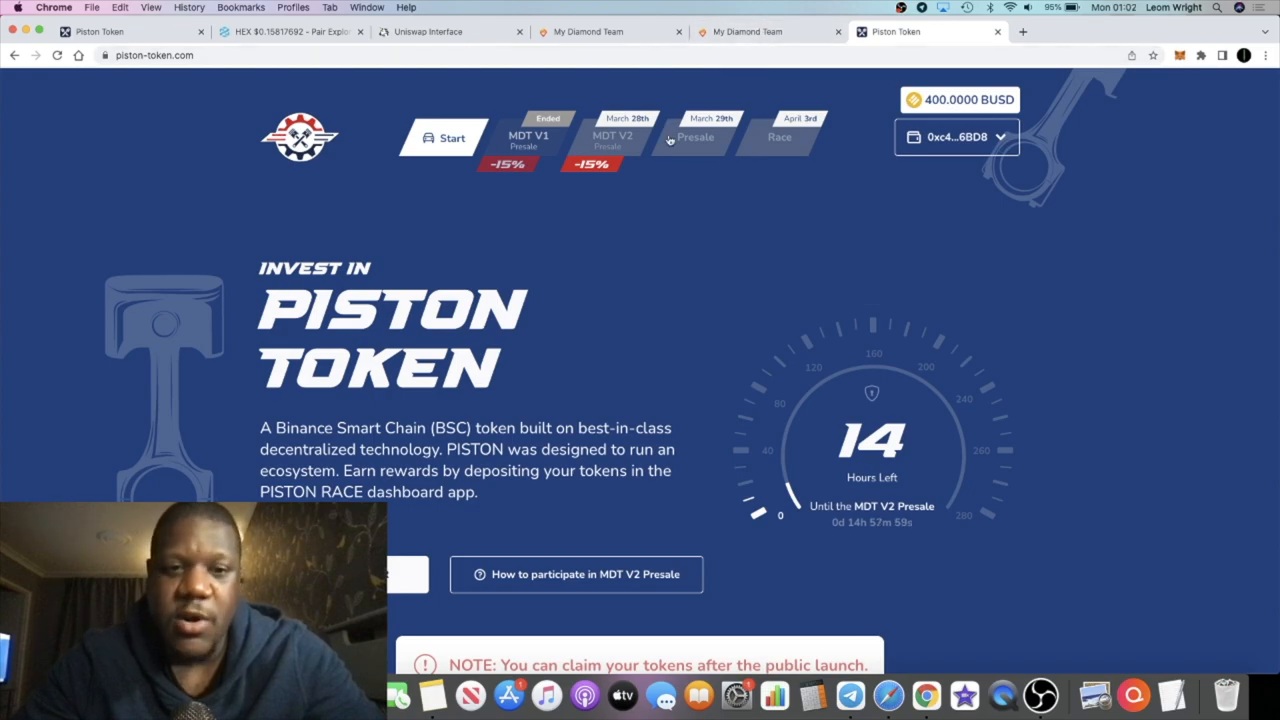
mouse_move(658, 272)
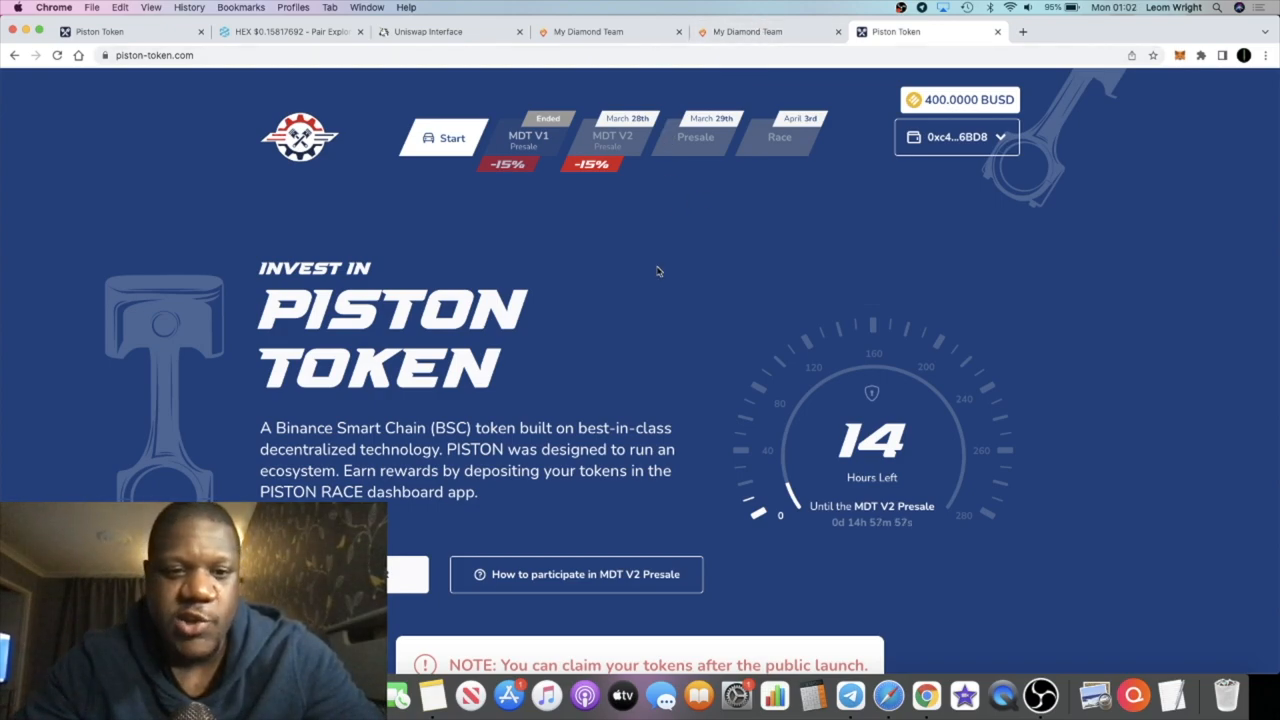
scroll(down, 3)
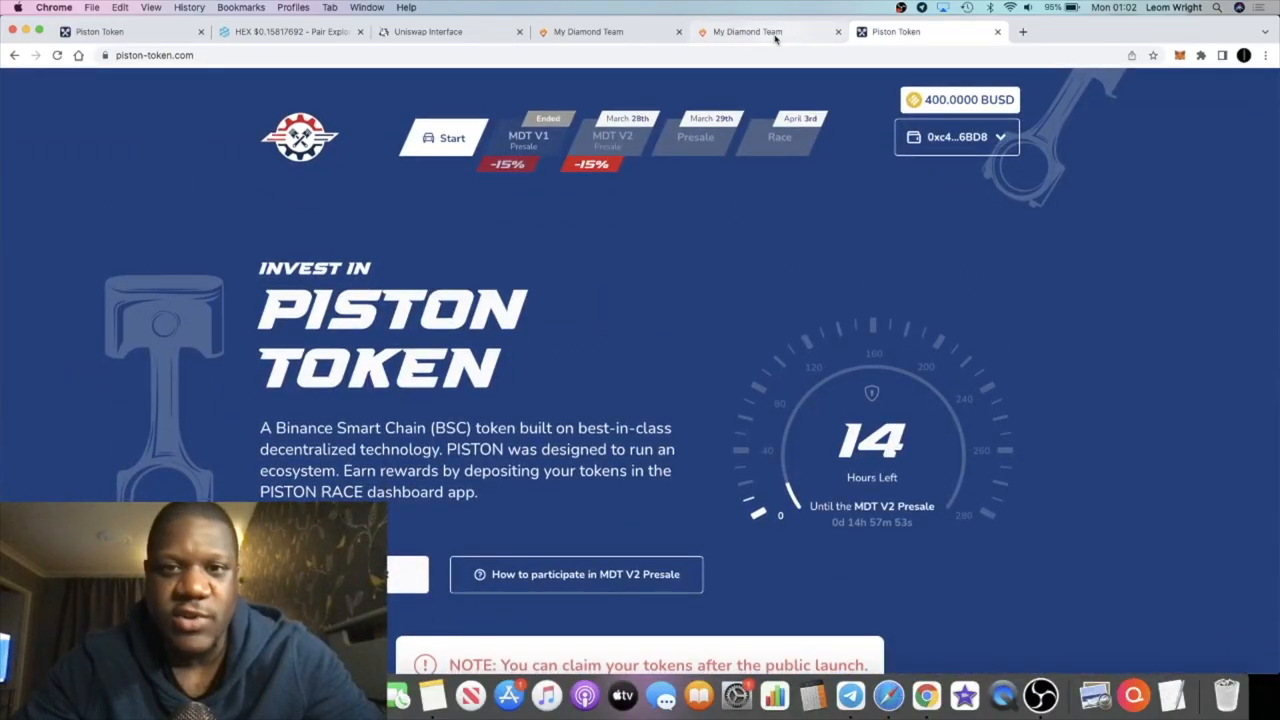
mouse_move(744, 32)
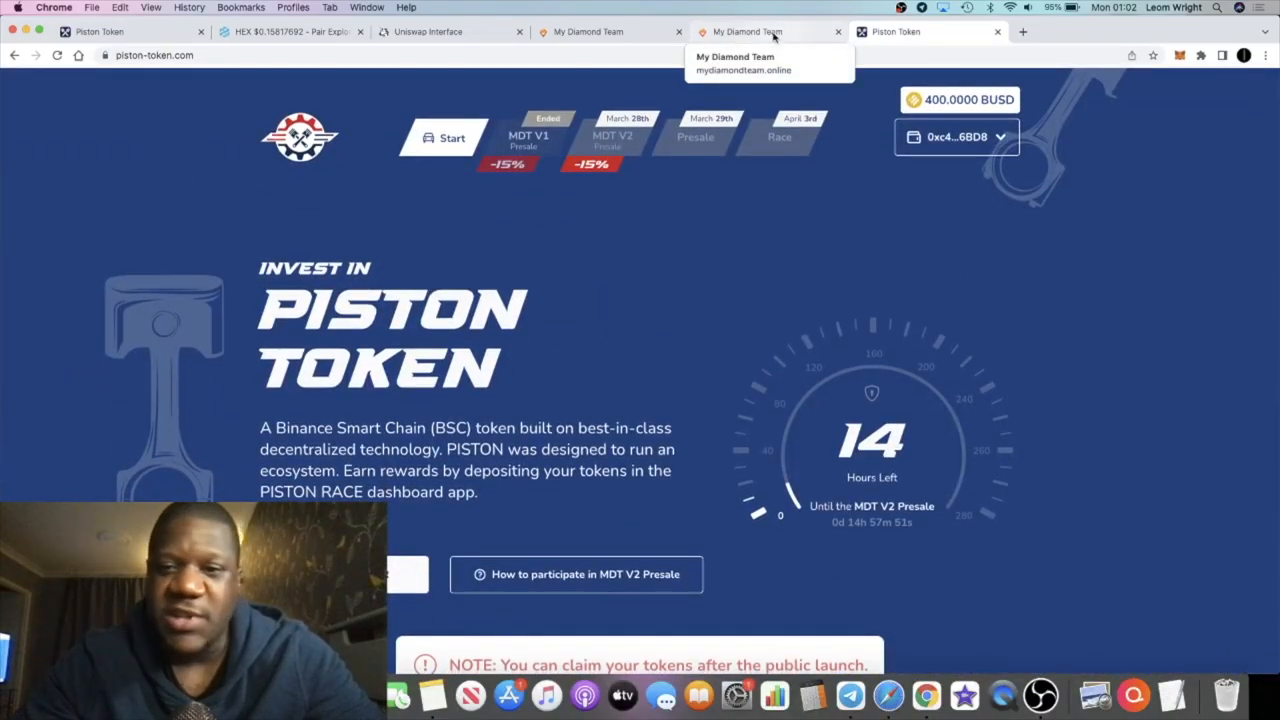
click(744, 32)
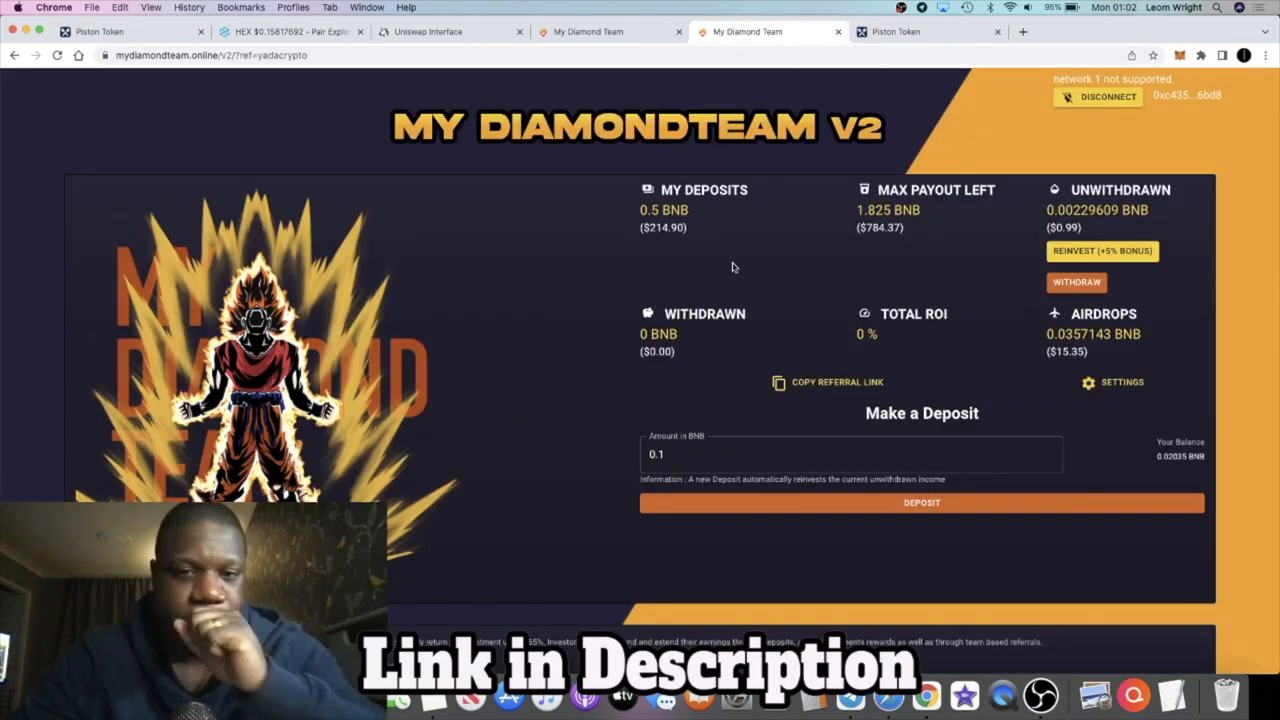
mouse_move(694, 216)
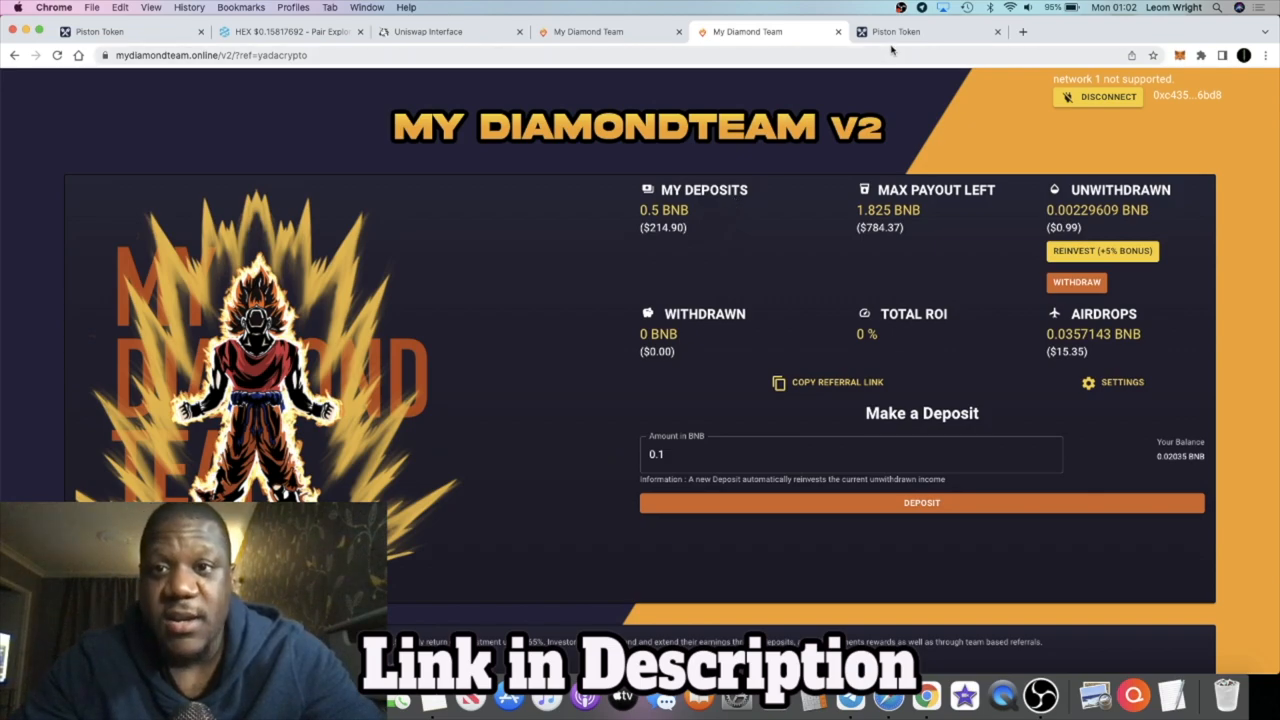
click(924, 32)
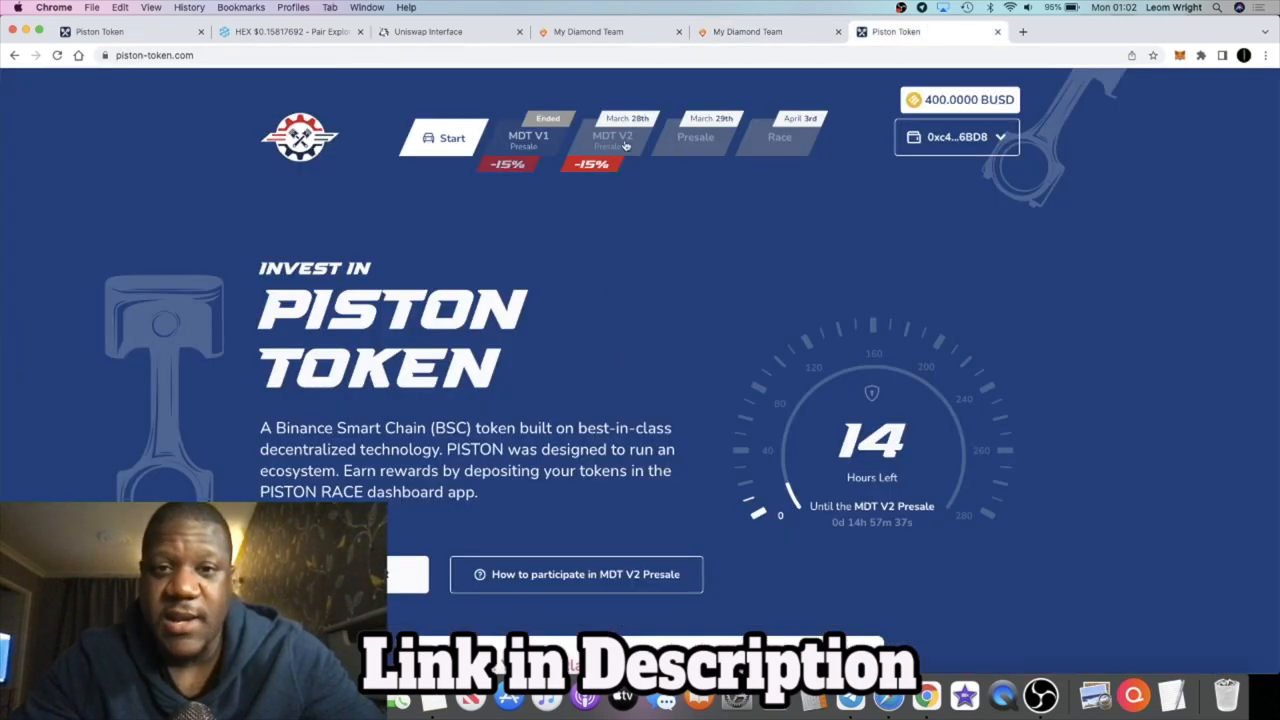
Show the original My Diamond Team dashboard's Personal and Smart Contract Statistics panels
click(748, 32)
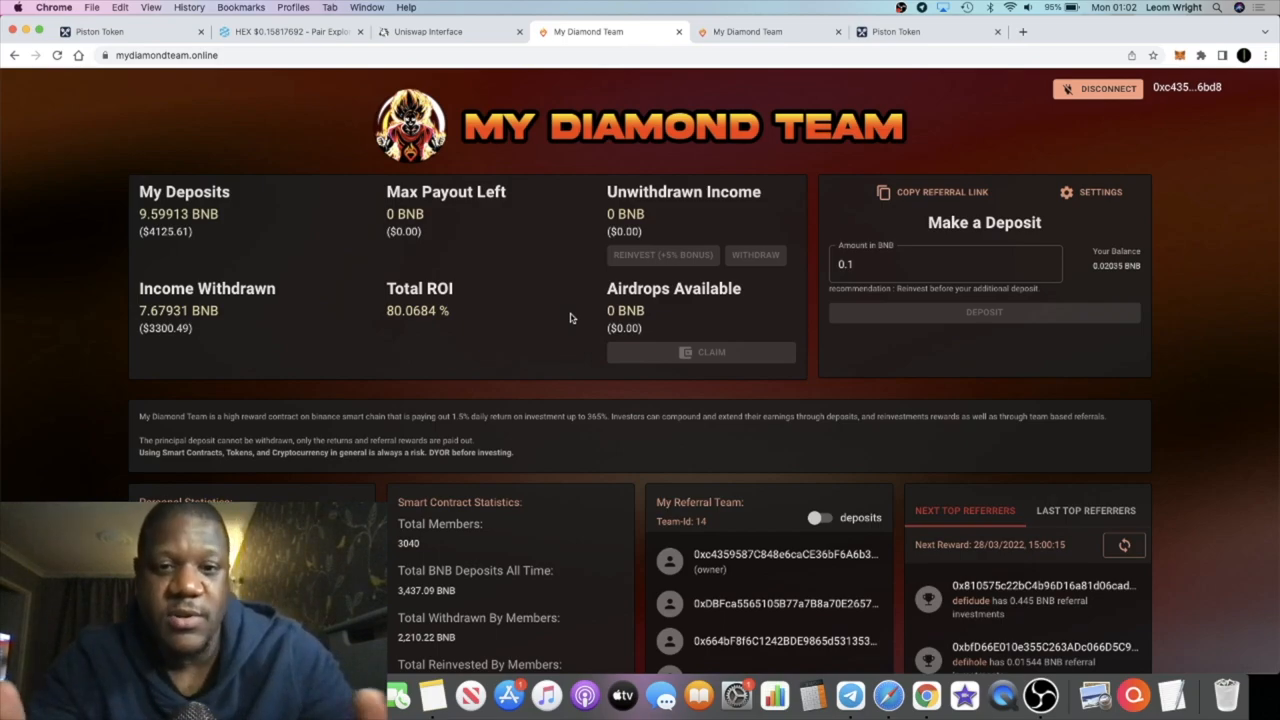
mouse_move(480, 492)
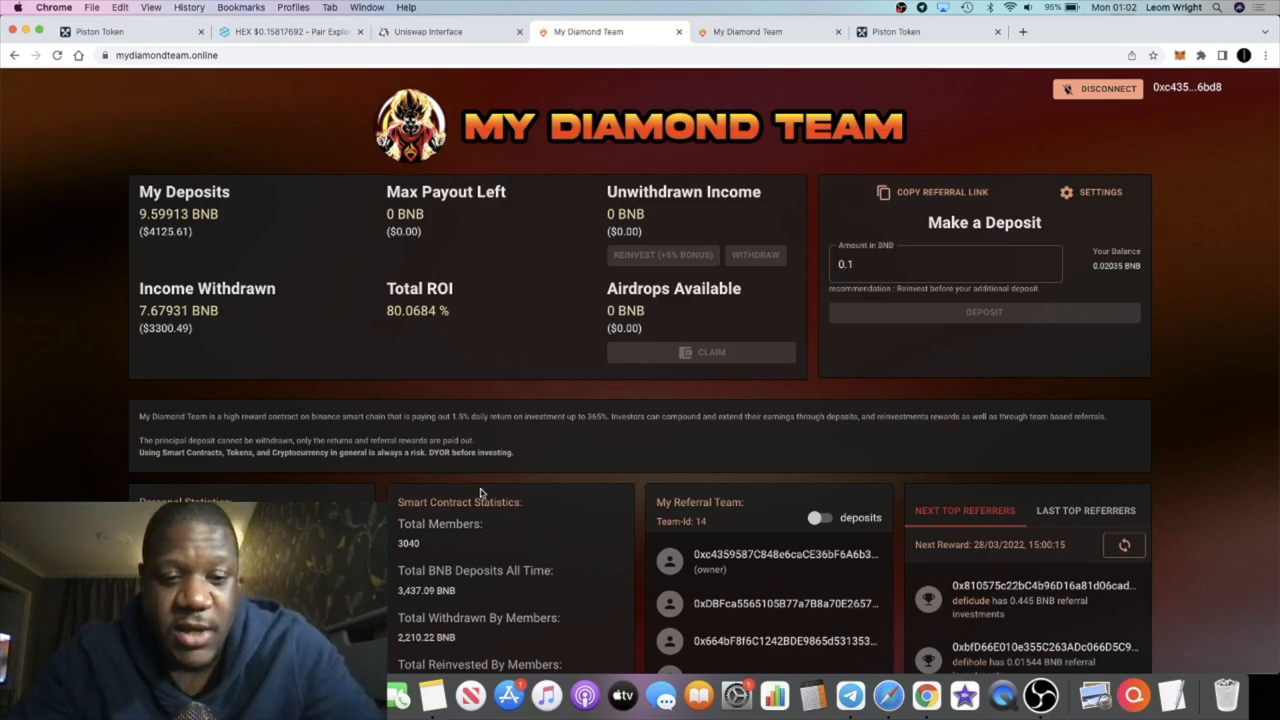
scroll(down, 3)
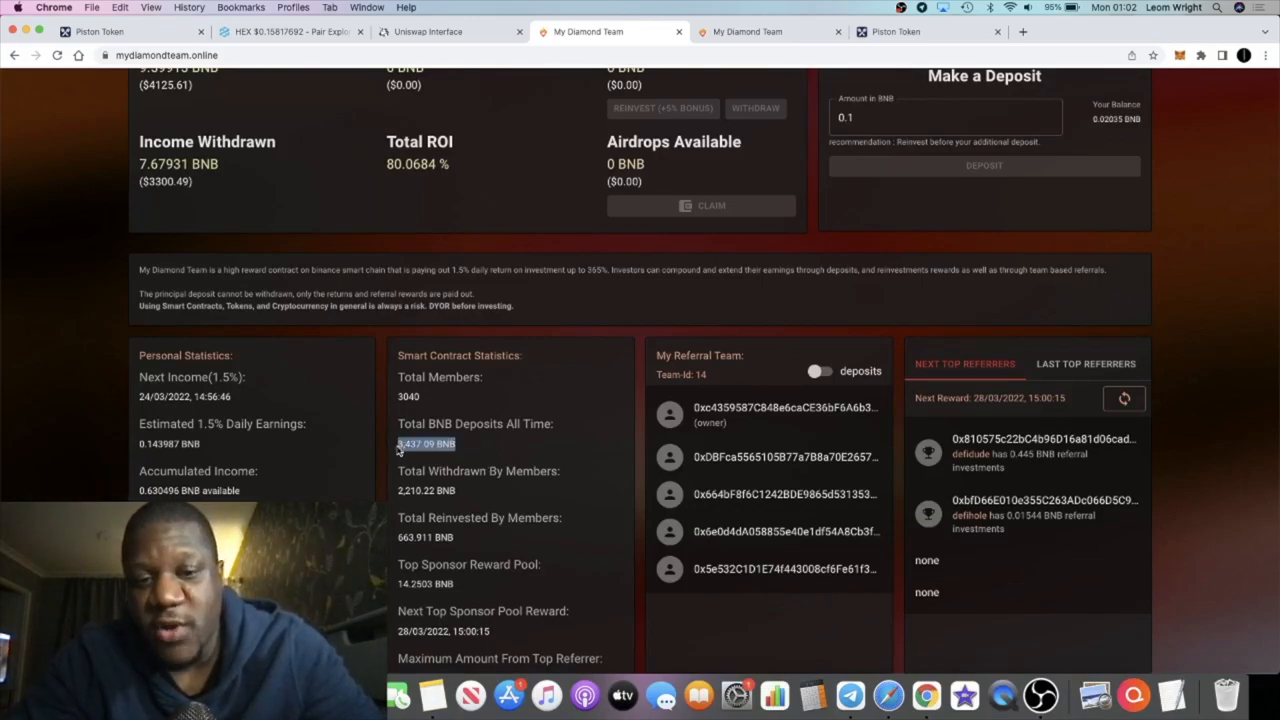
click(430, 452)
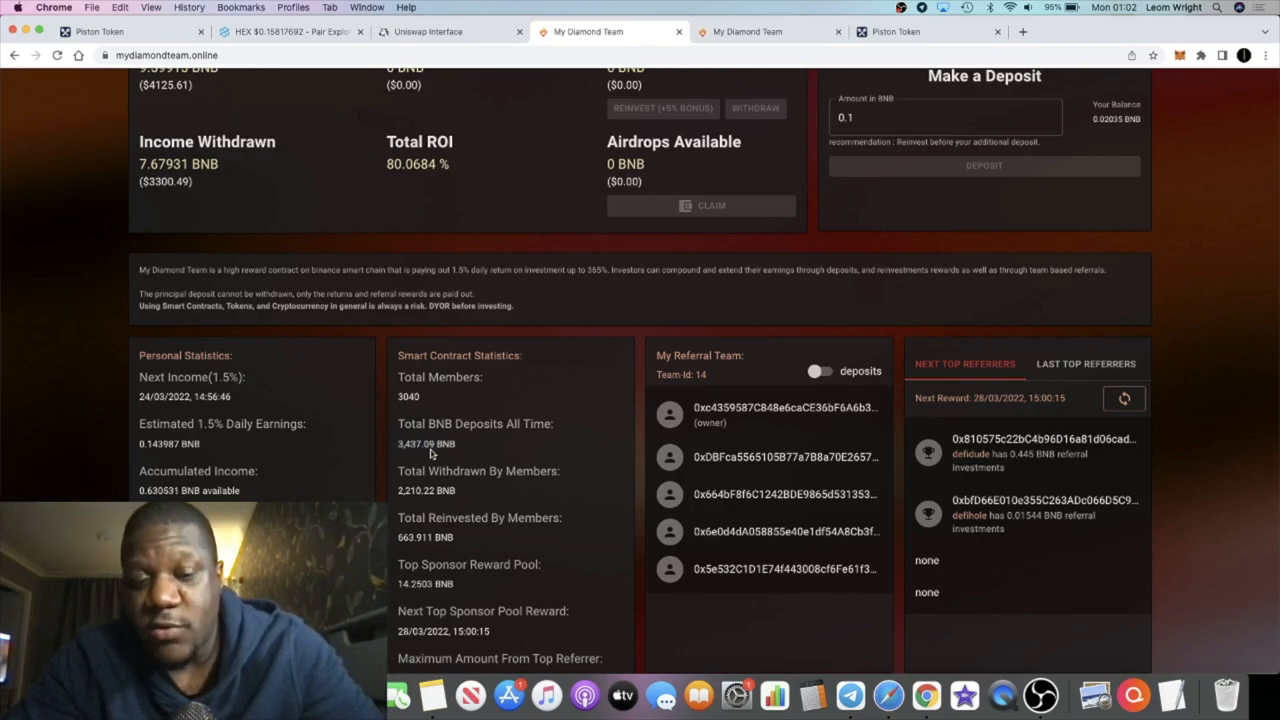
scroll(up, 3)
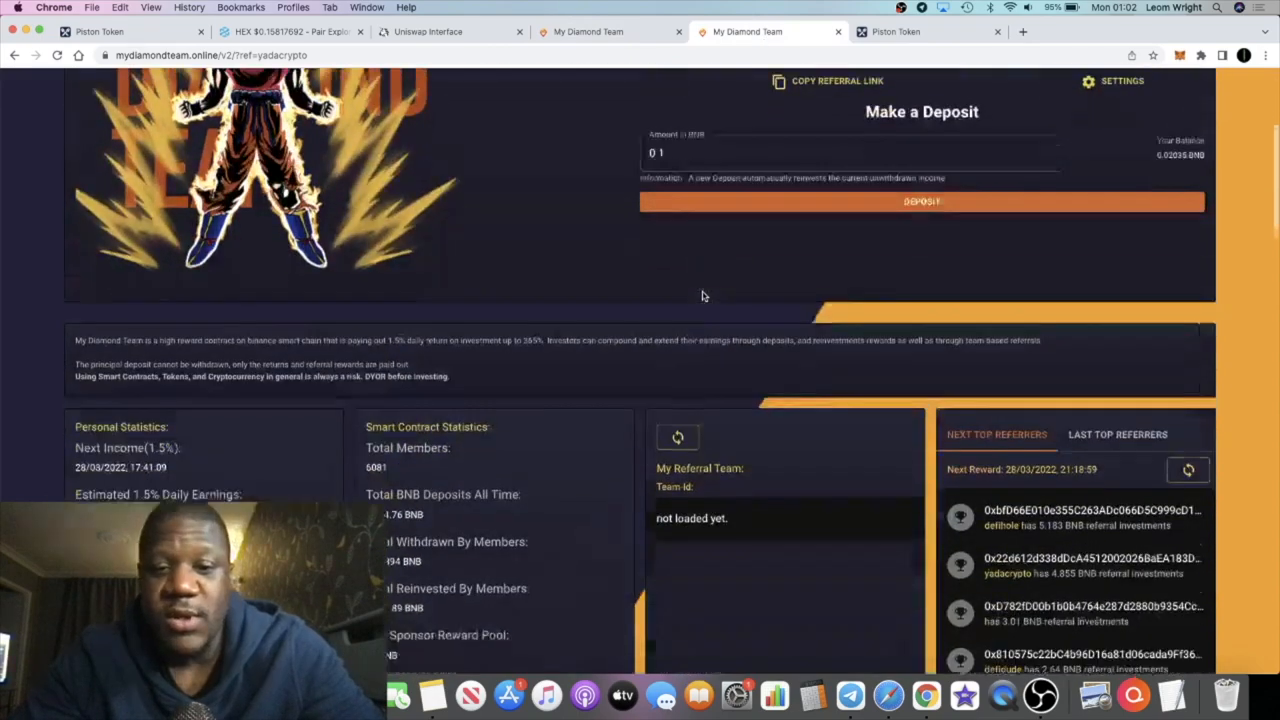
Review the V2 dashboard statistics, returning to the 0.5 BNB deposit and 1.825 BNB max payout summary
scroll(down, 3)
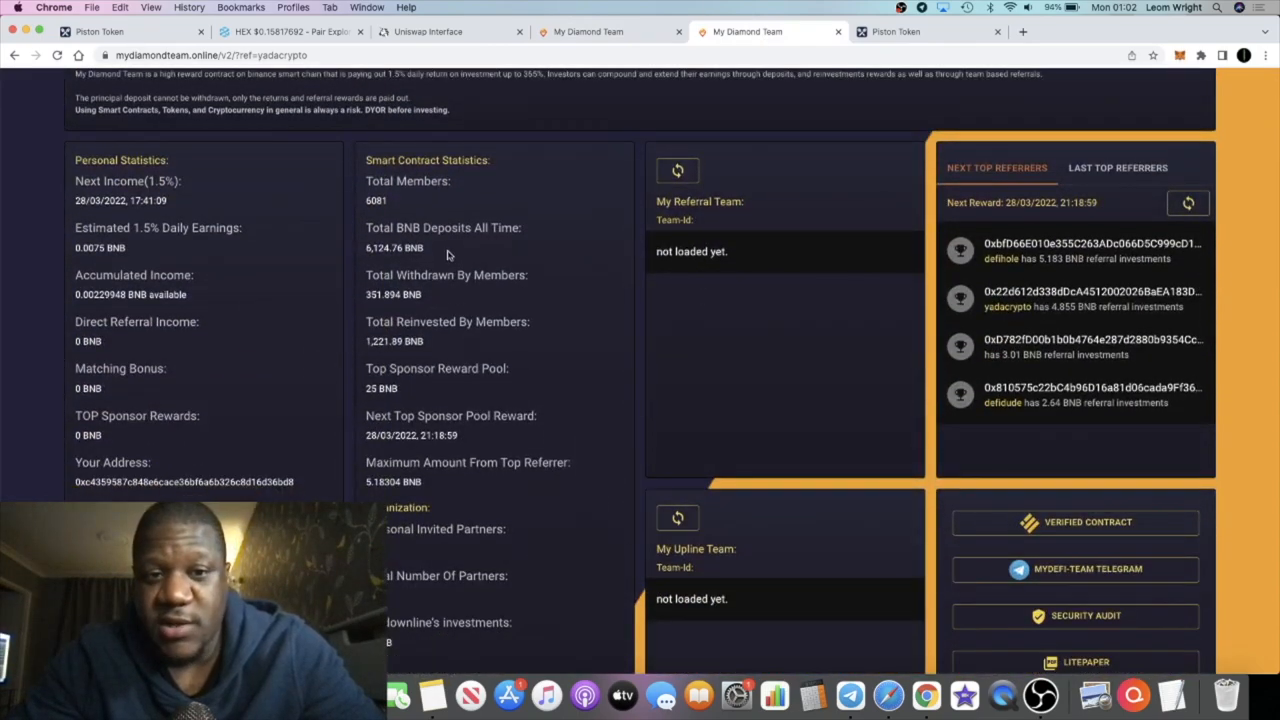
mouse_move(484, 274)
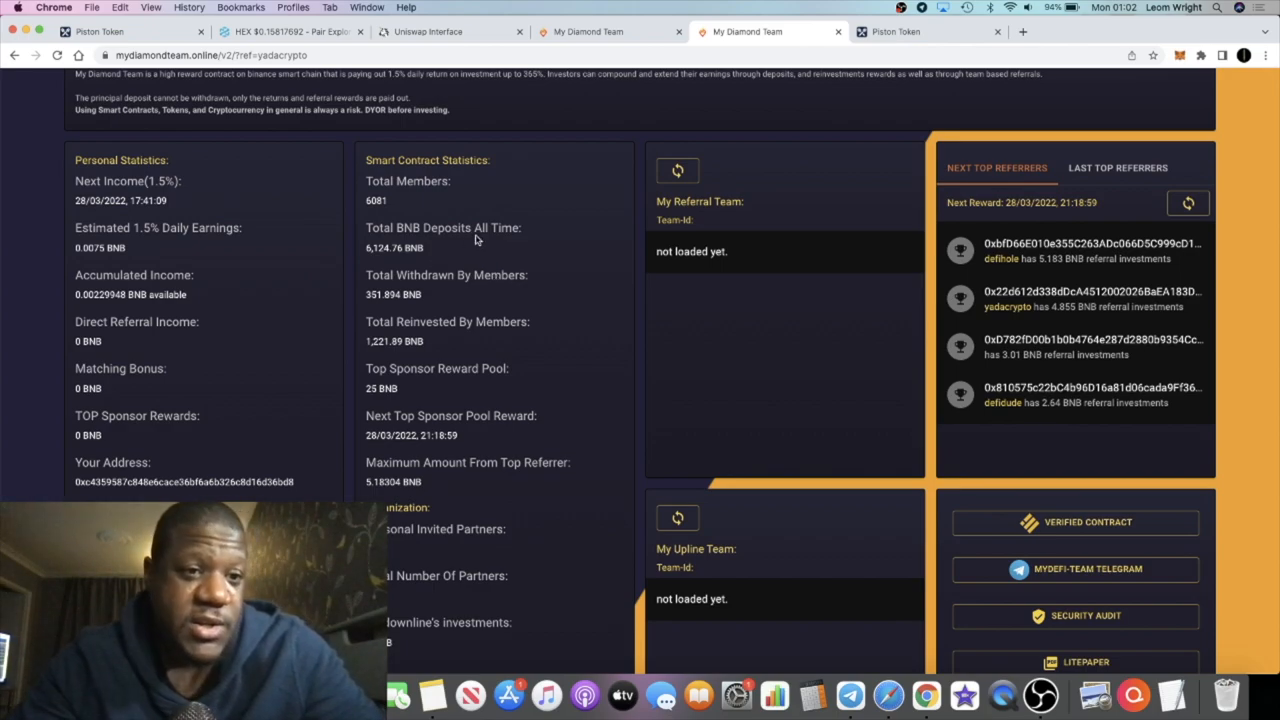
scroll(up, 3)
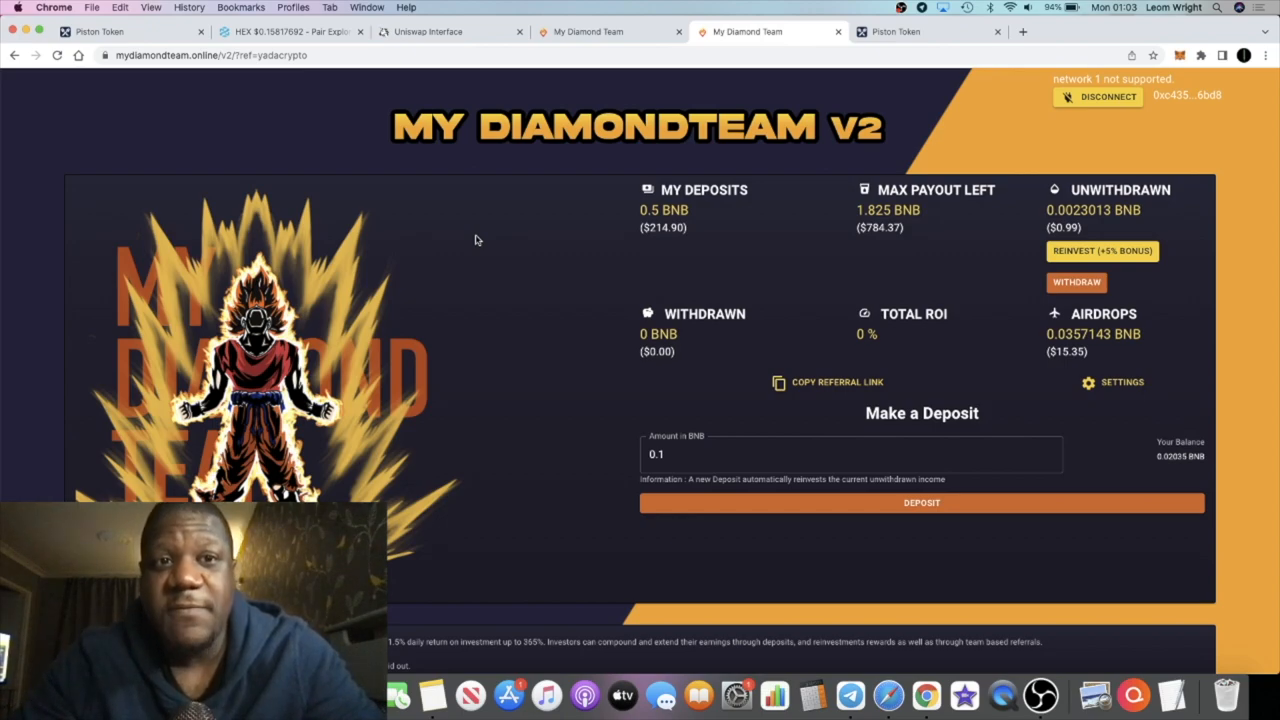
mouse_move(520, 268)
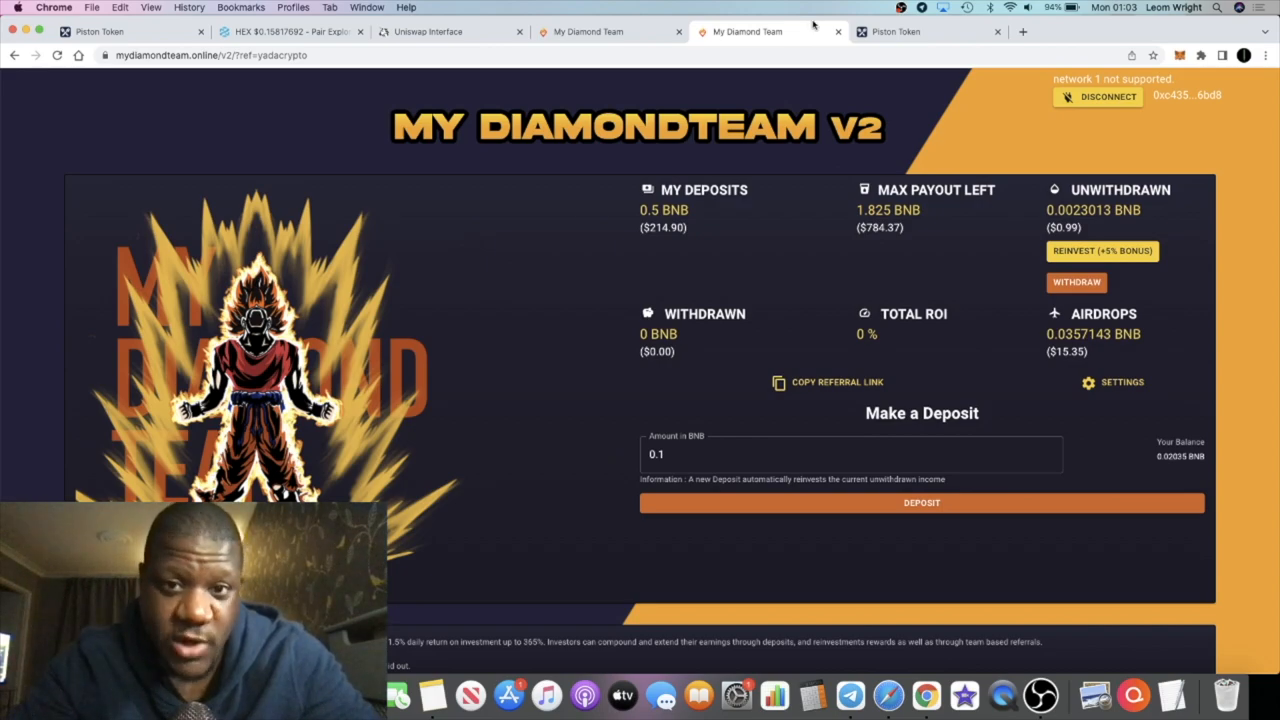
Toggle between the My Diamond Team v2 and Piston Token tabs, settling on the presale page
click(910, 32)
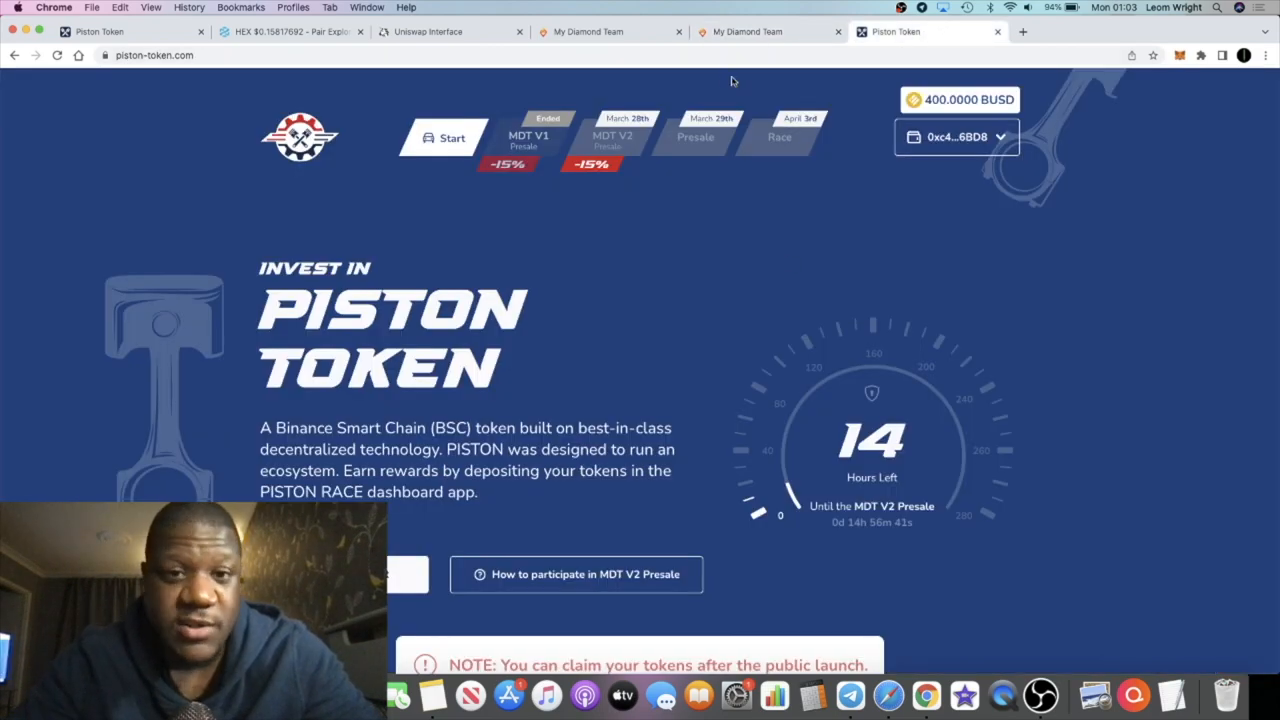
click(746, 32)
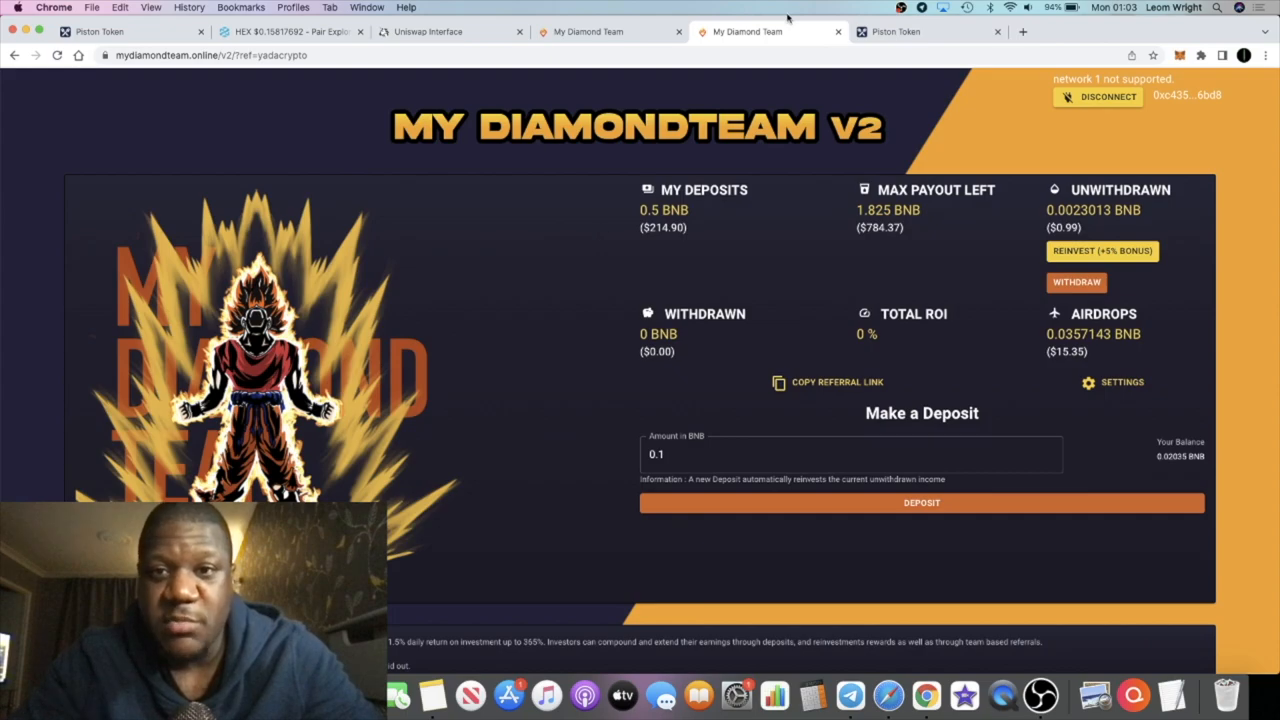
click(896, 32)
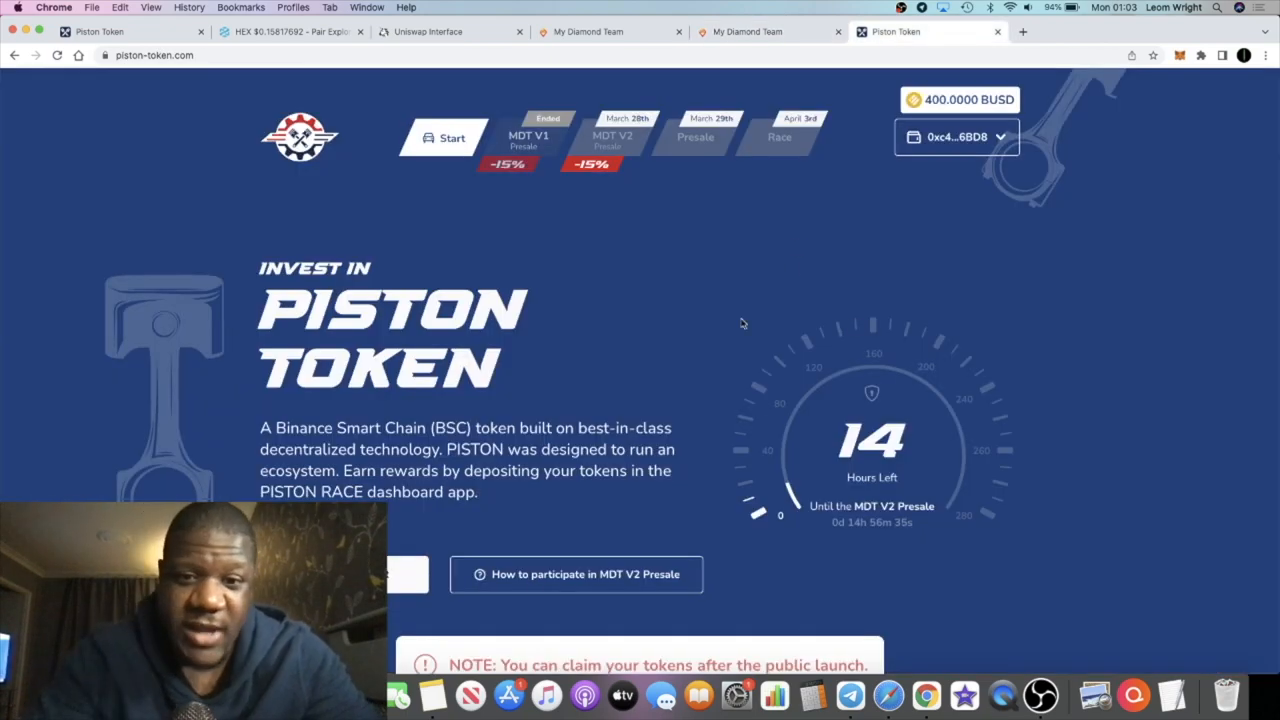
mouse_move(790, 340)
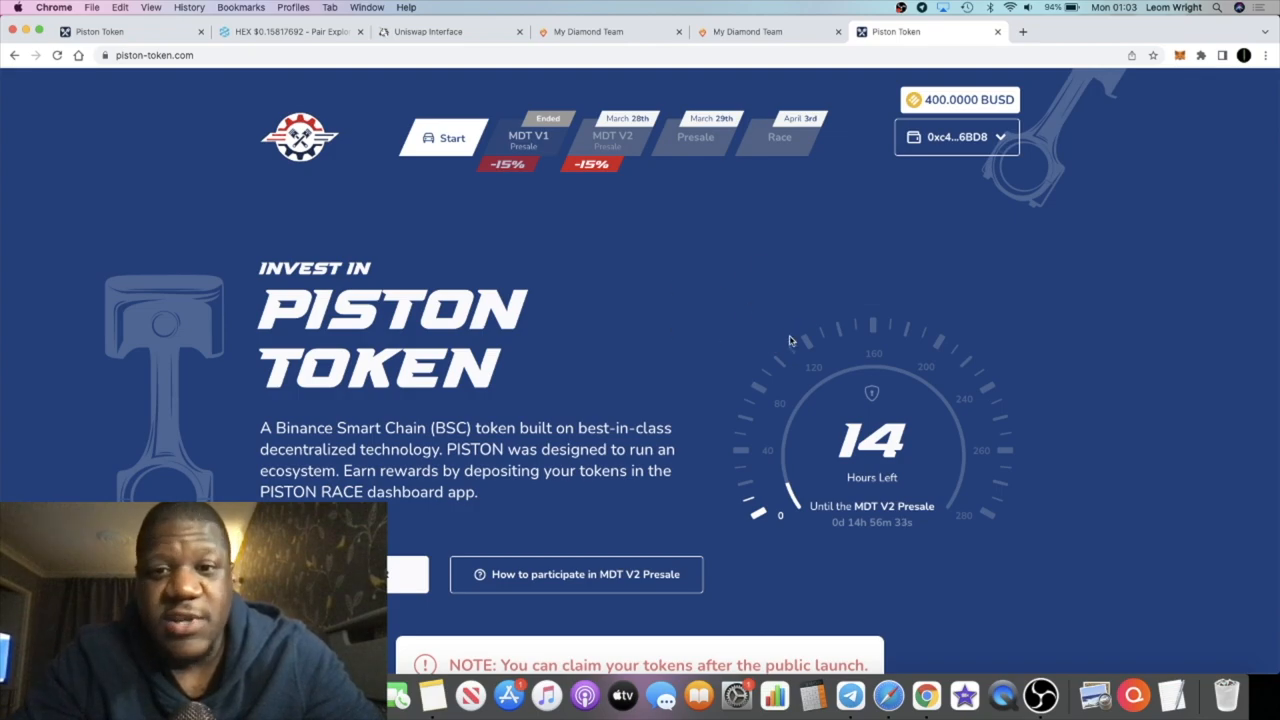
mouse_move(788, 148)
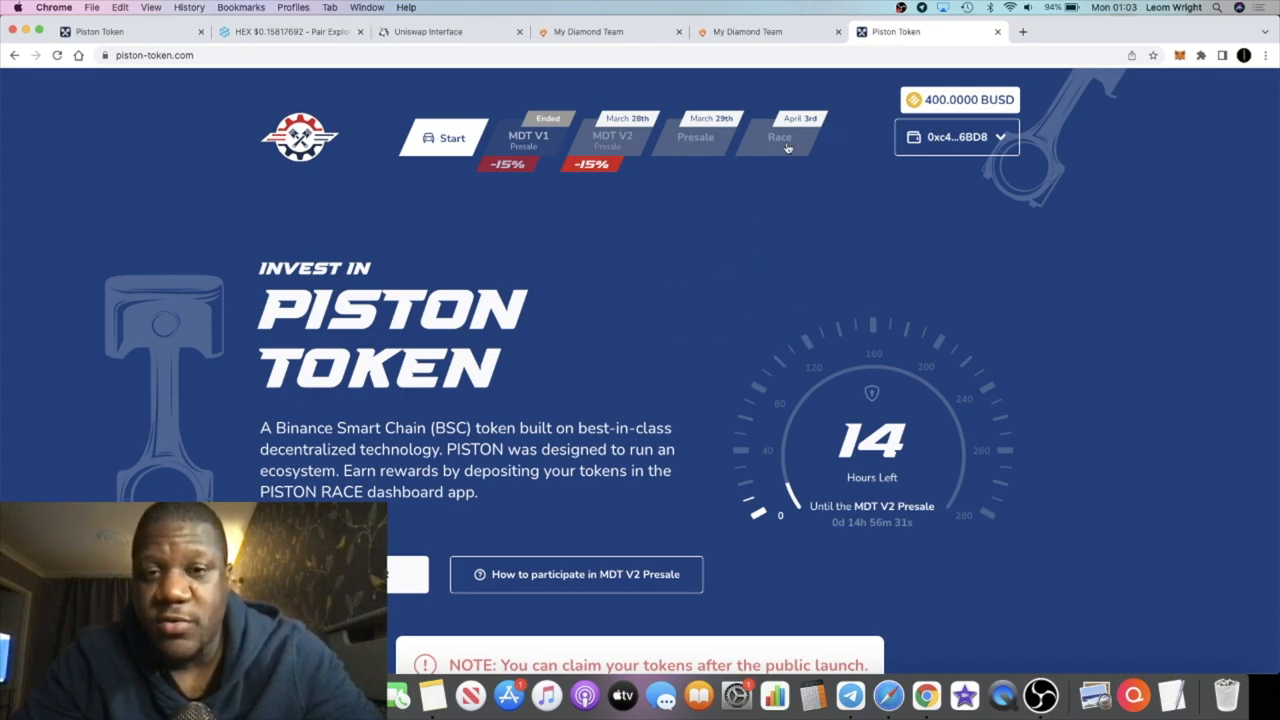
click(744, 32)
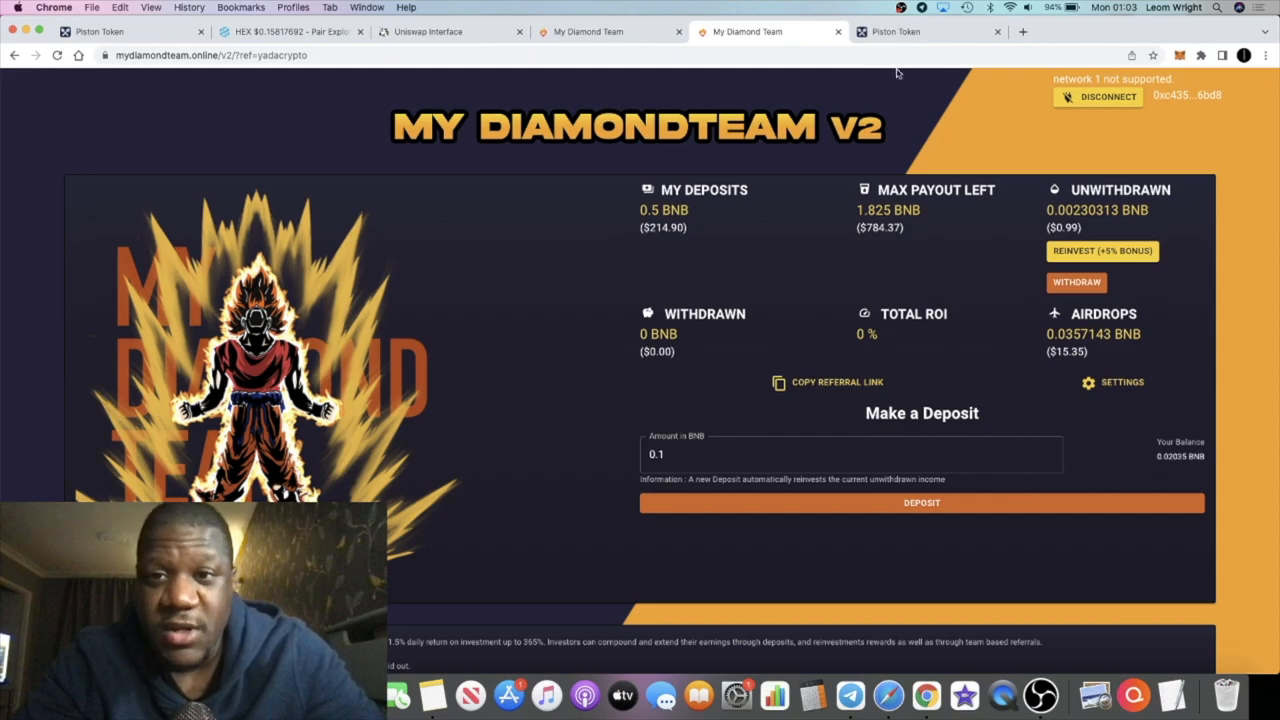
click(920, 32)
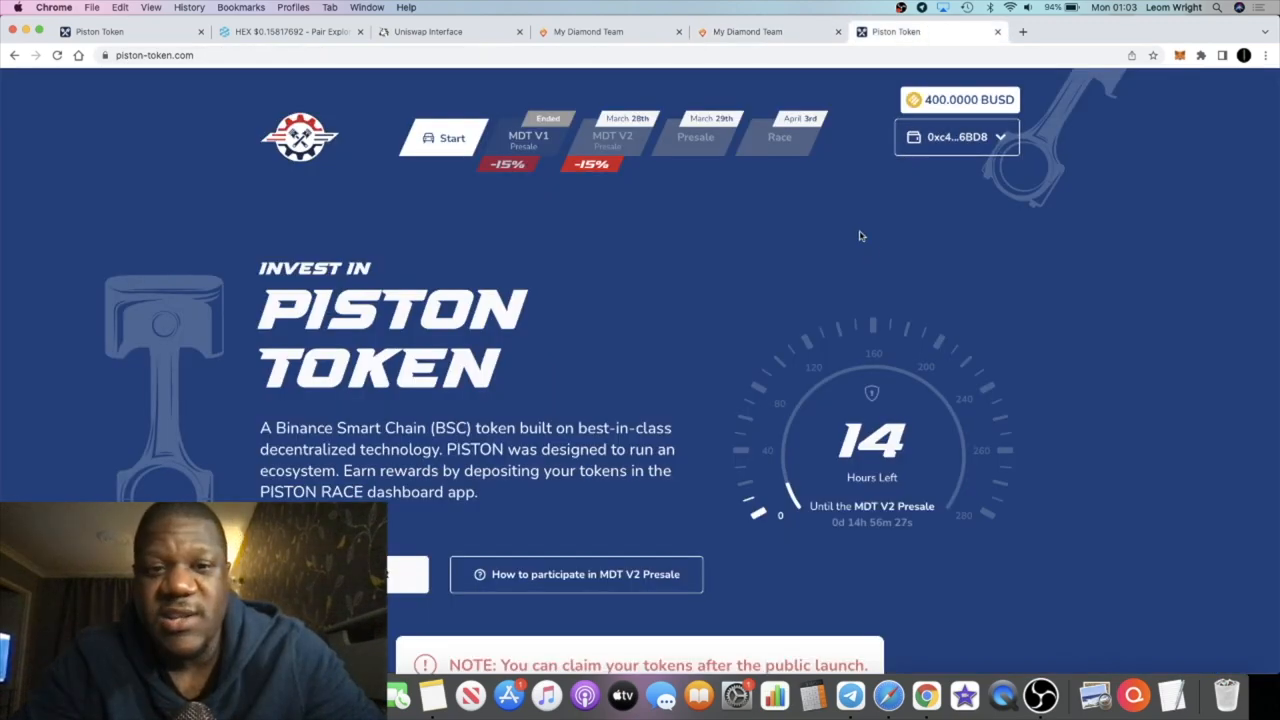
scroll(down, 3)
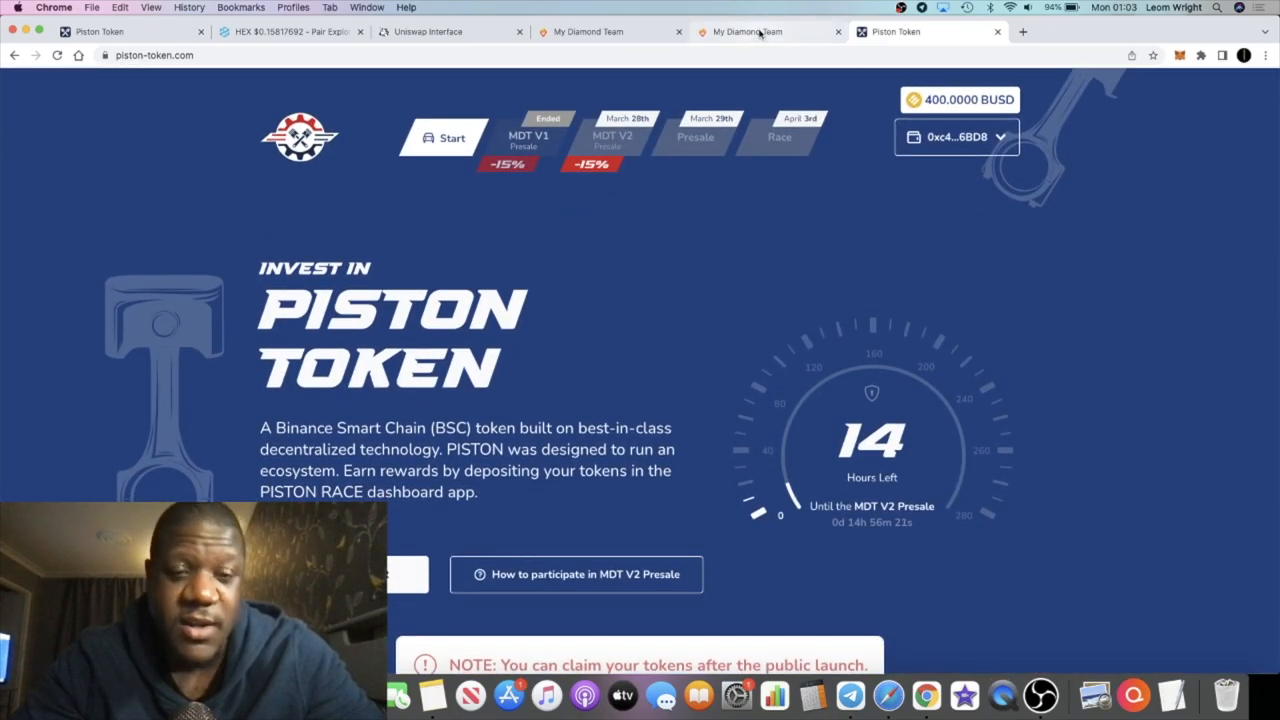
Browse the Token & Race cards and roadmap, then return to the hero countdown
scroll(down, 3)
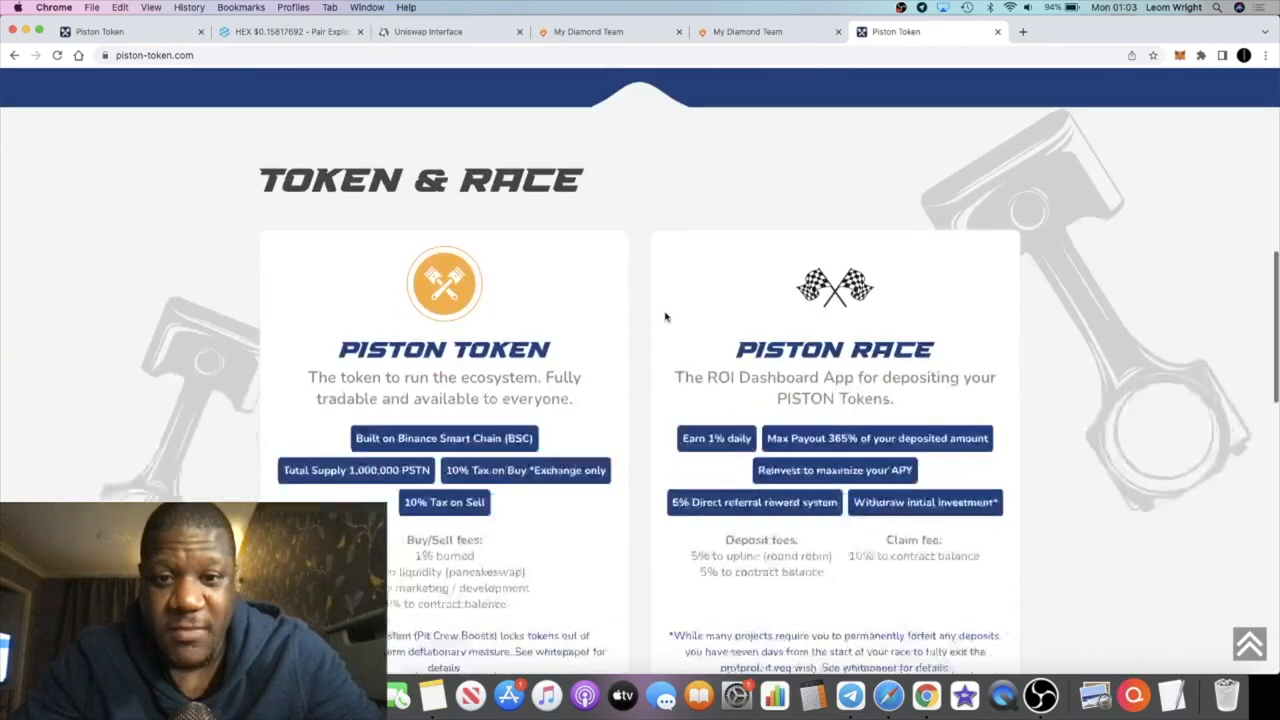
scroll(down, 3)
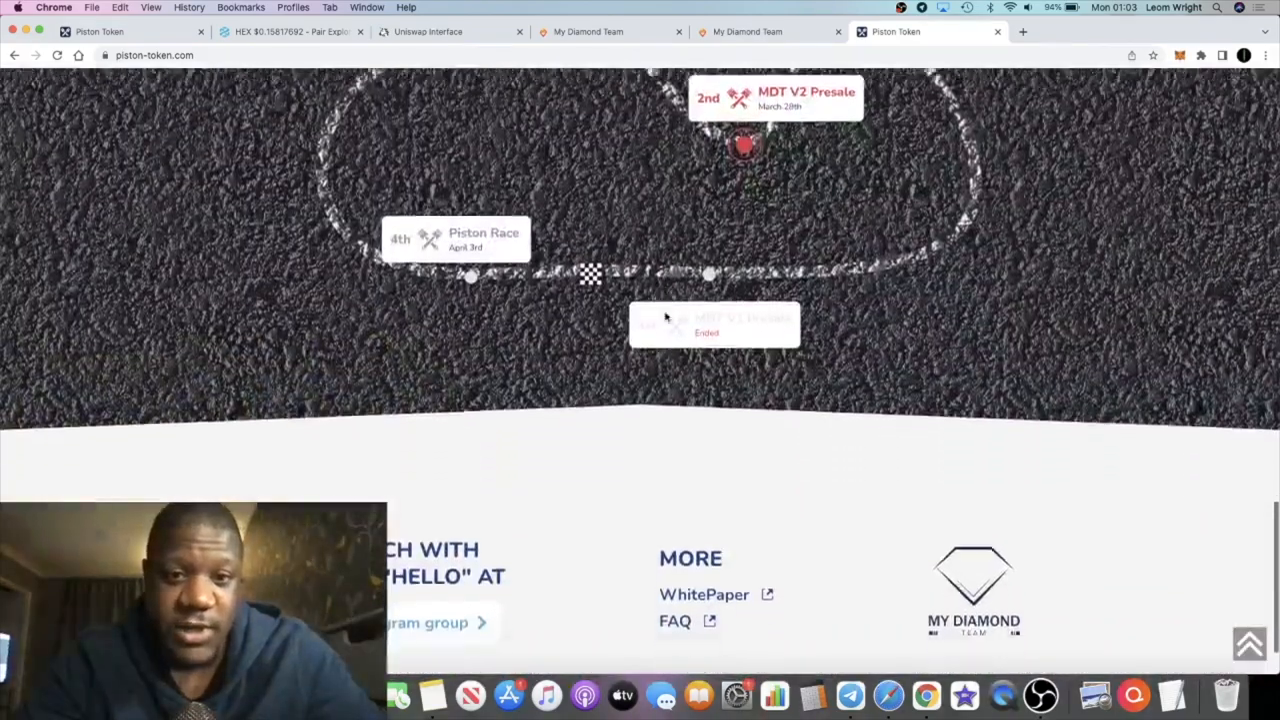
scroll(up, 3)
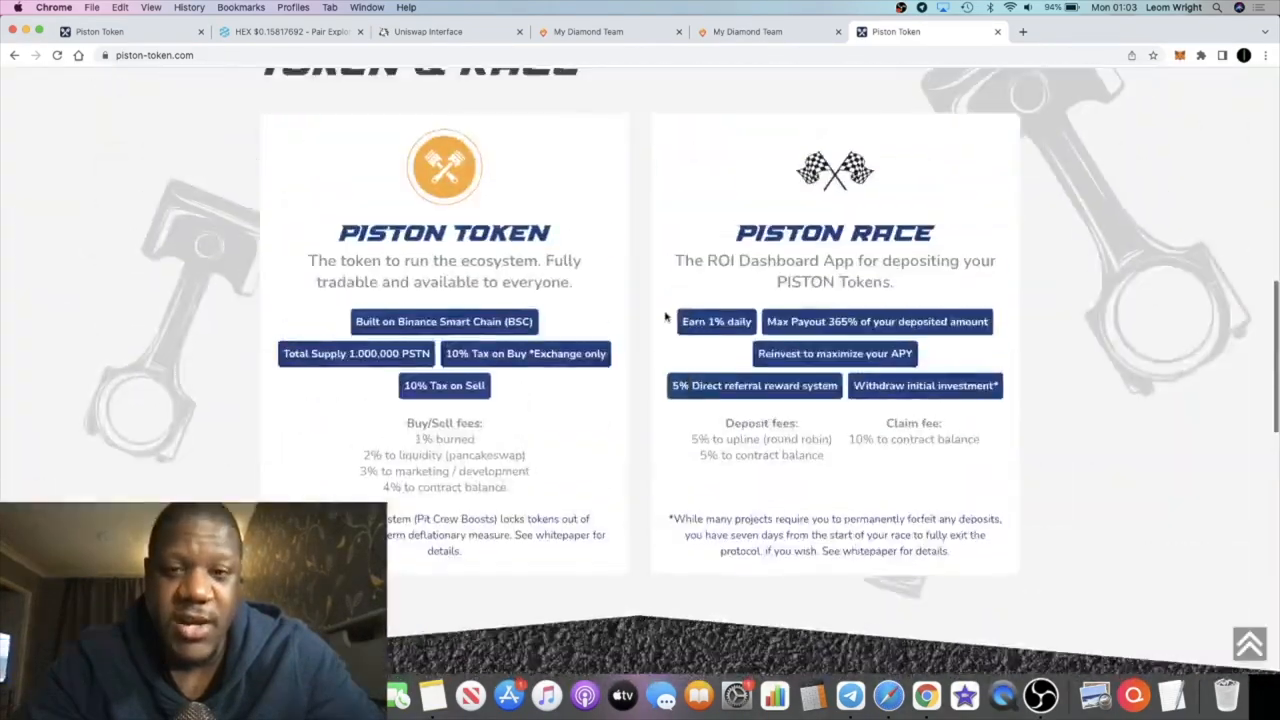
scroll(up, 3)
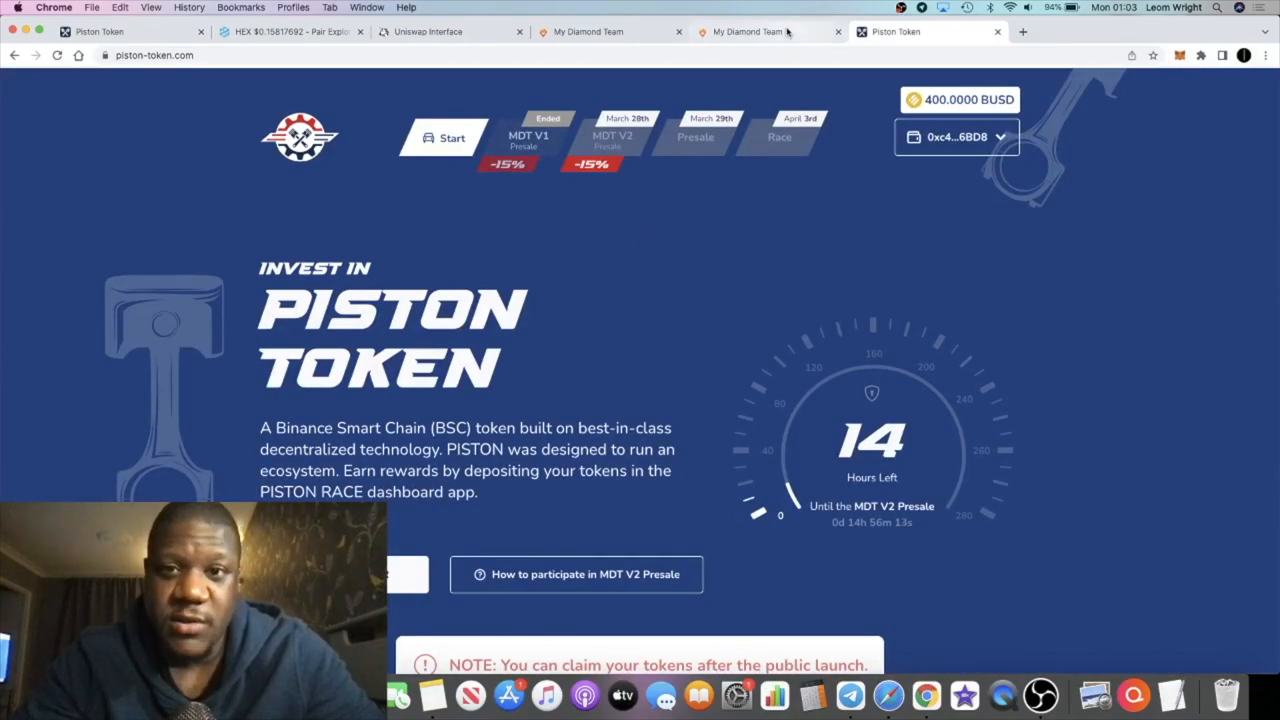
mouse_move(784, 158)
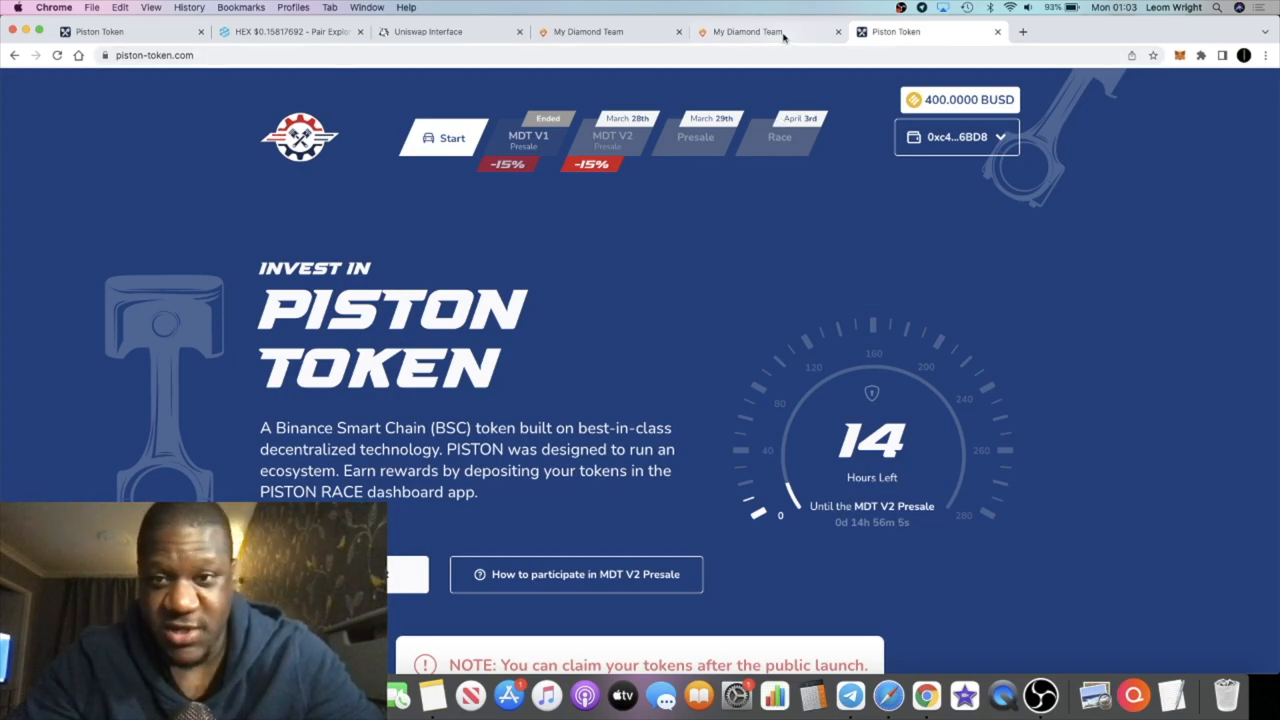
mouse_move(768, 32)
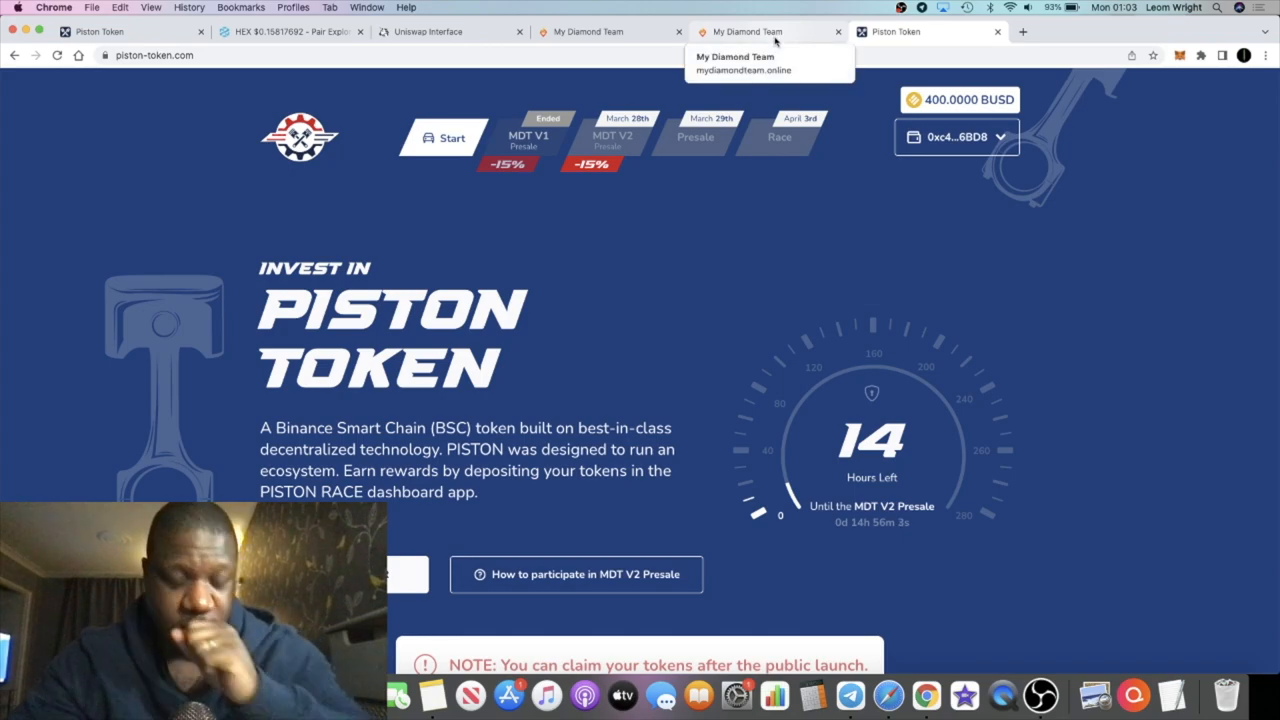
Alternate between the Piston Token and My Diamond Team tabs, ending on the V2 dashboard with 0.5 BNB deposited
click(748, 32)
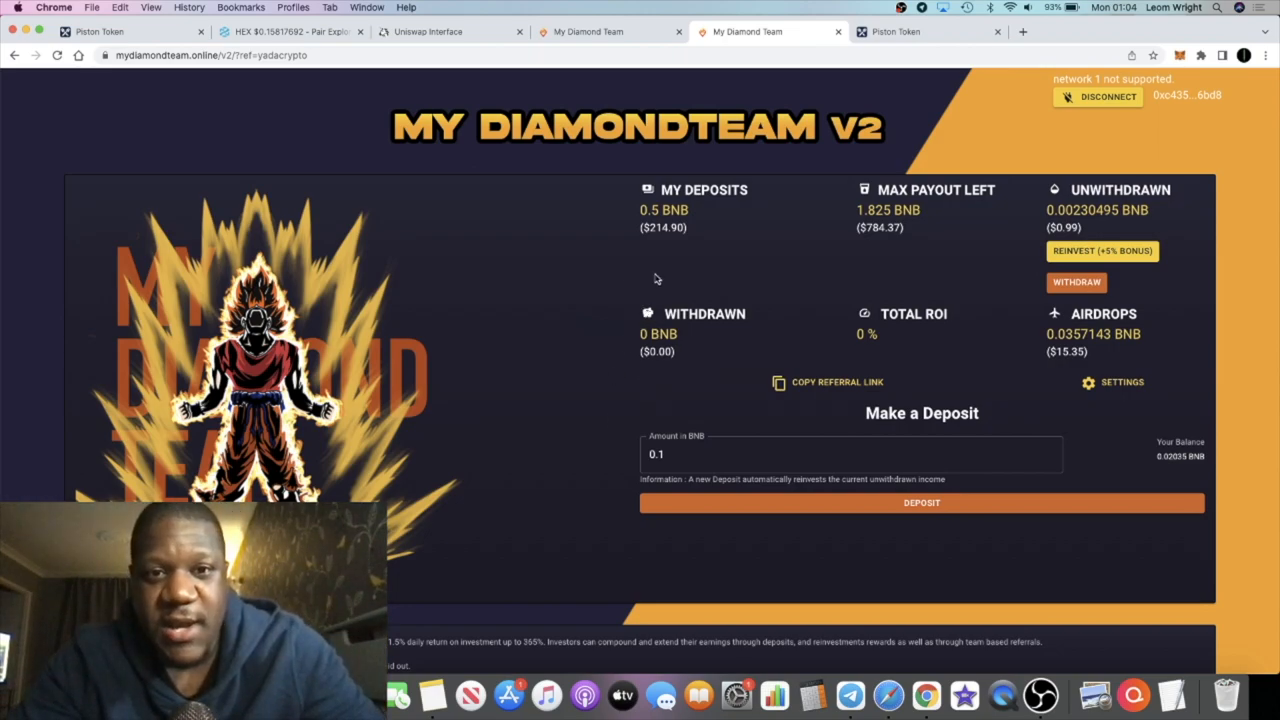
mouse_move(730, 224)
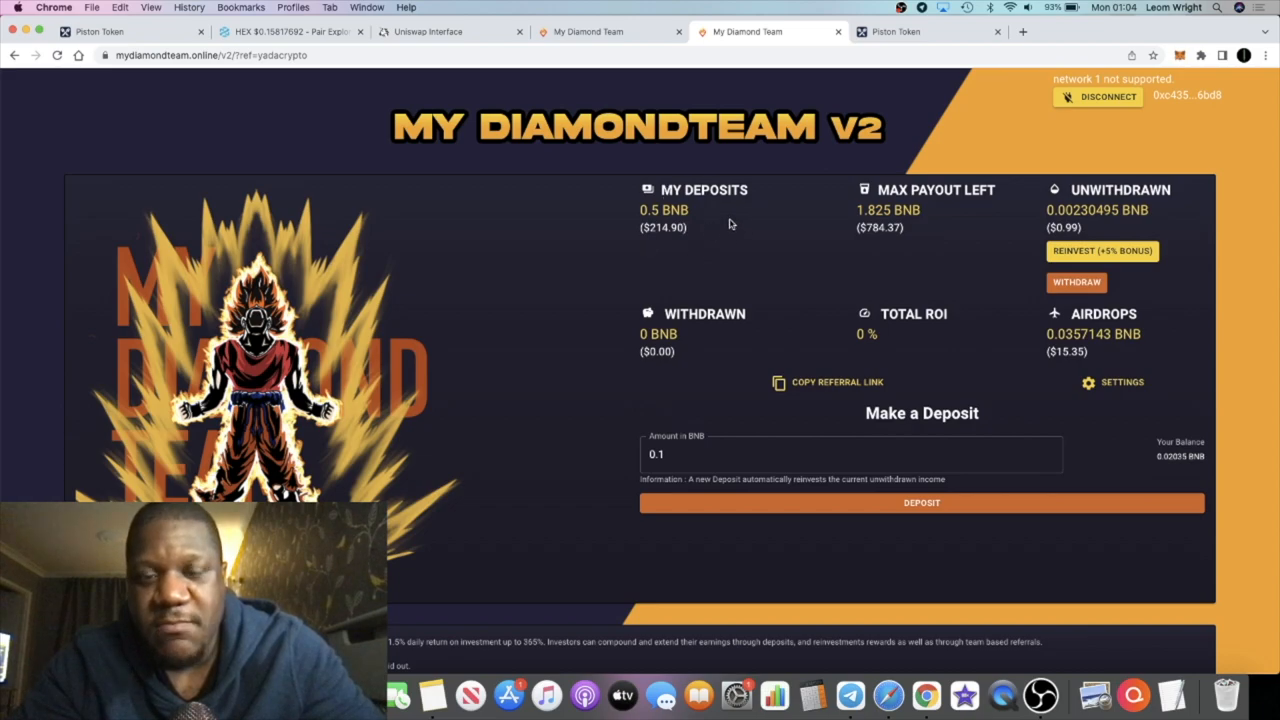
mouse_move(642, 280)
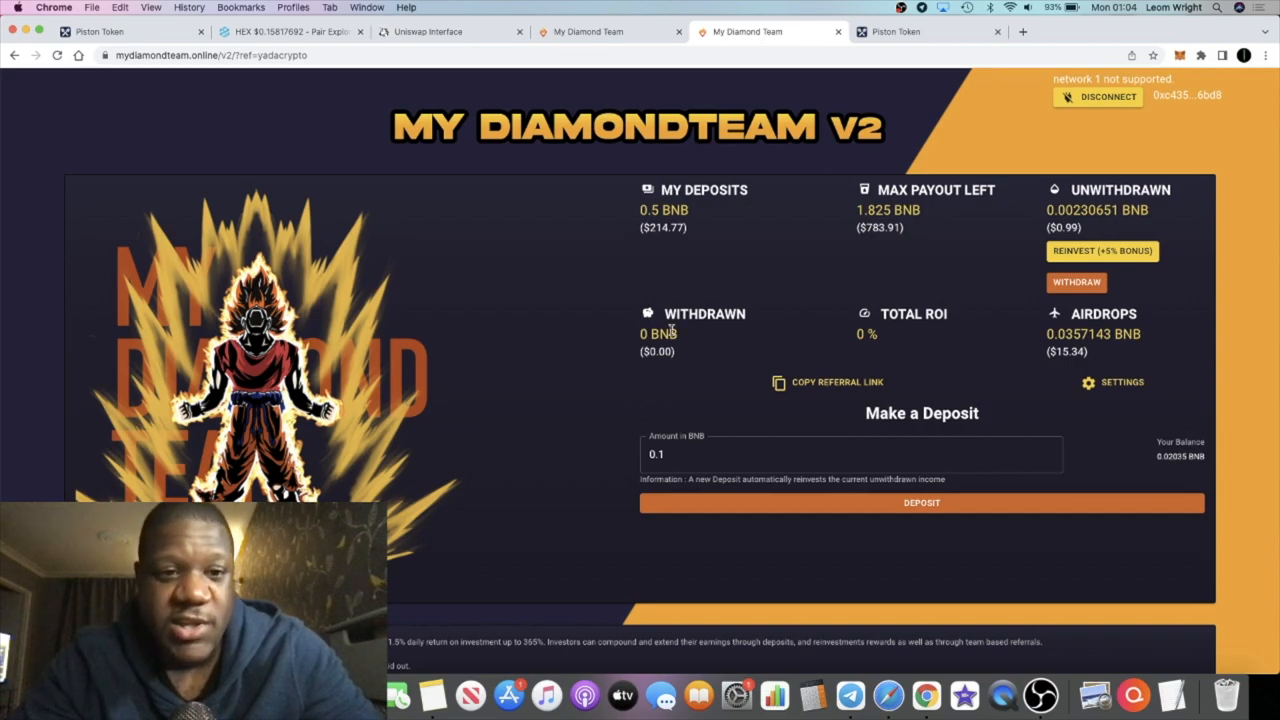
click(896, 32)
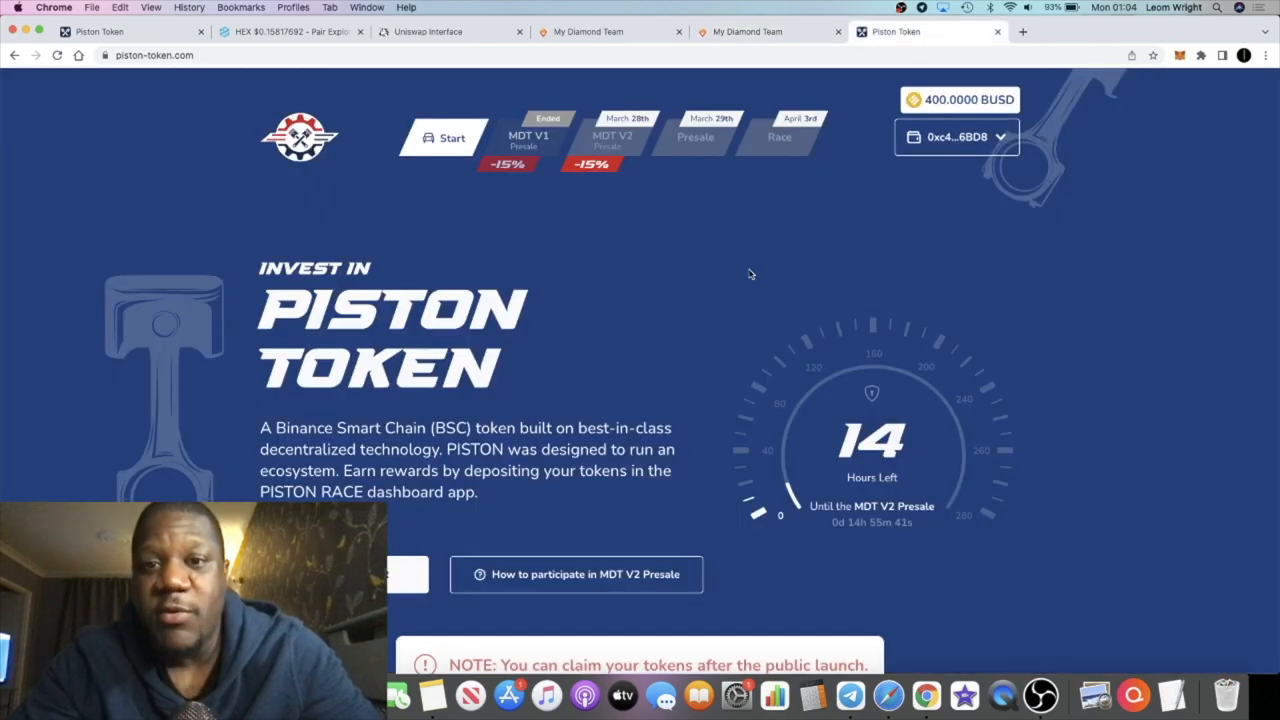
mouse_move(704, 308)
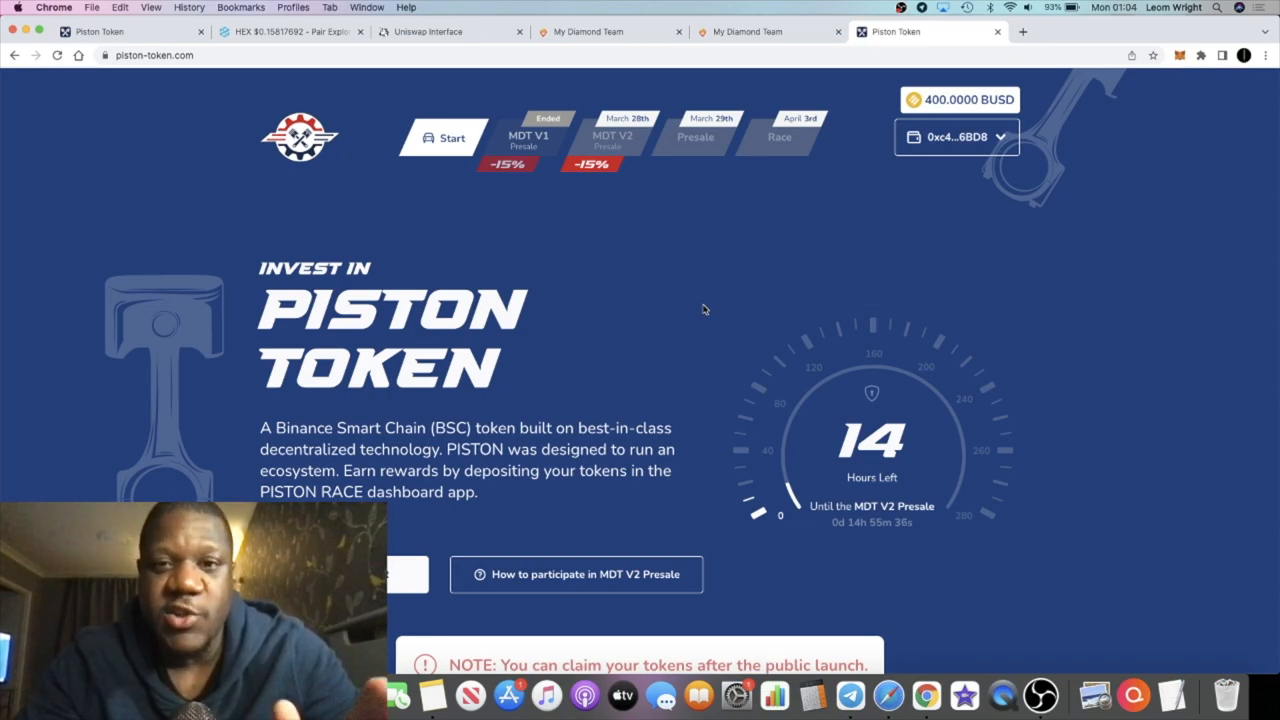
click(744, 32)
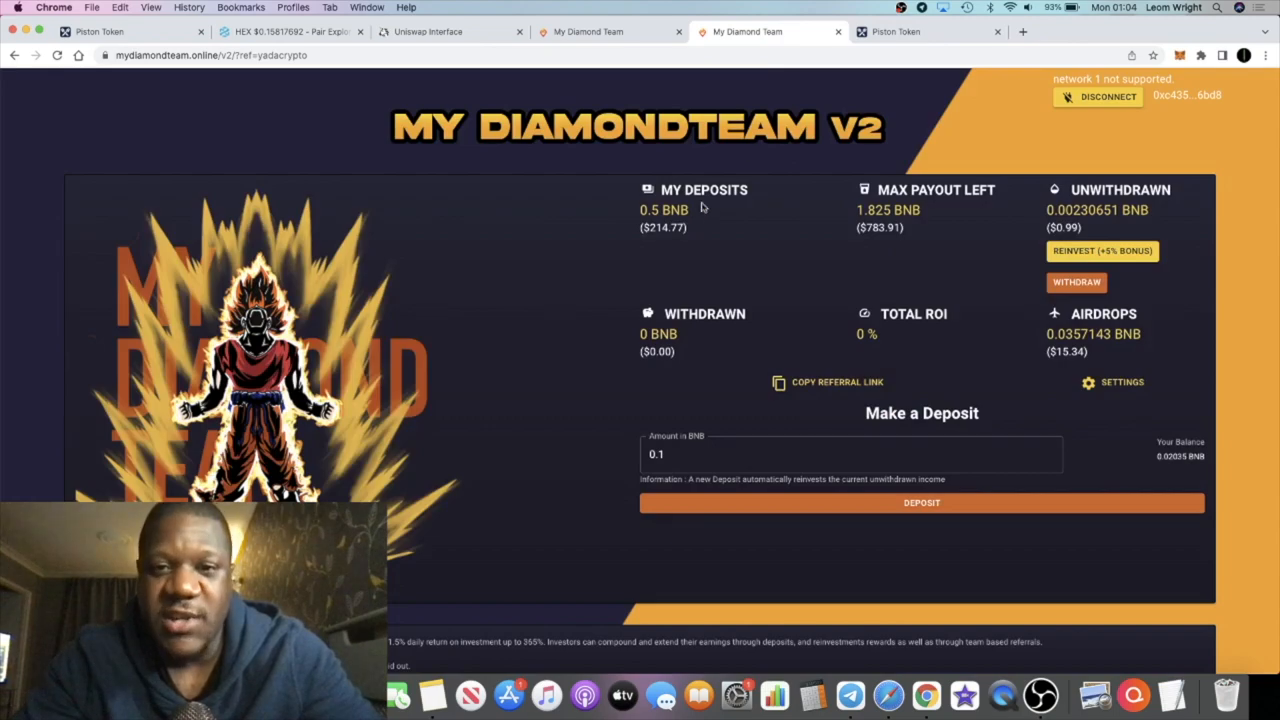
click(928, 32)
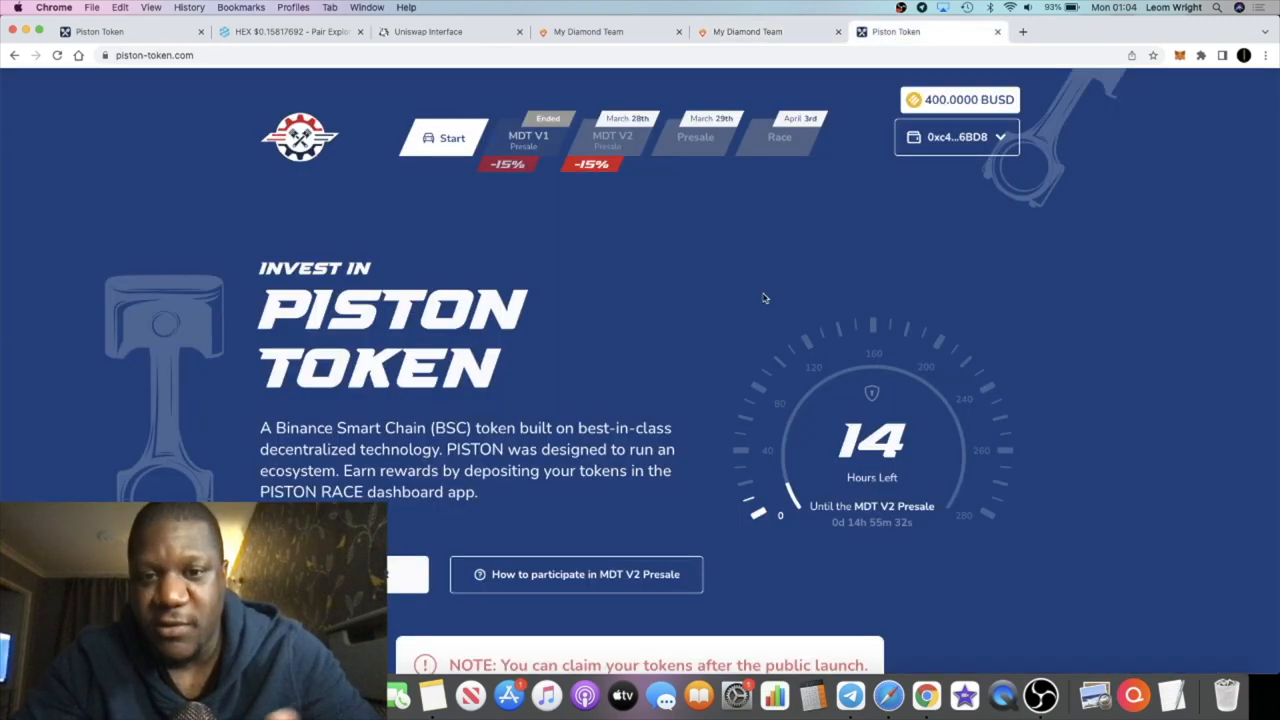
mouse_move(848, 320)
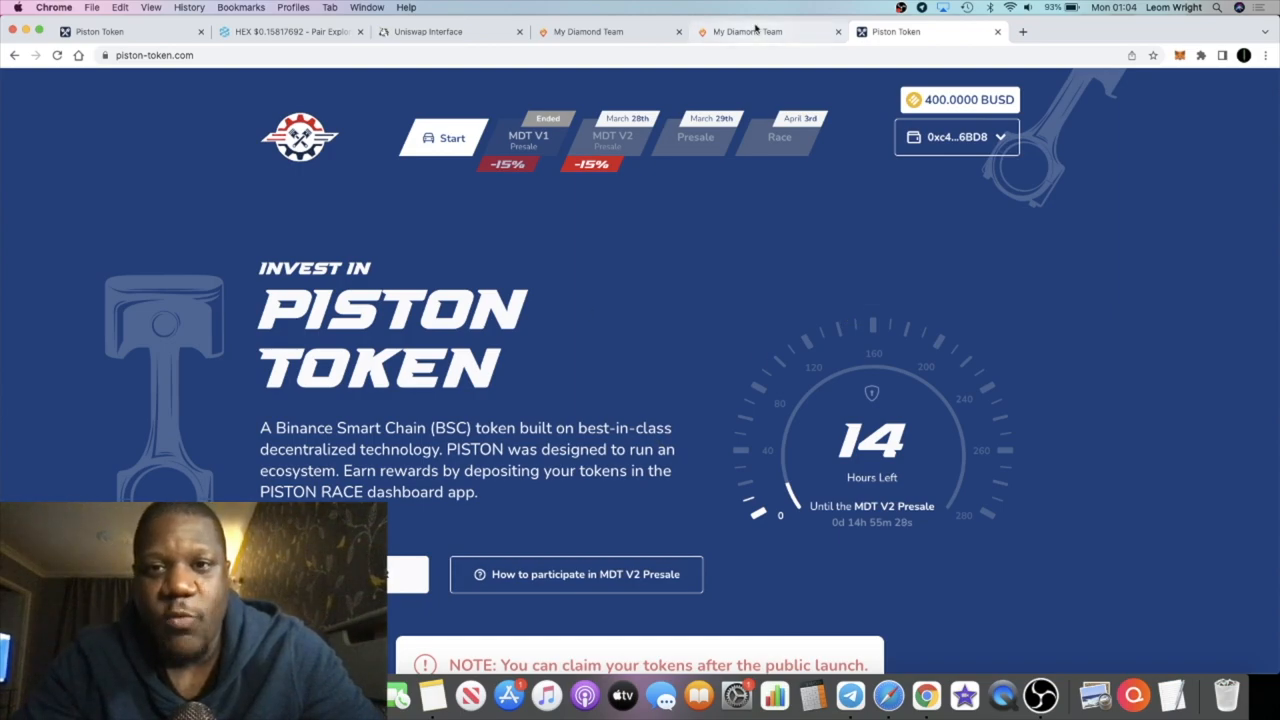
click(744, 32)
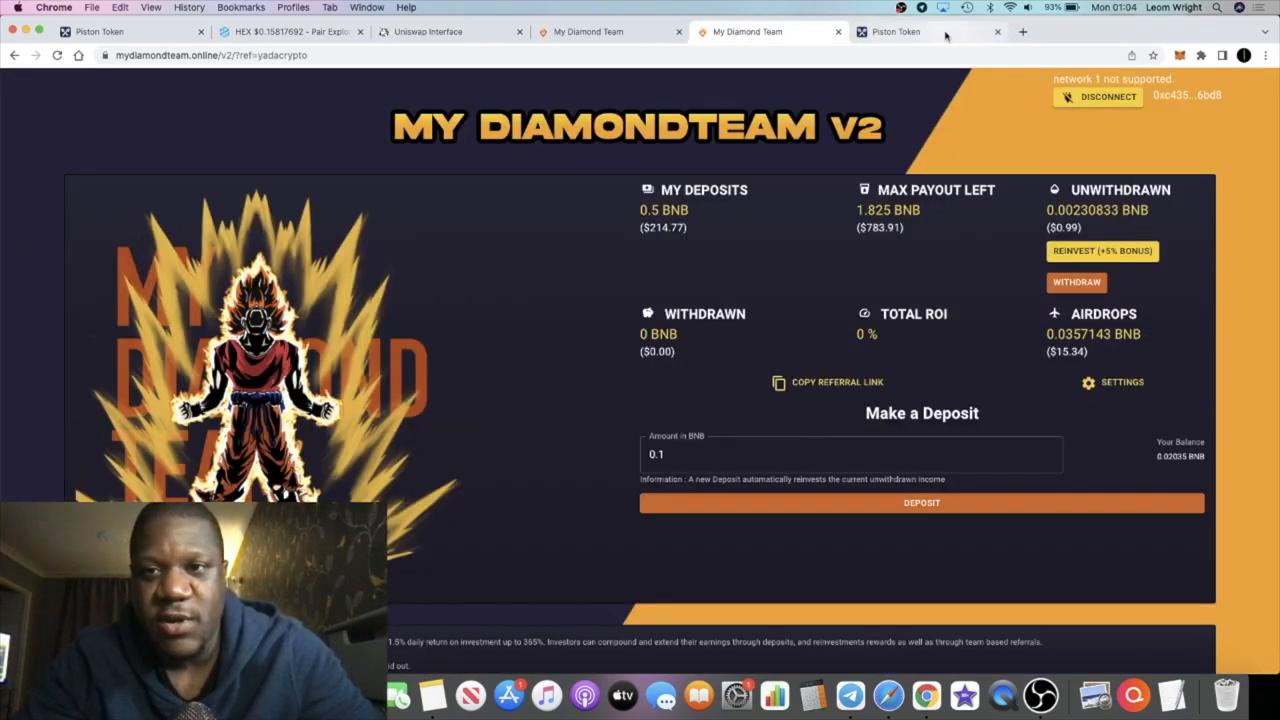
Return to the Piston Token site and scroll through Token & Race, roadmap and footer back toward the top
click(896, 32)
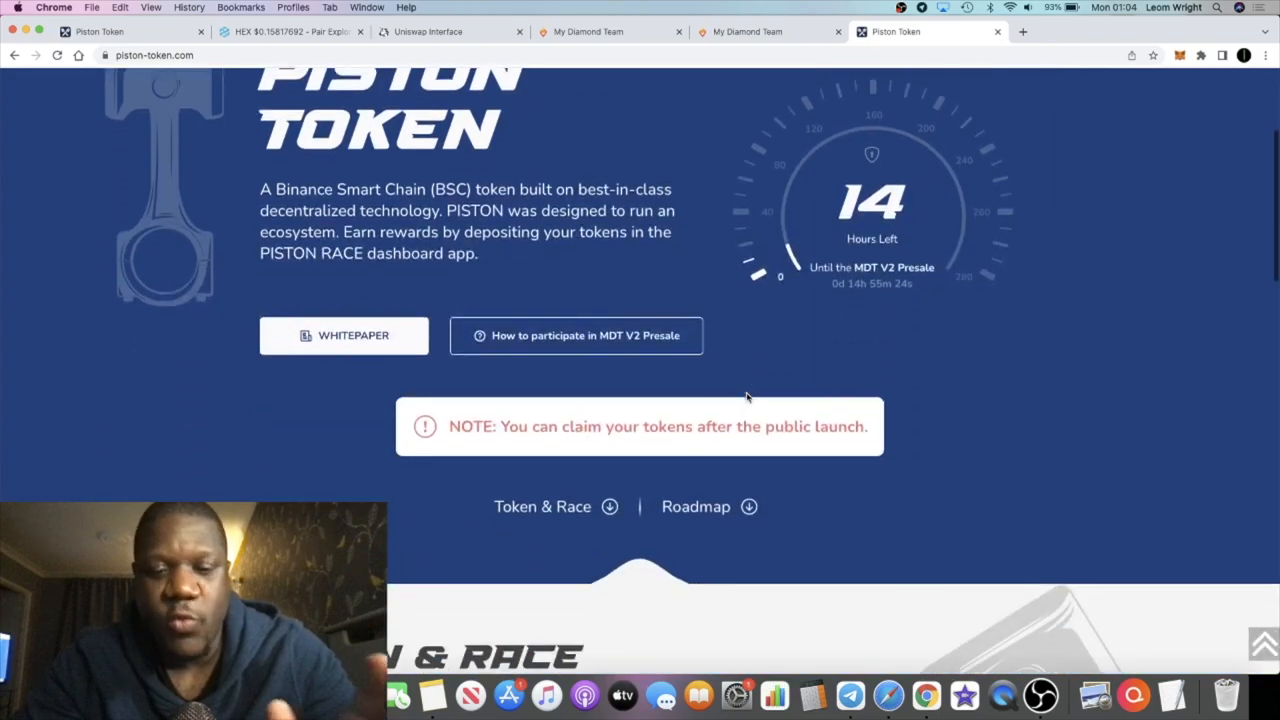
scroll(down, 3)
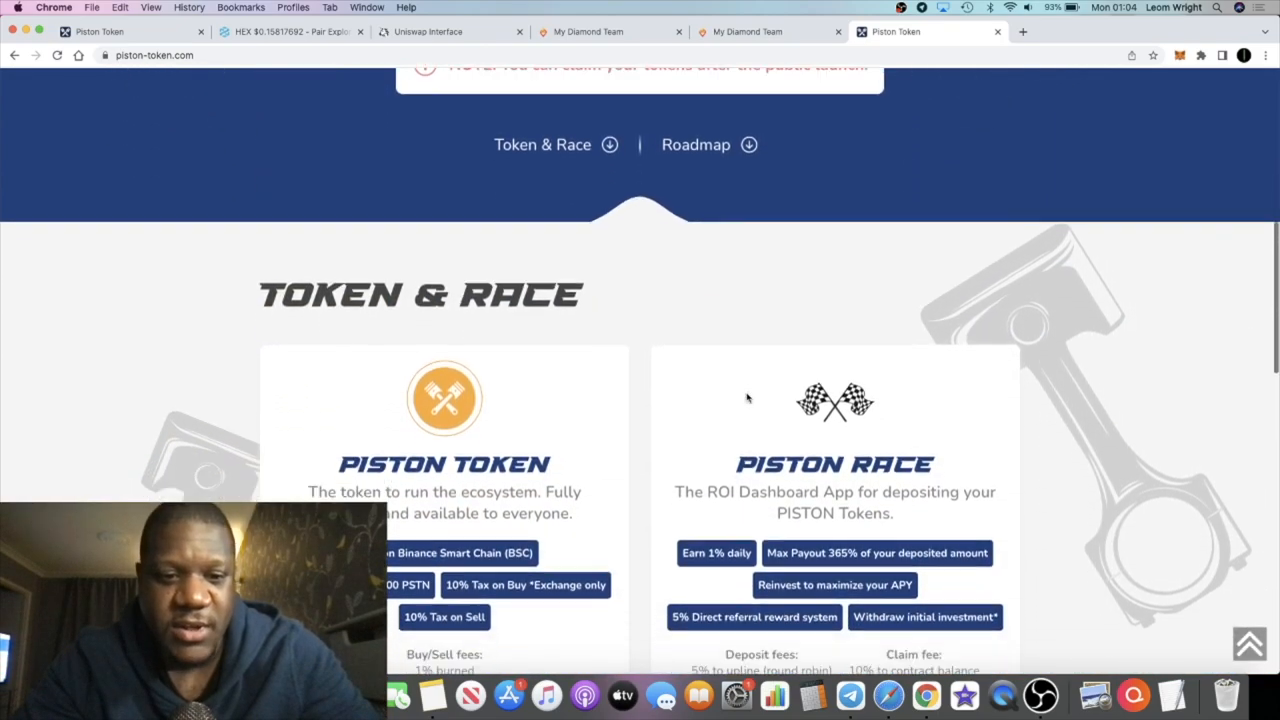
scroll(down, 3)
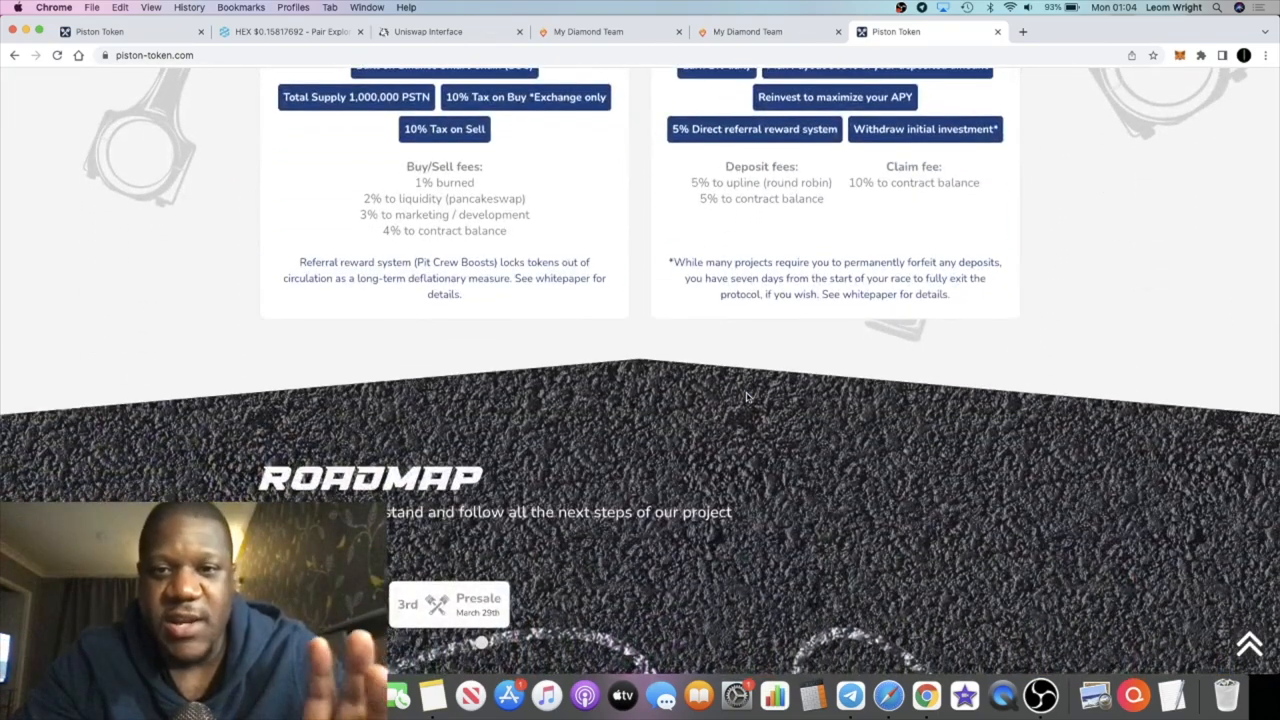
scroll(down, 3)
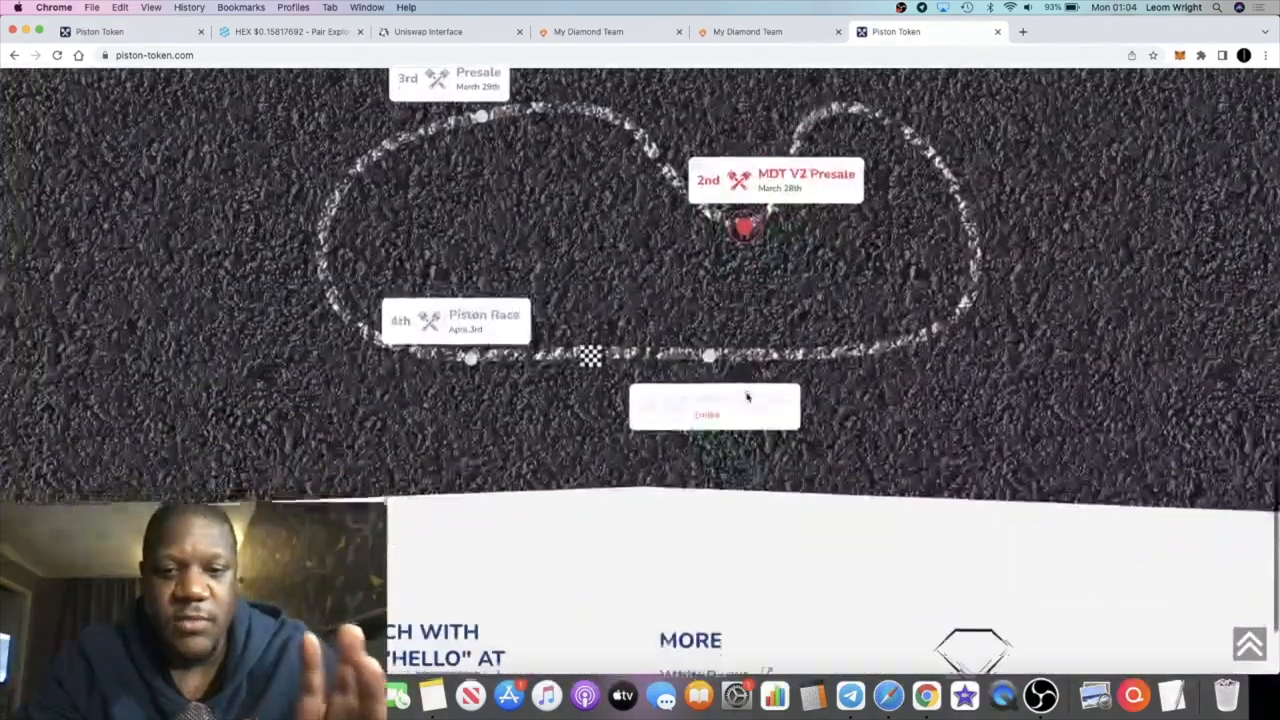
scroll(down, 3)
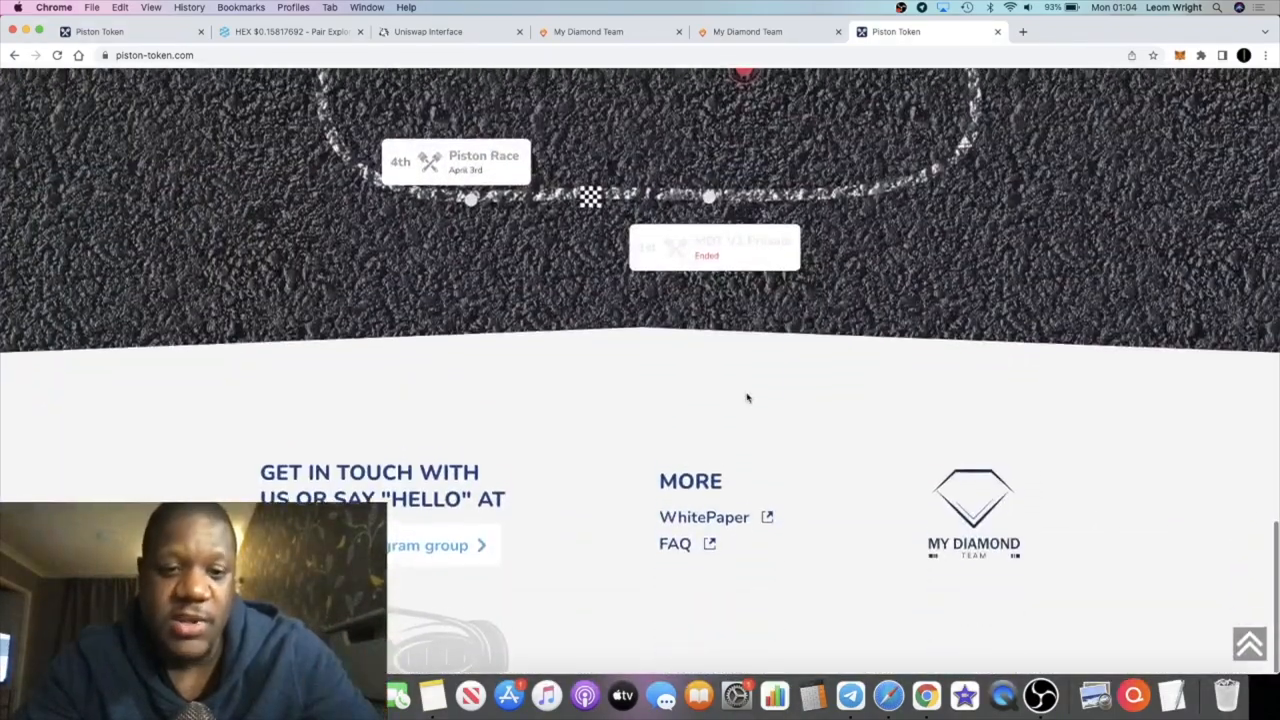
scroll(up, 3)
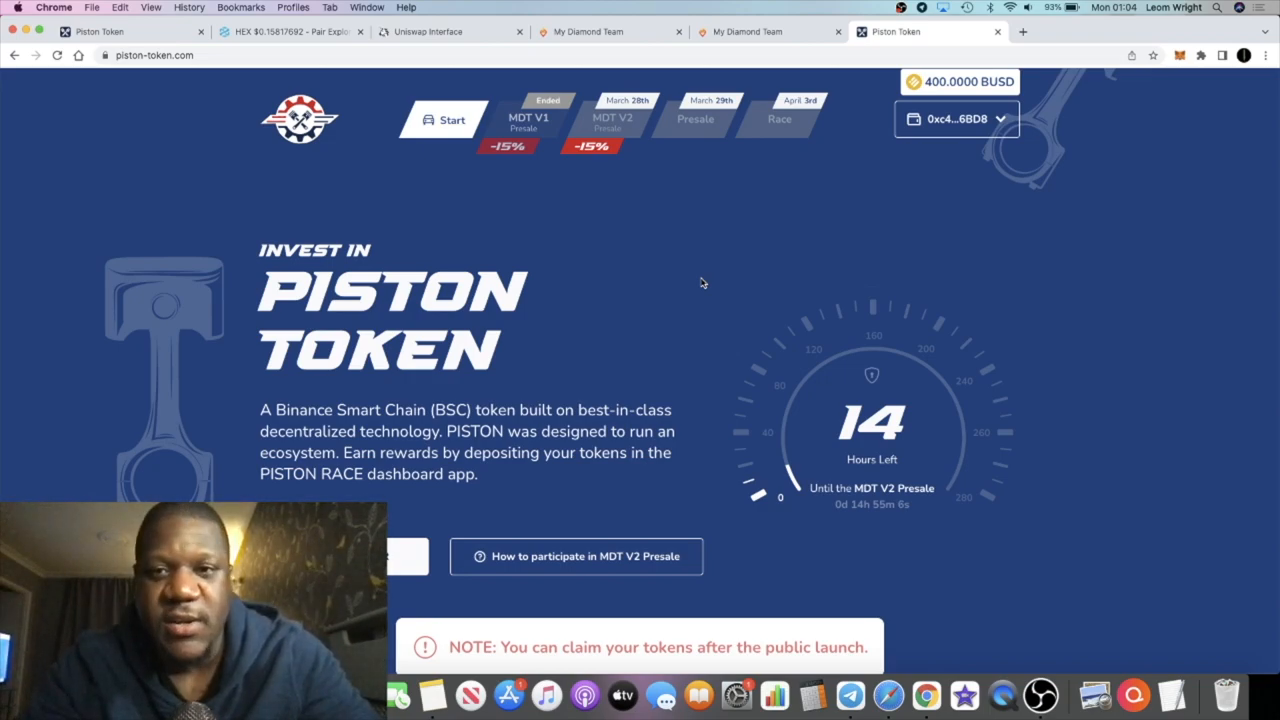
mouse_move(664, 356)
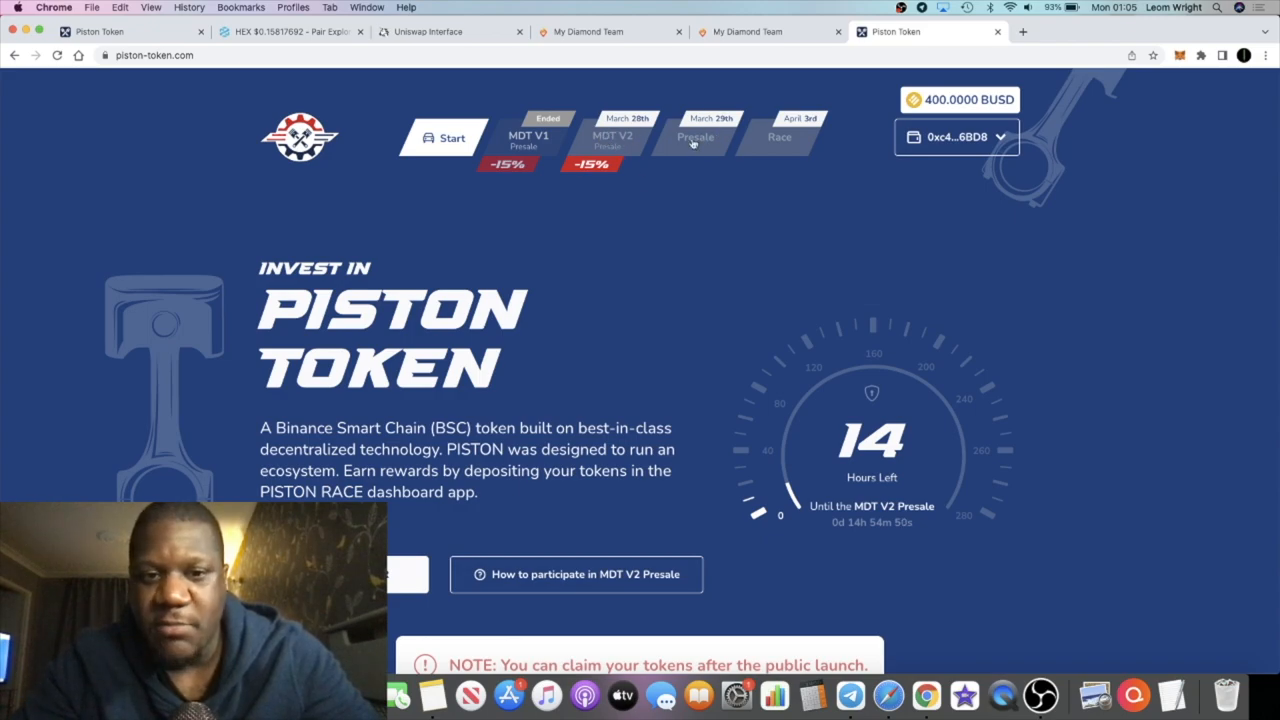
mouse_move(694, 130)
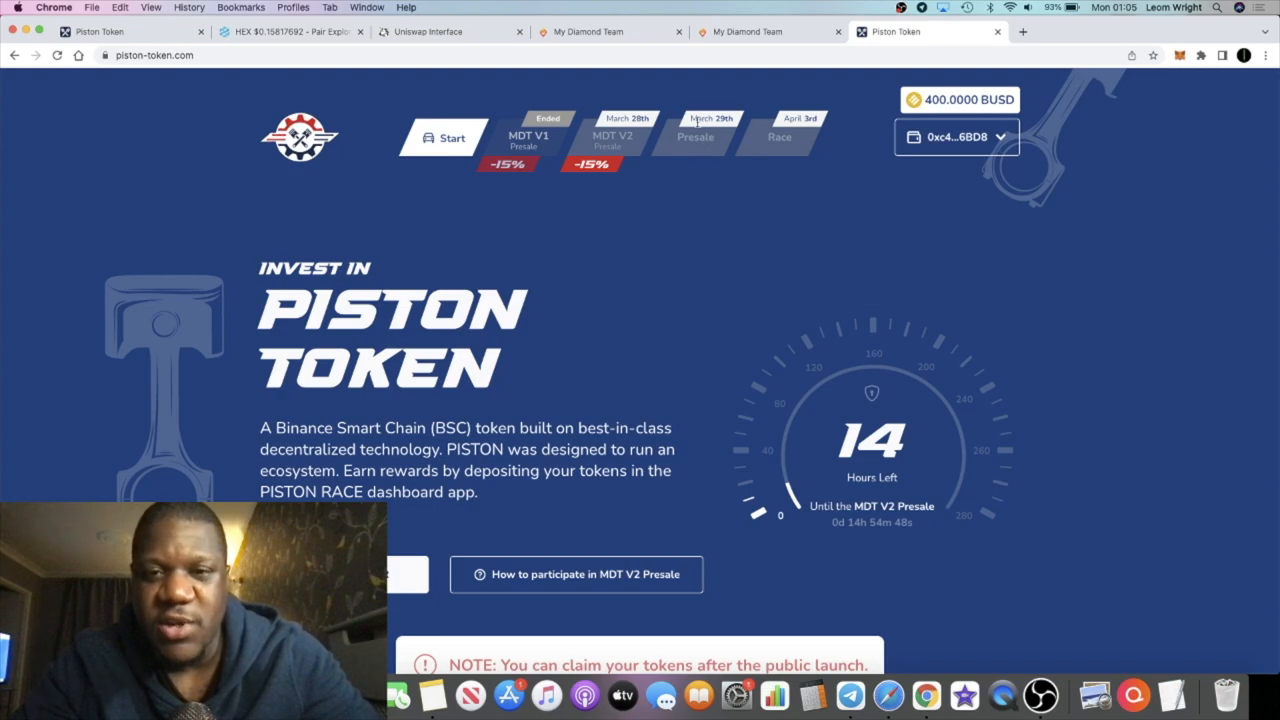
mouse_move(704, 130)
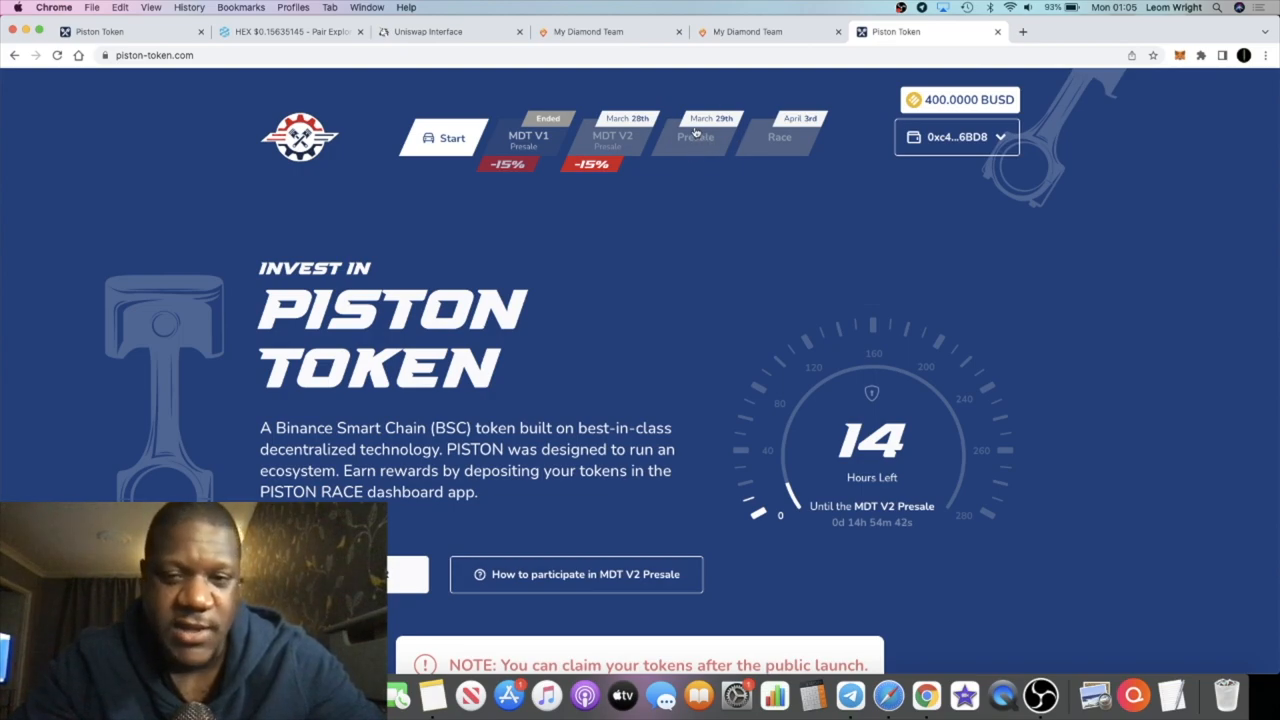
mouse_move(670, 184)
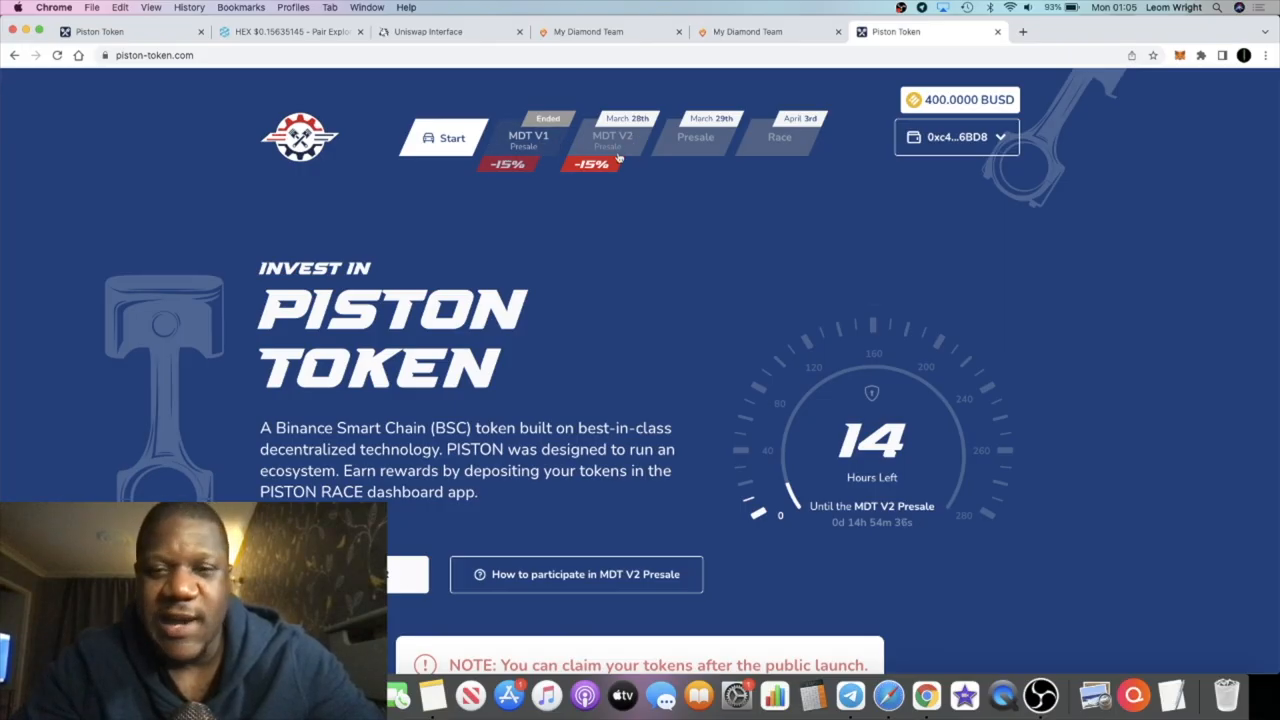
mouse_move(668, 152)
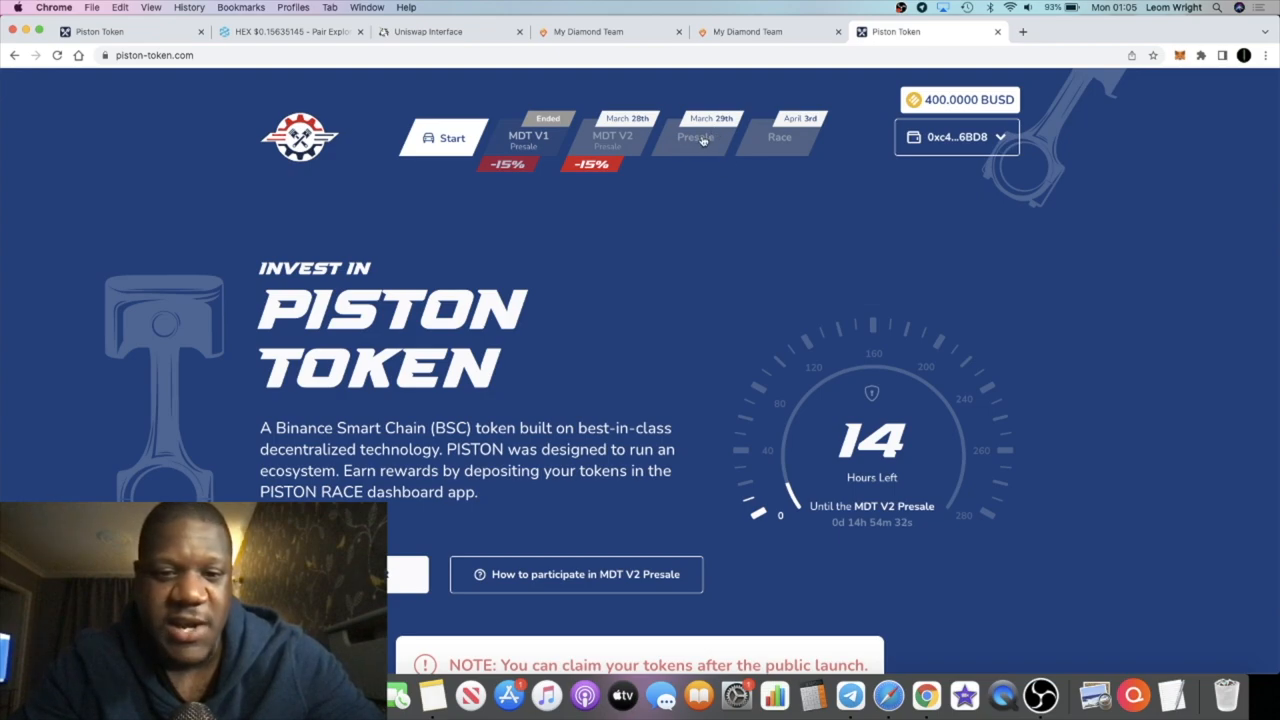
mouse_move(604, 112)
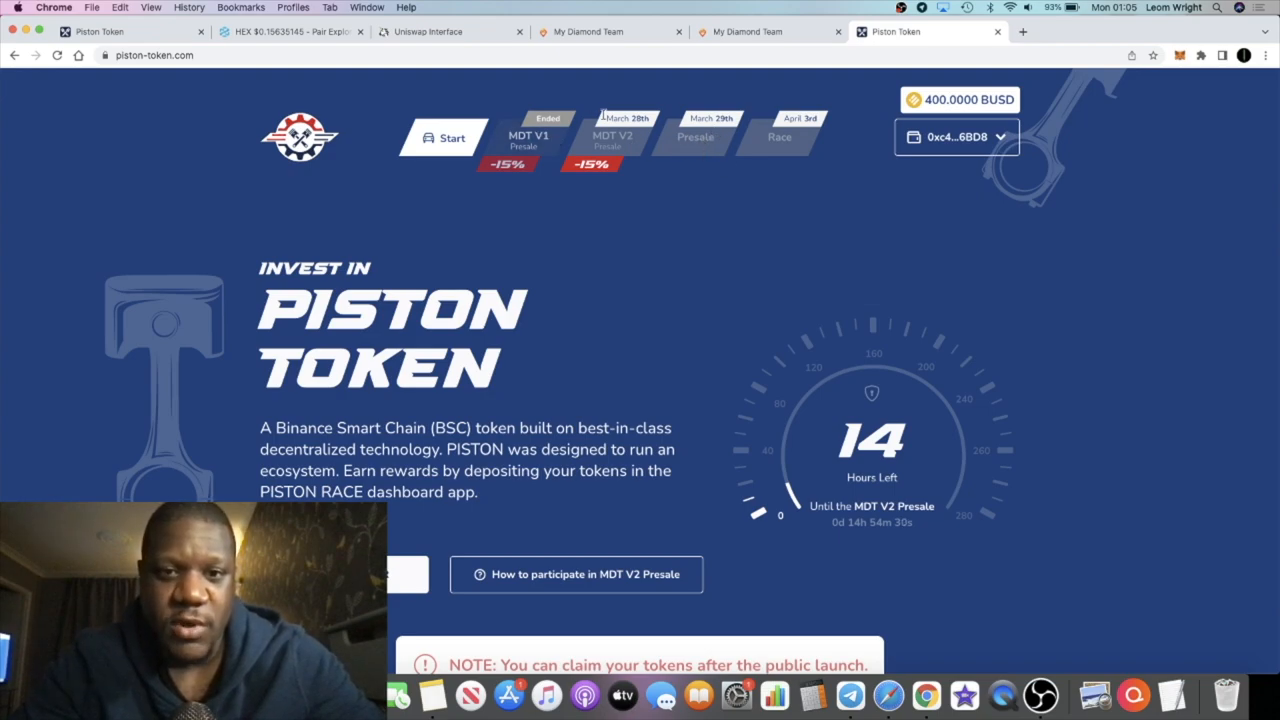
Browse down through the roadmap and footer and back up to the 14-hours-left countdown
scroll(down, 3)
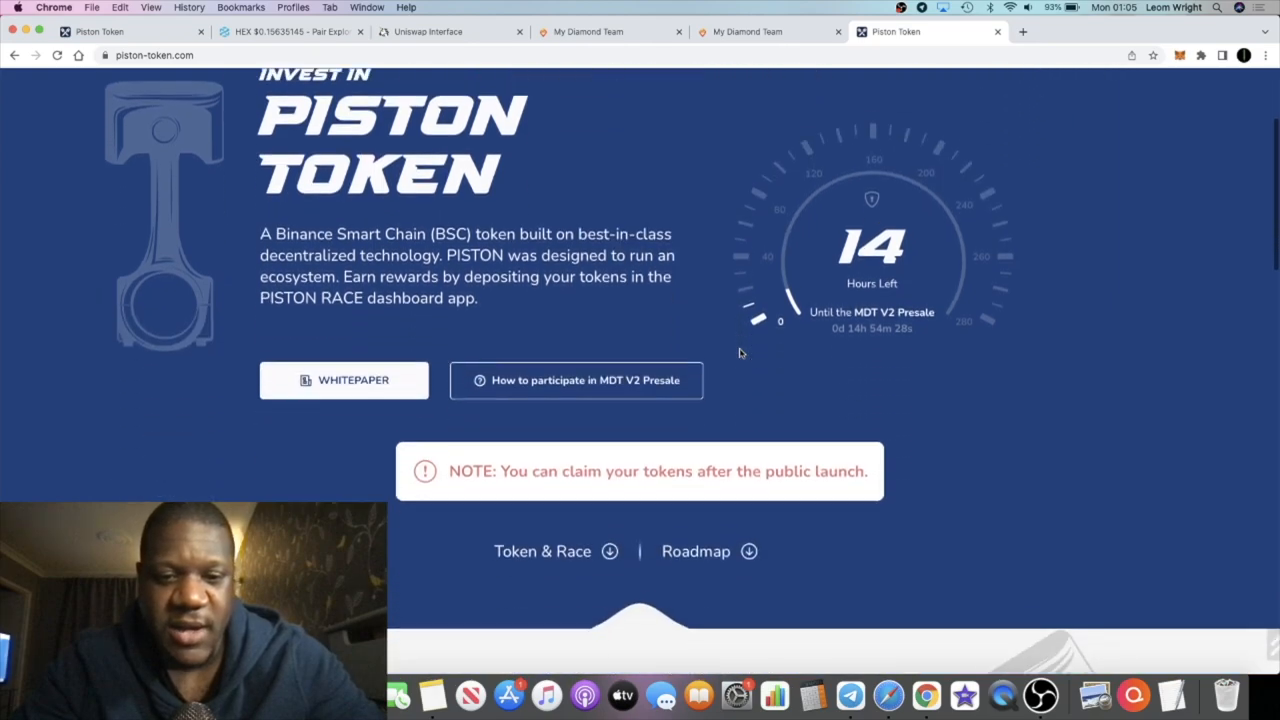
scroll(down, 3)
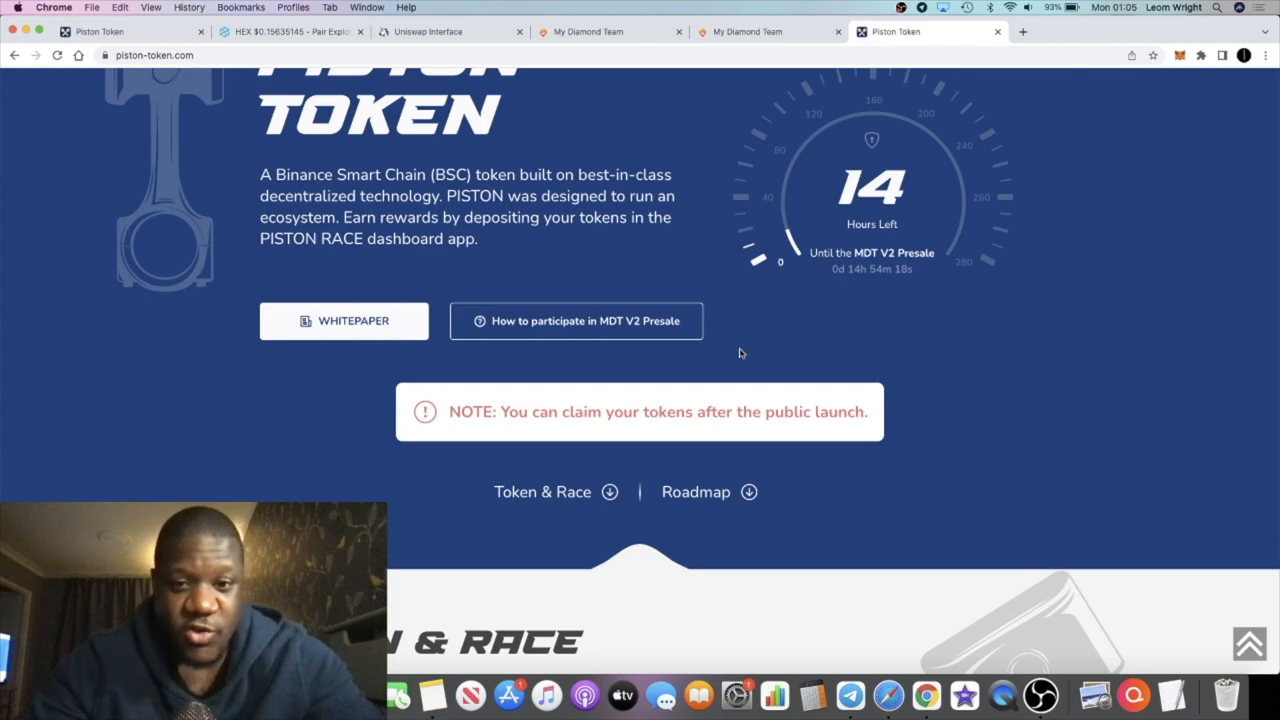
scroll(up, 3)
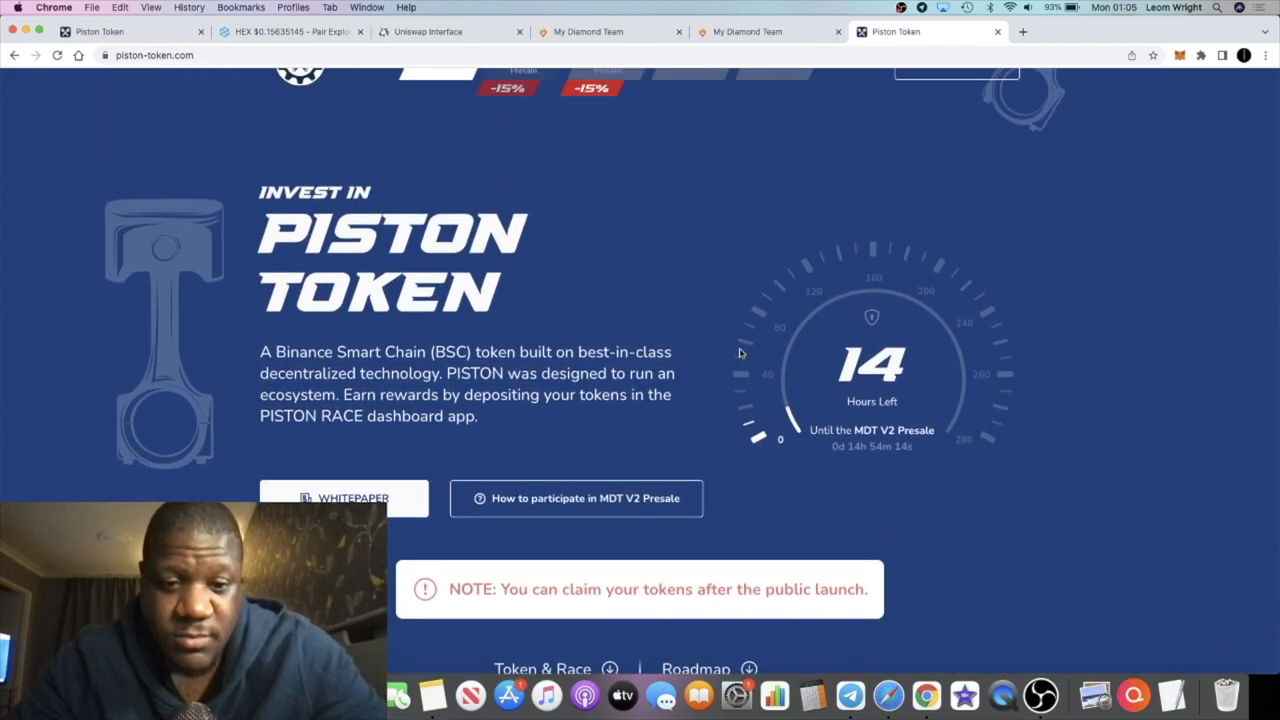
scroll(up, 3)
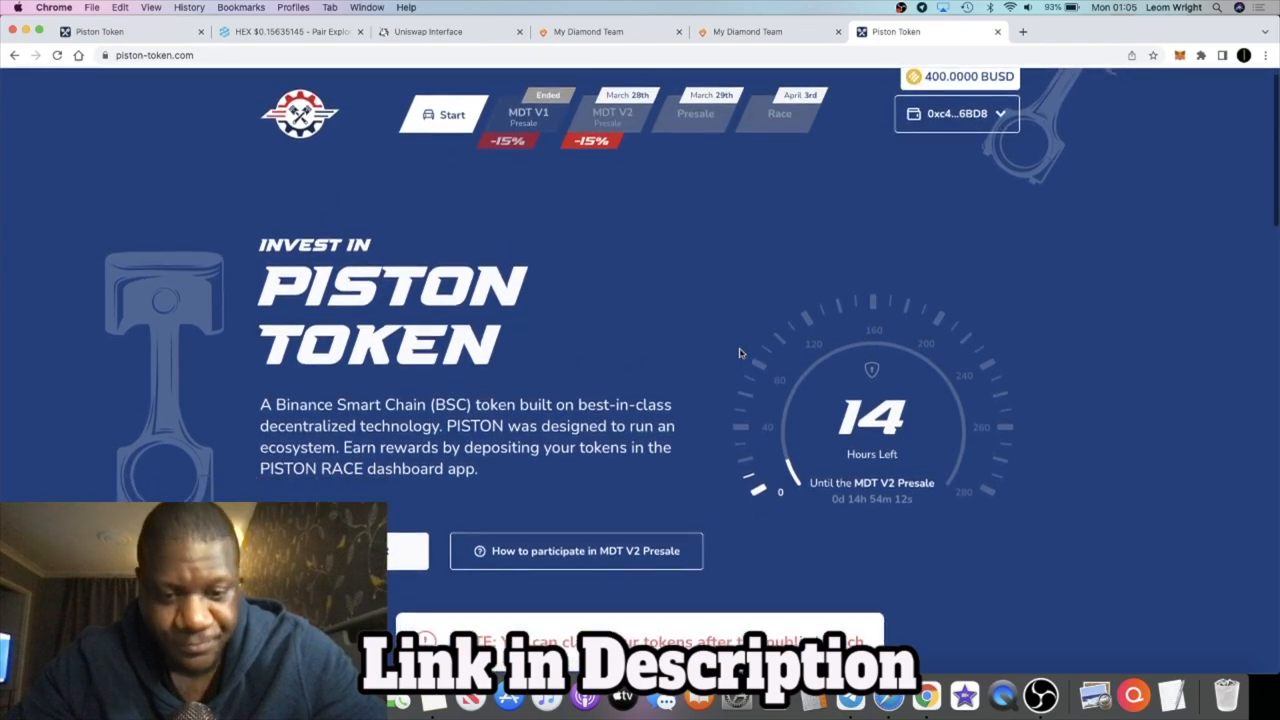
scroll(down, 3)
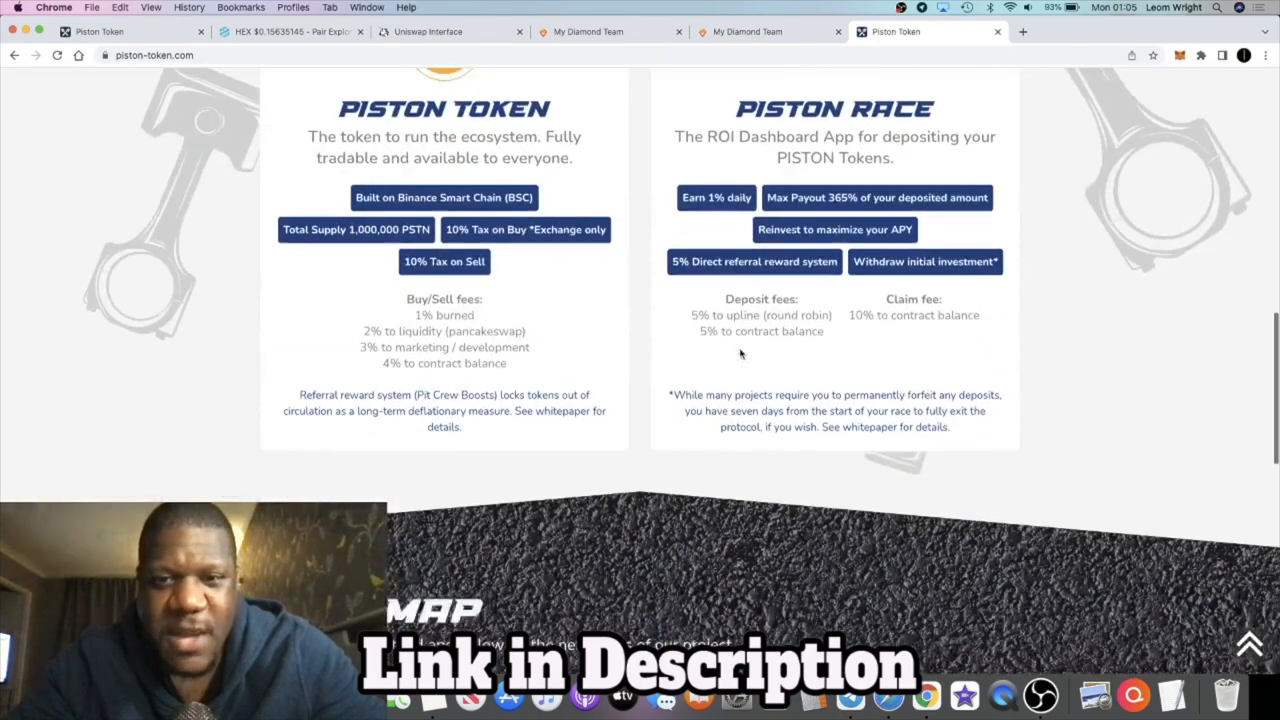
scroll(up, 3)
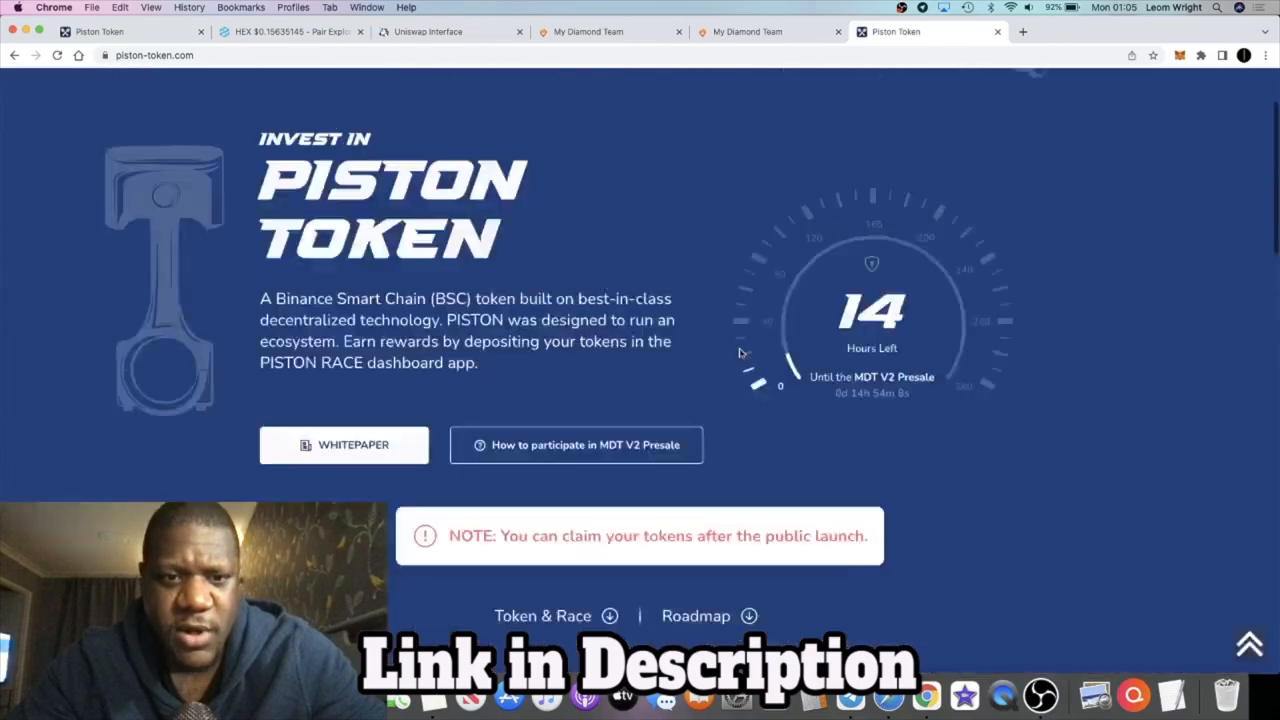
Revisit the Token & Race cards and roadmap, moving between them and the hero section
scroll(down, 3)
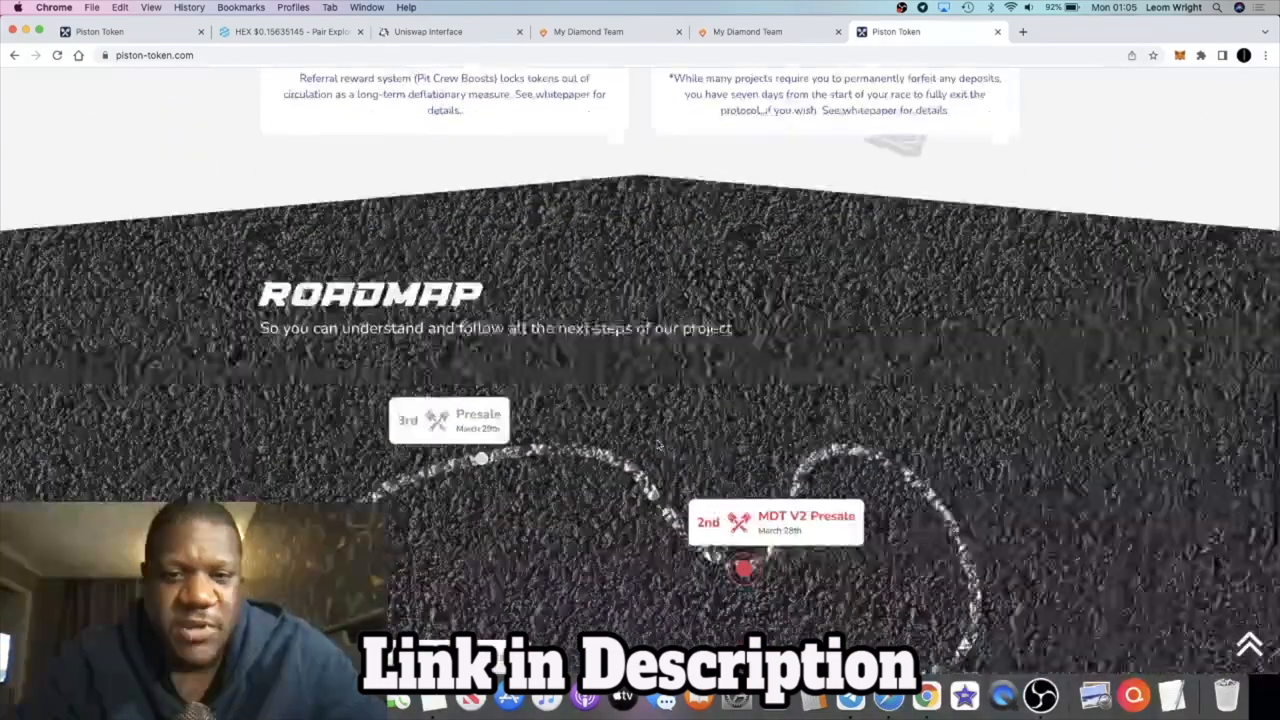
scroll(down, 3)
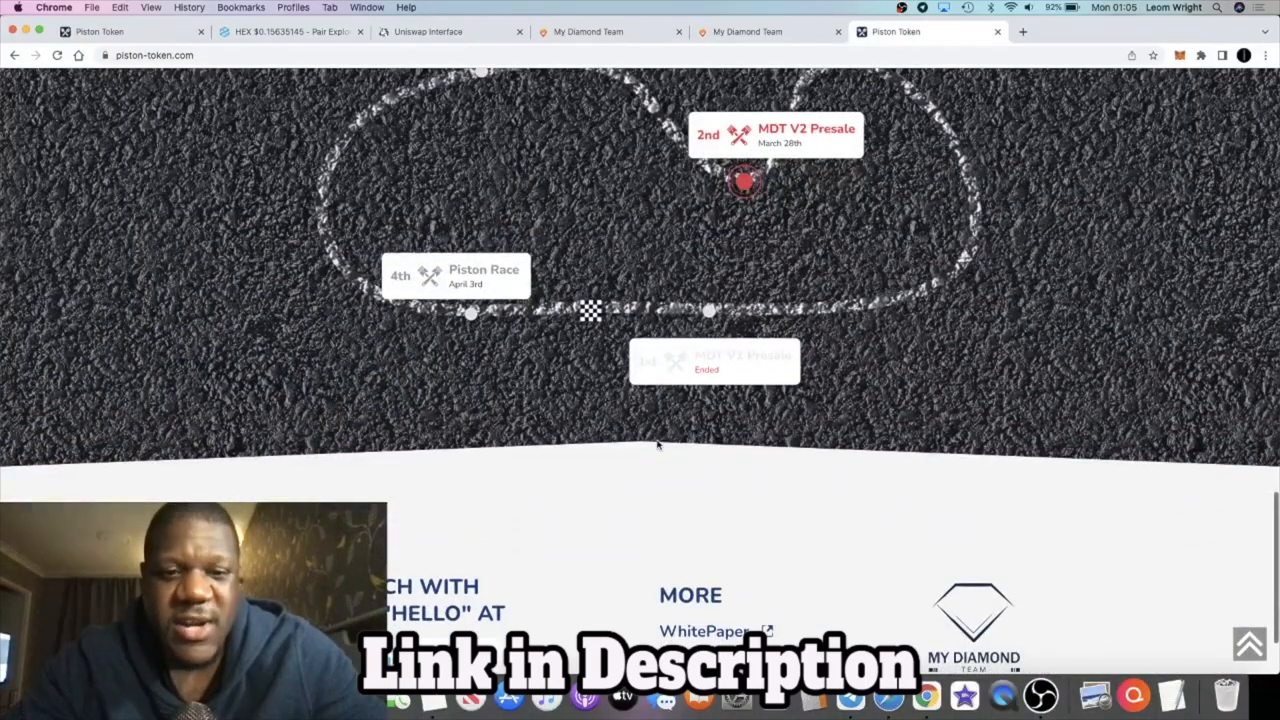
scroll(up, 3)
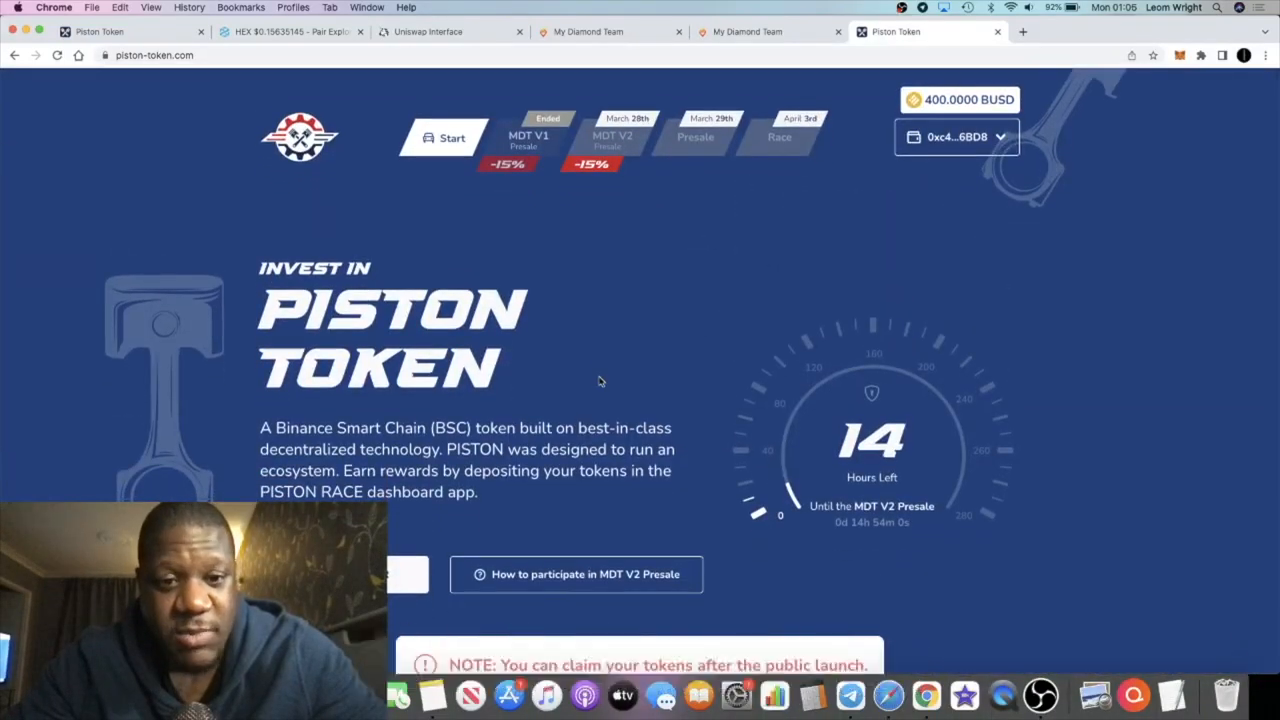
scroll(down, 3)
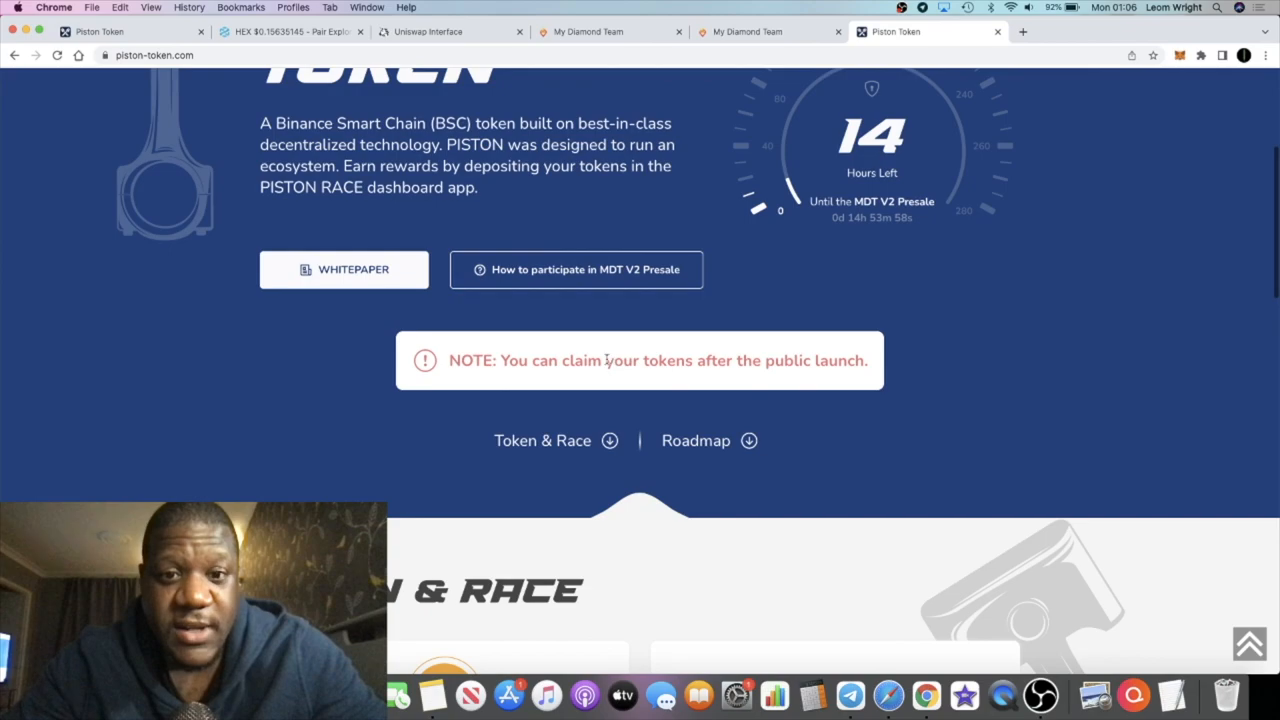
scroll(up, 3)
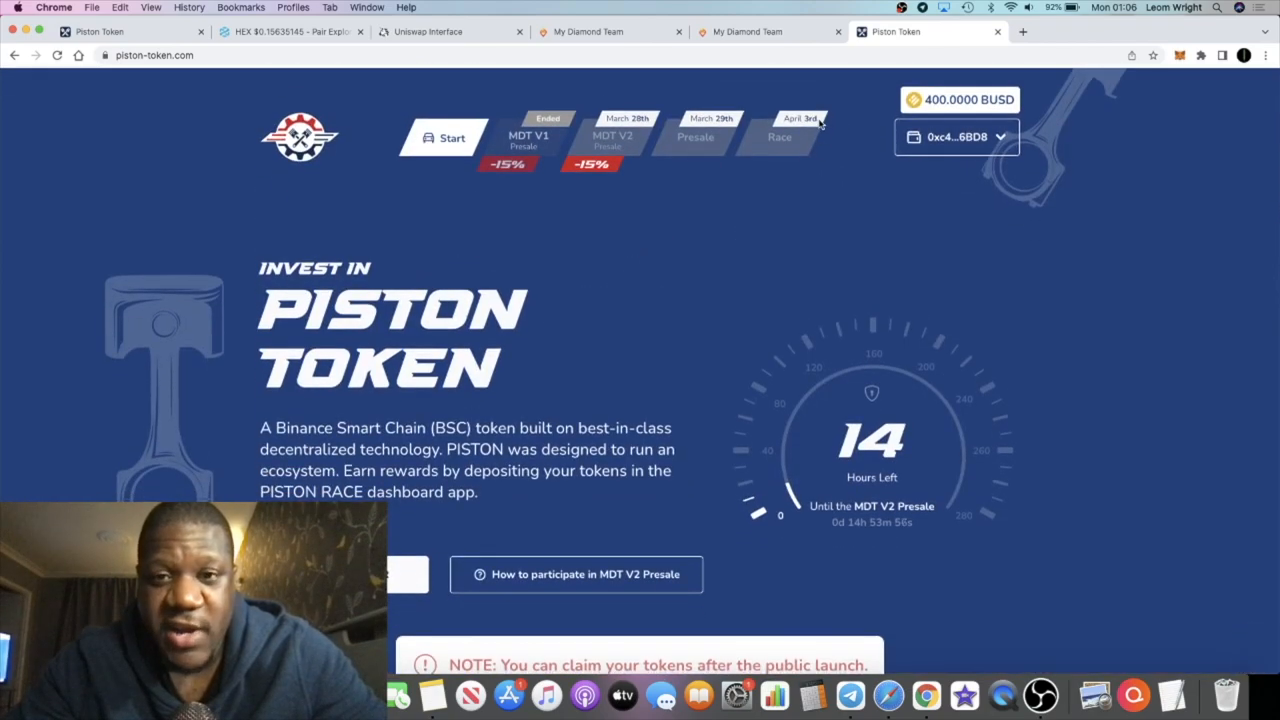
scroll(down, 3)
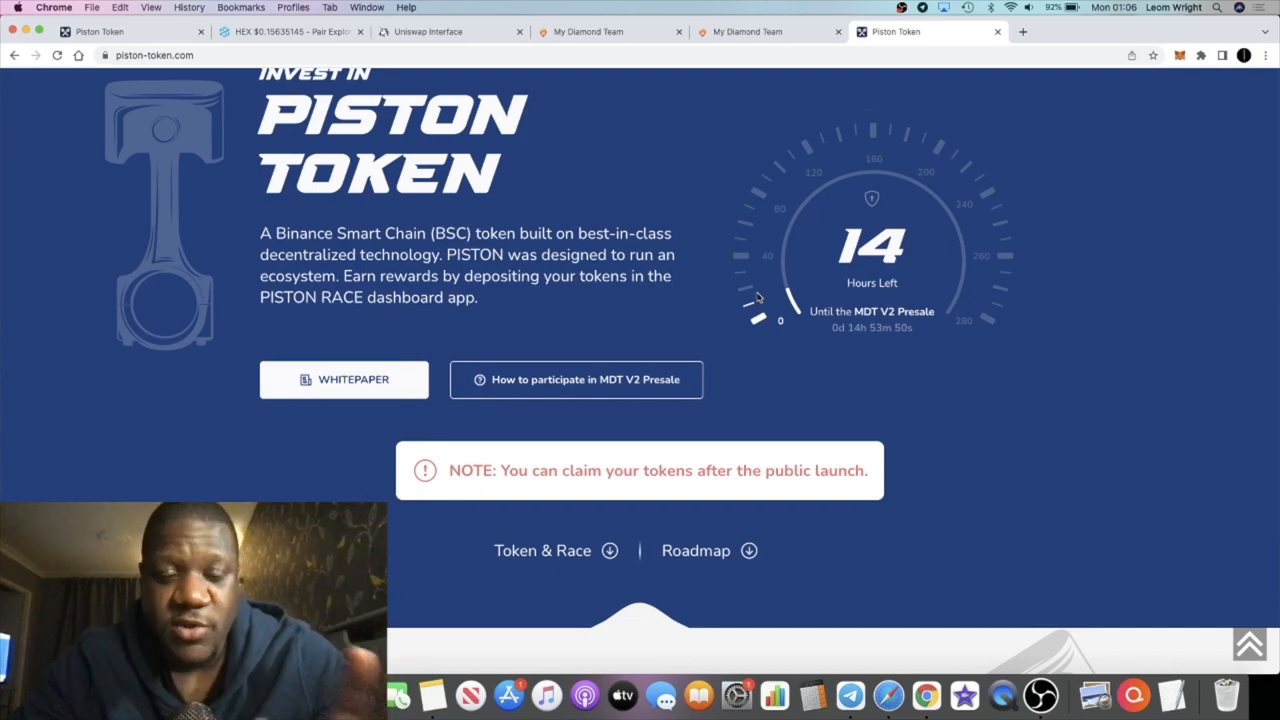
Scroll past the roadmap to the footer, back to the hero, and settle on the Piston Token and Piston Race cards
scroll(down, 3)
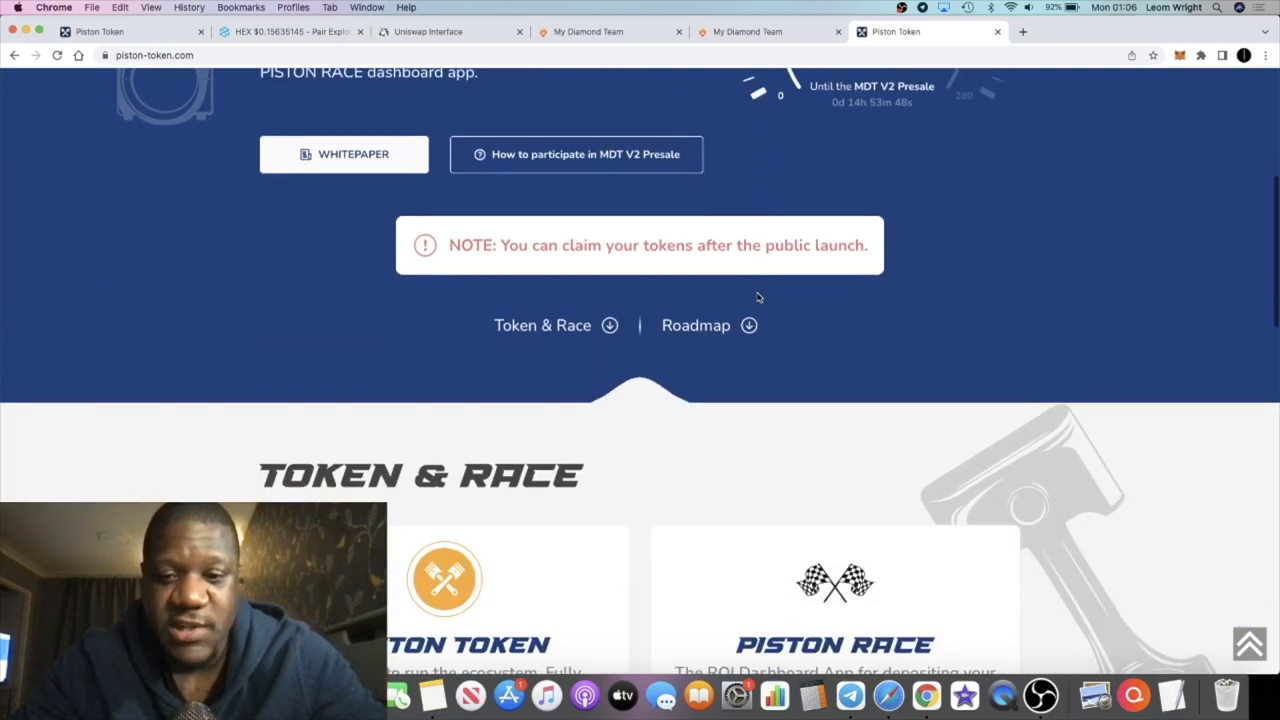
scroll(up, 3)
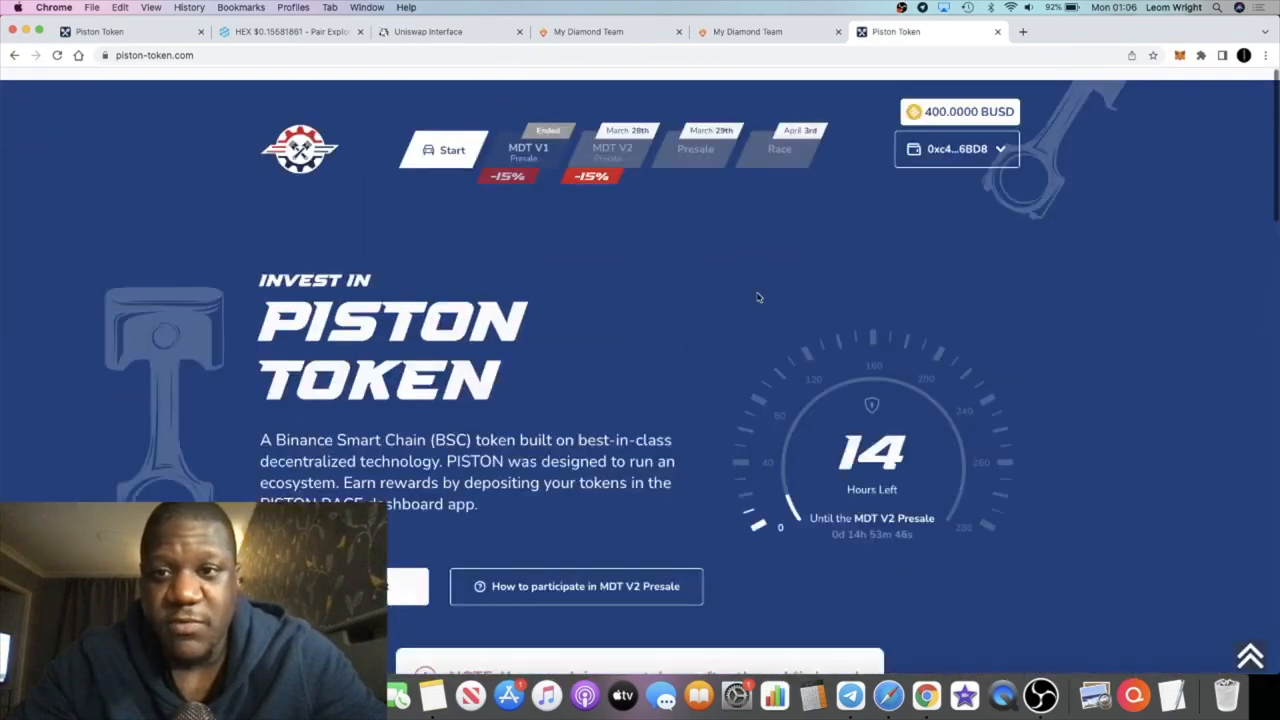
scroll(down, 3)
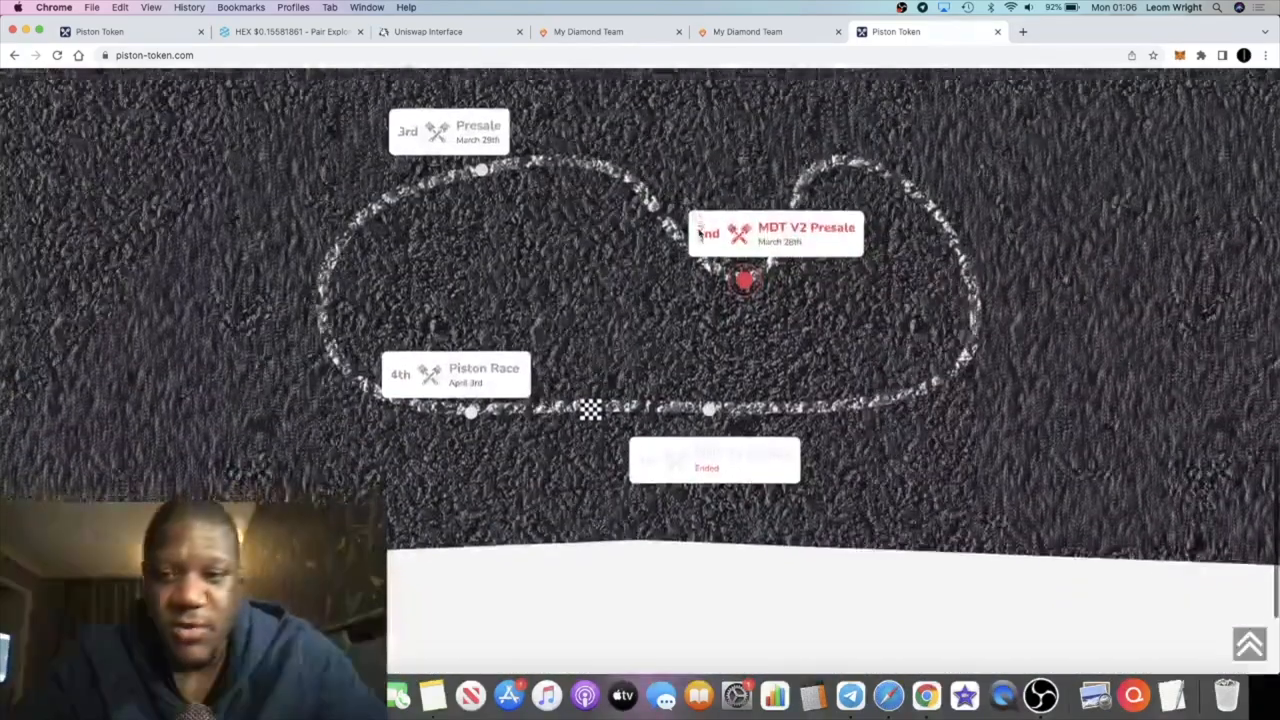
scroll(down, 3)
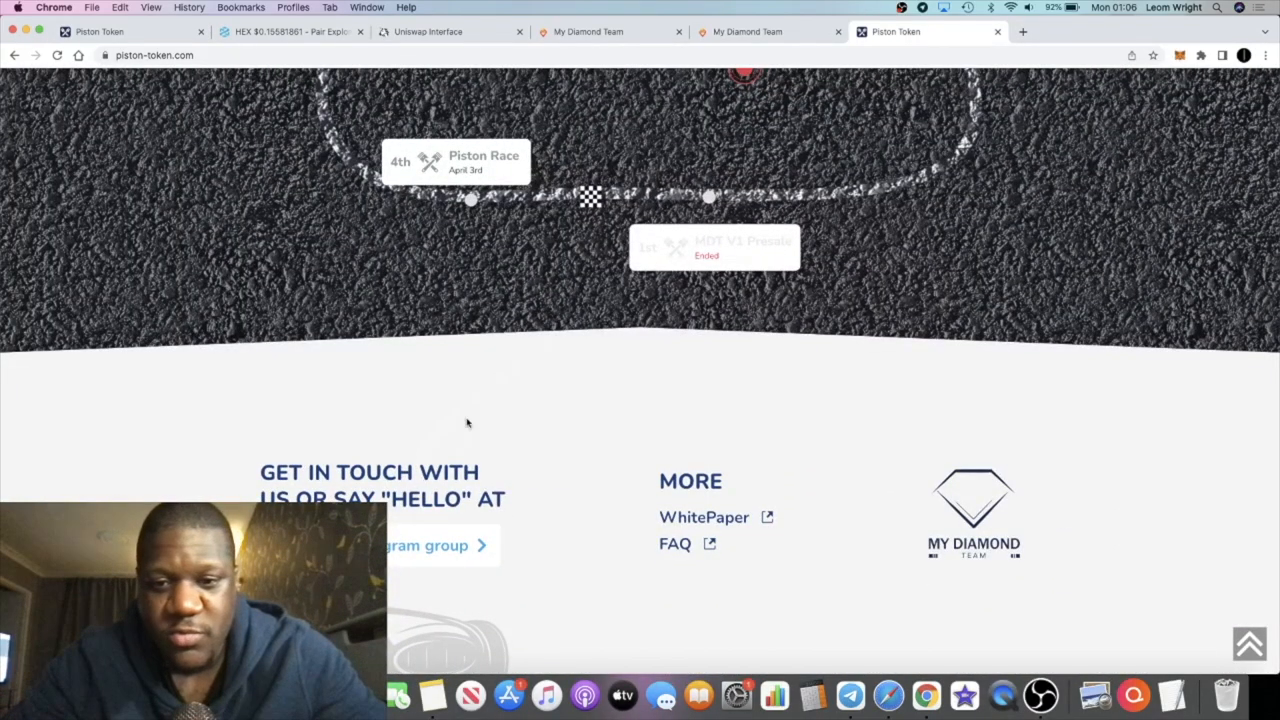
scroll(up, 3)
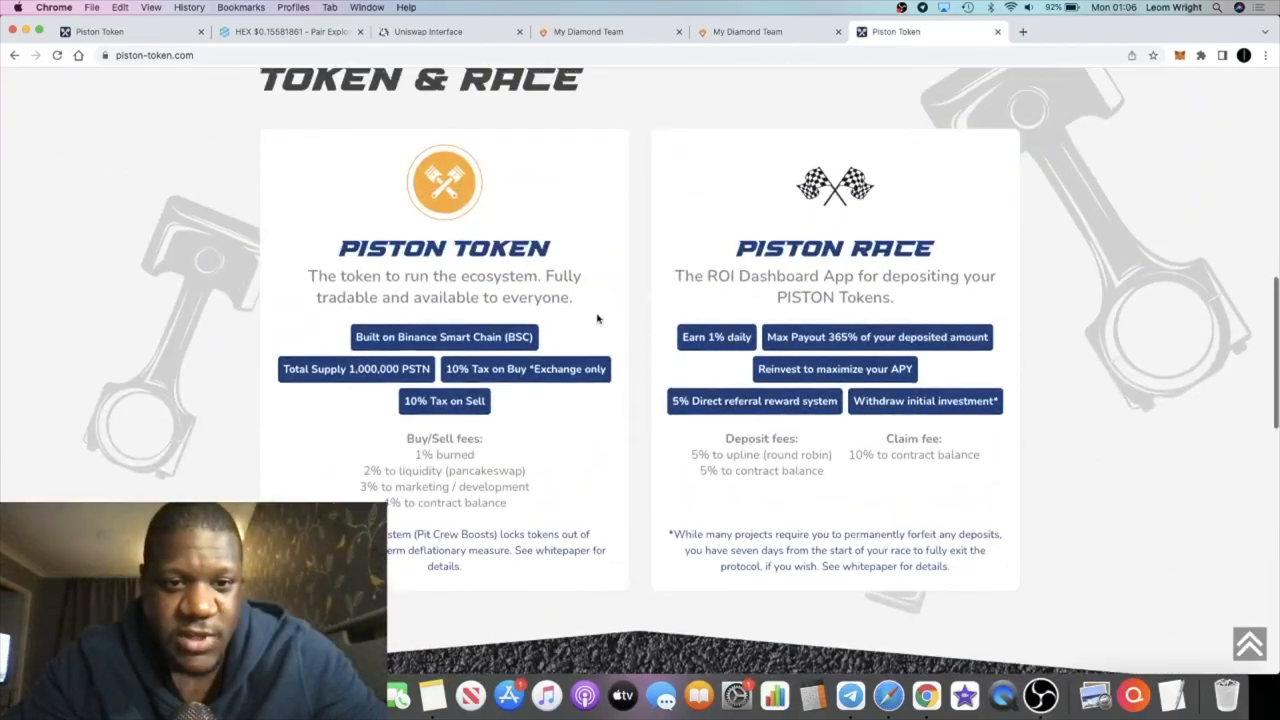
scroll(up, 3)
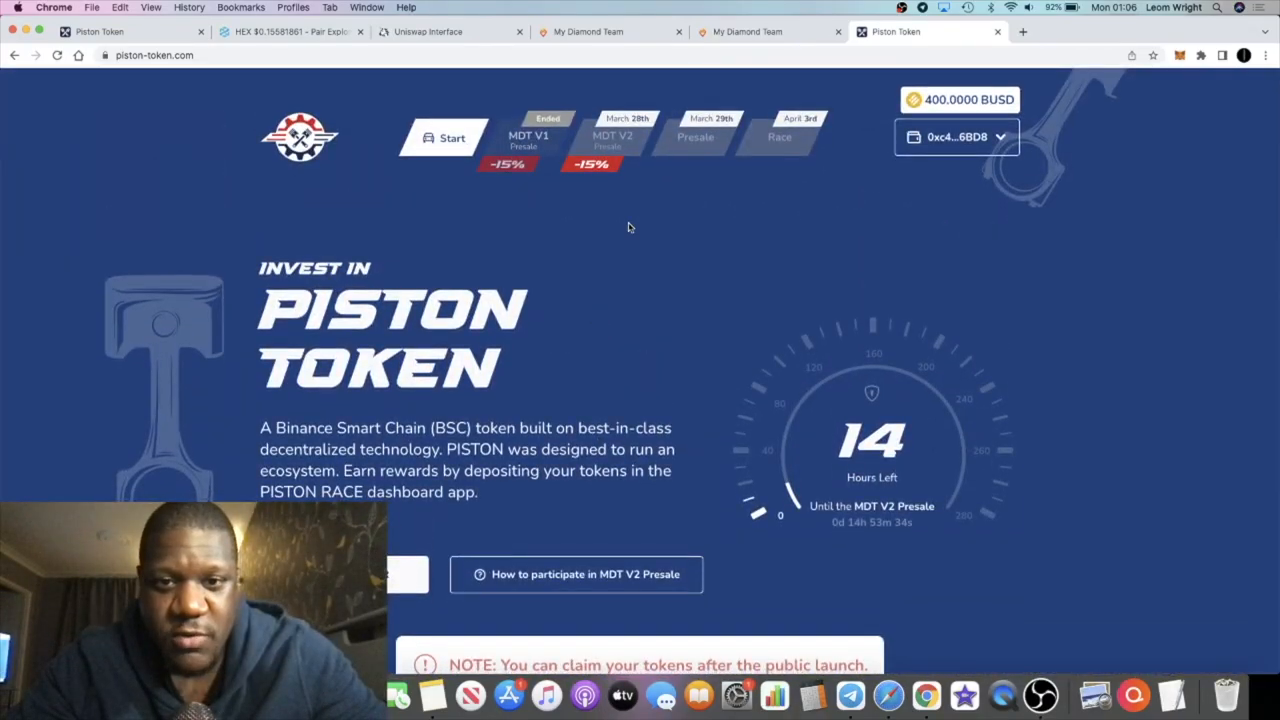
scroll(down, 3)
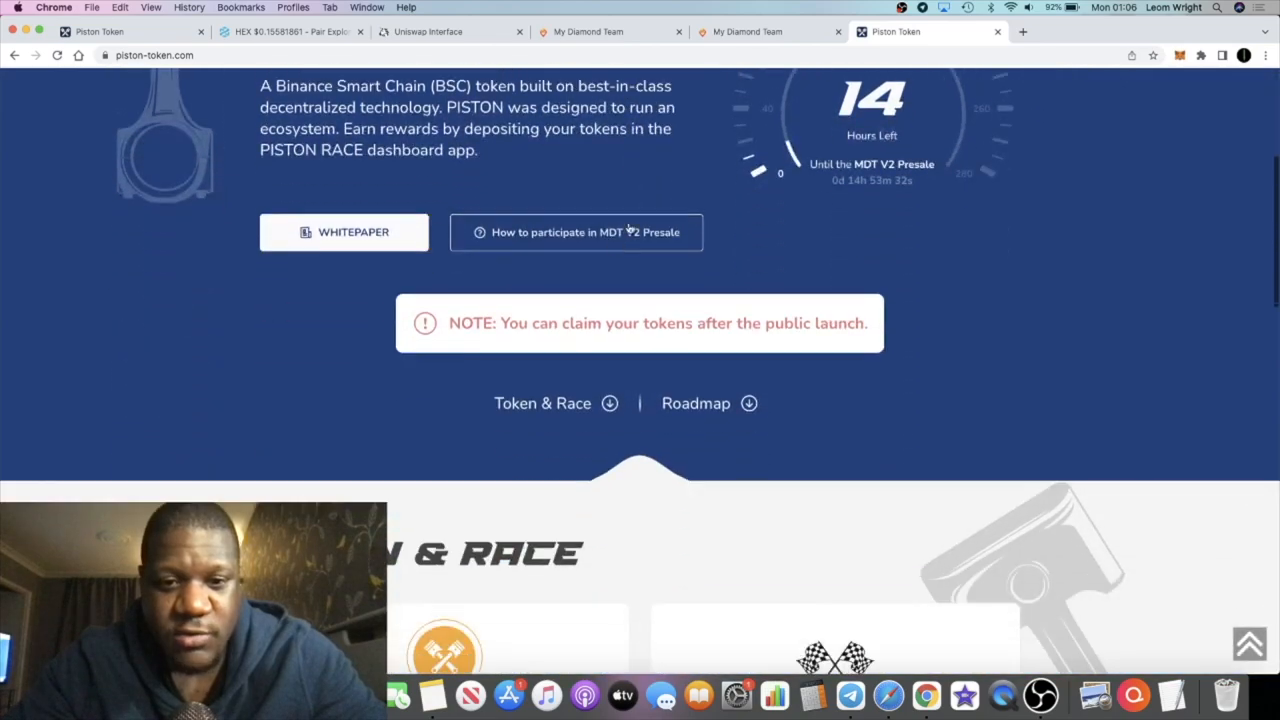
scroll(up, 3)
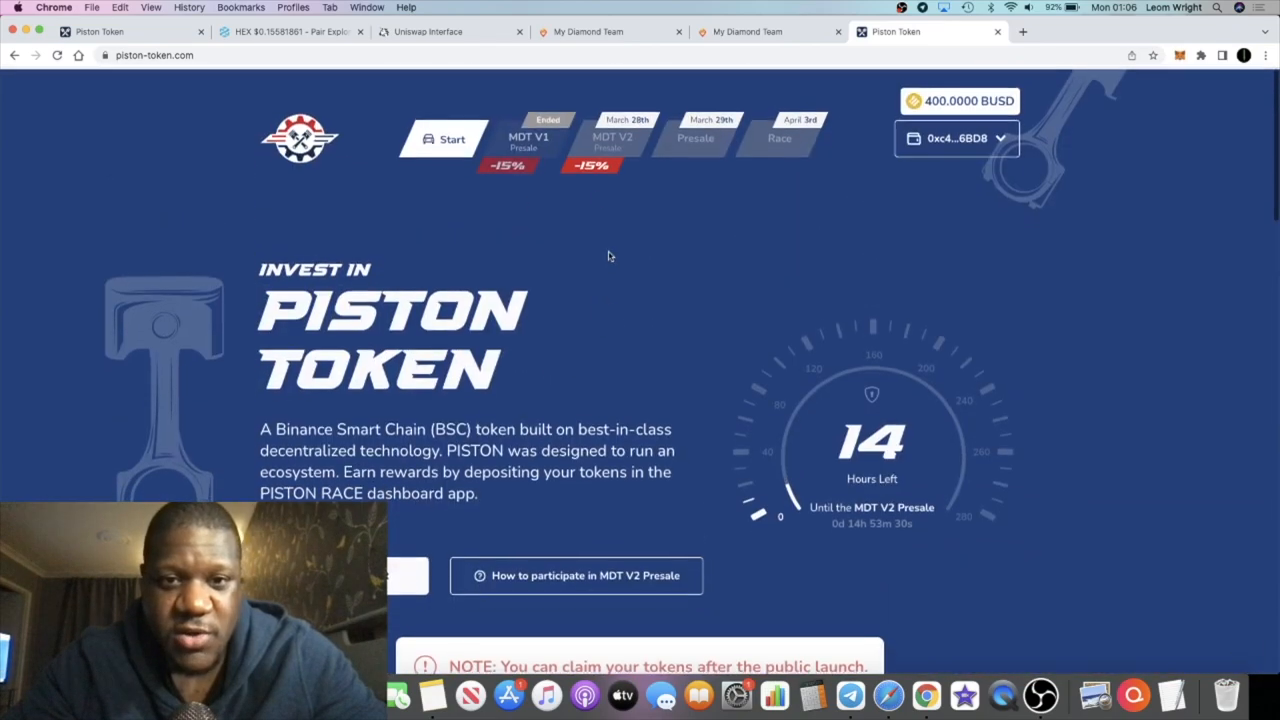
scroll(down, 3)
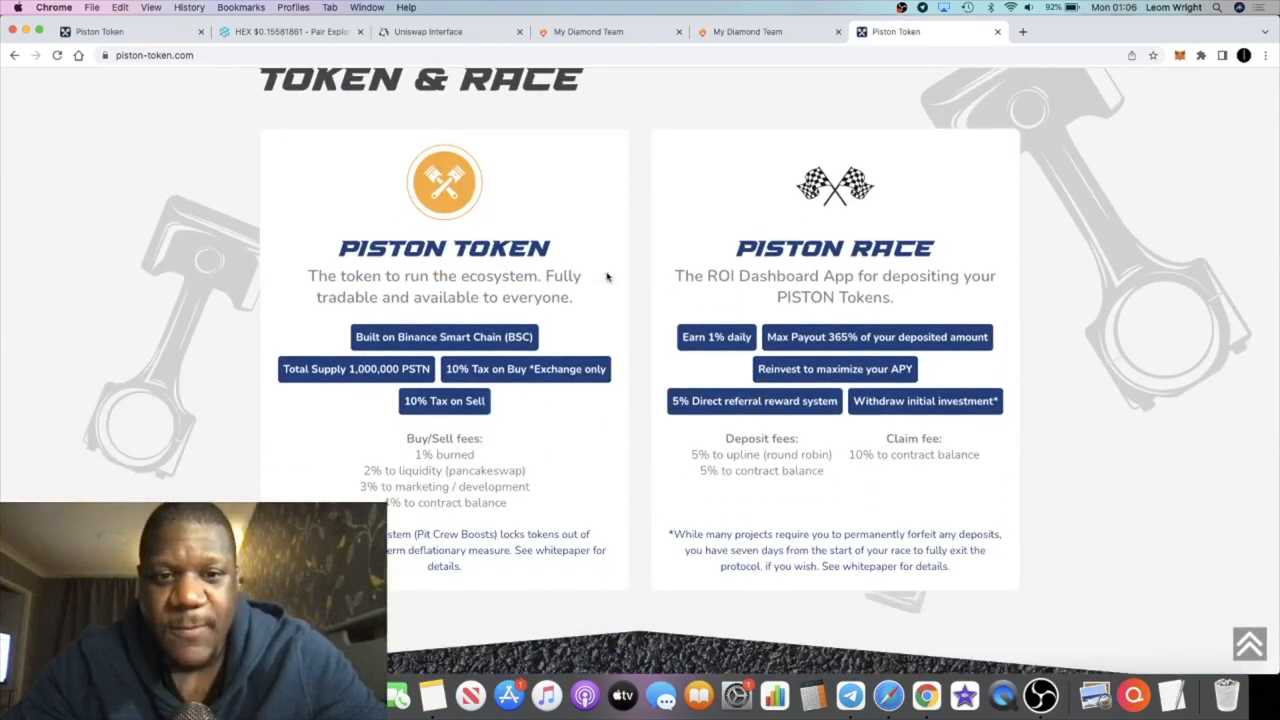
mouse_move(650, 240)
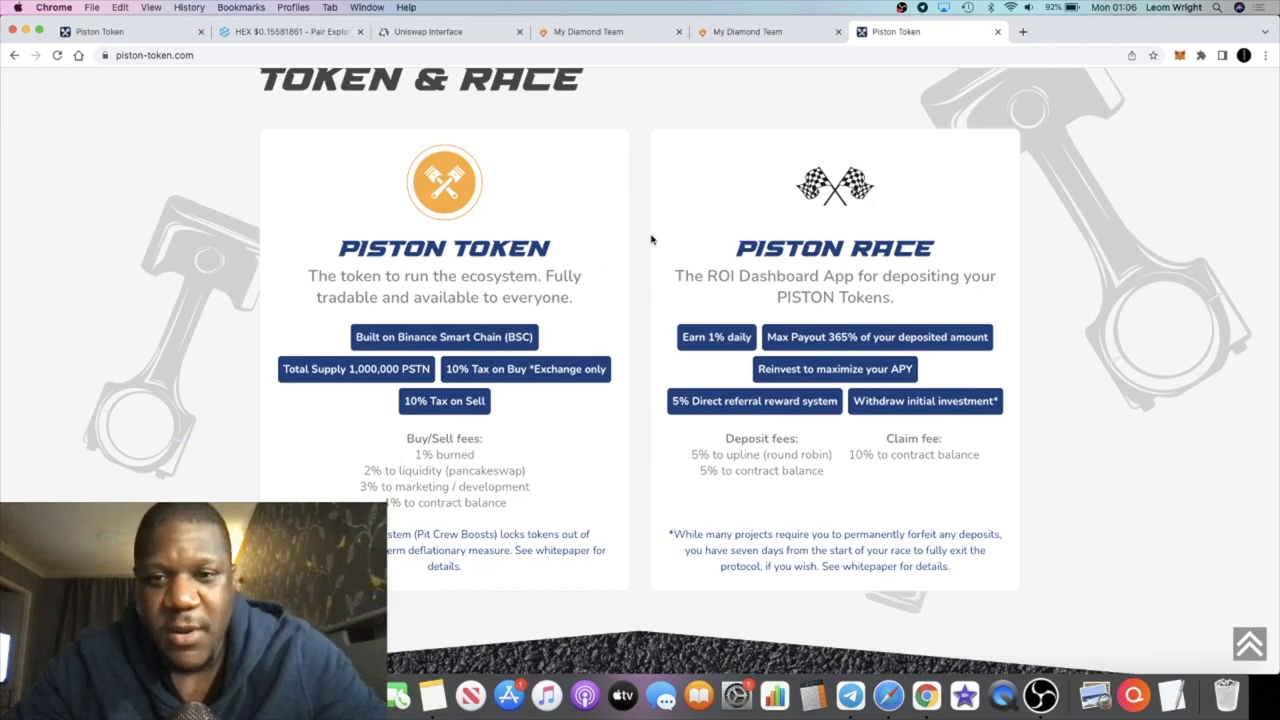
mouse_move(648, 328)
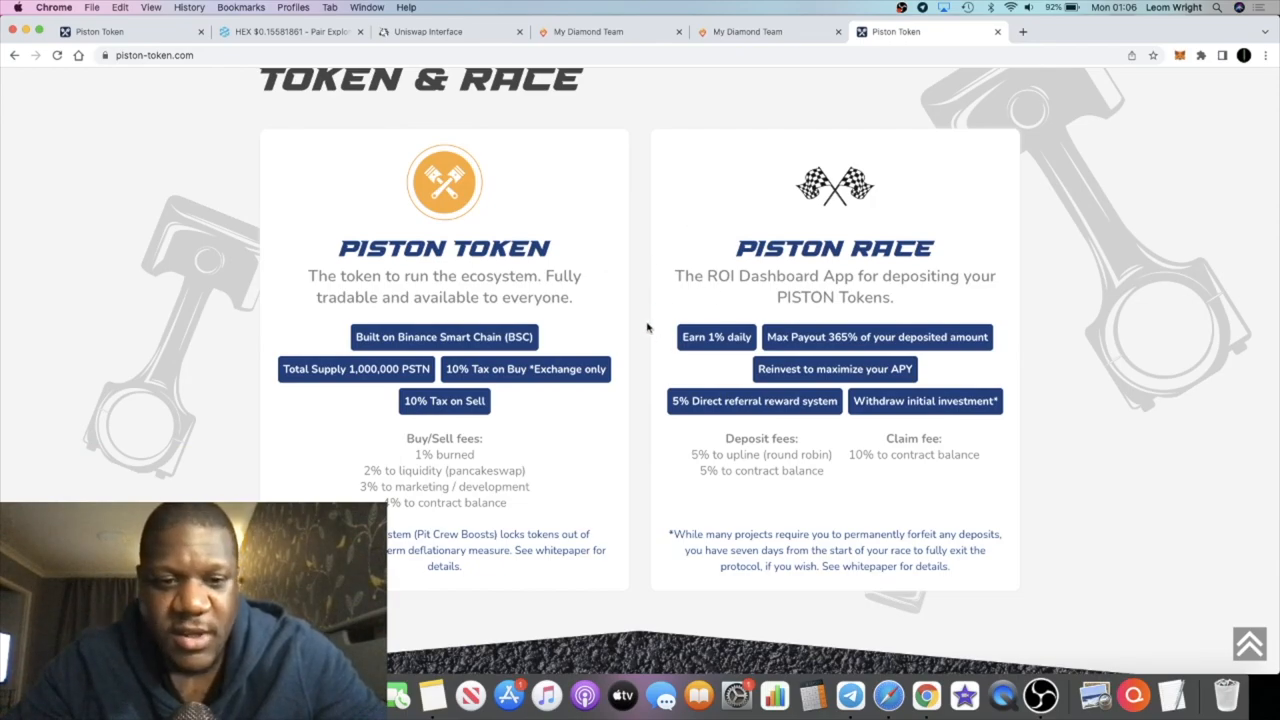
Scroll from the hero down through the Roadmap and footer, then back to the MDT V2 Presale countdown
scroll(up, 3)
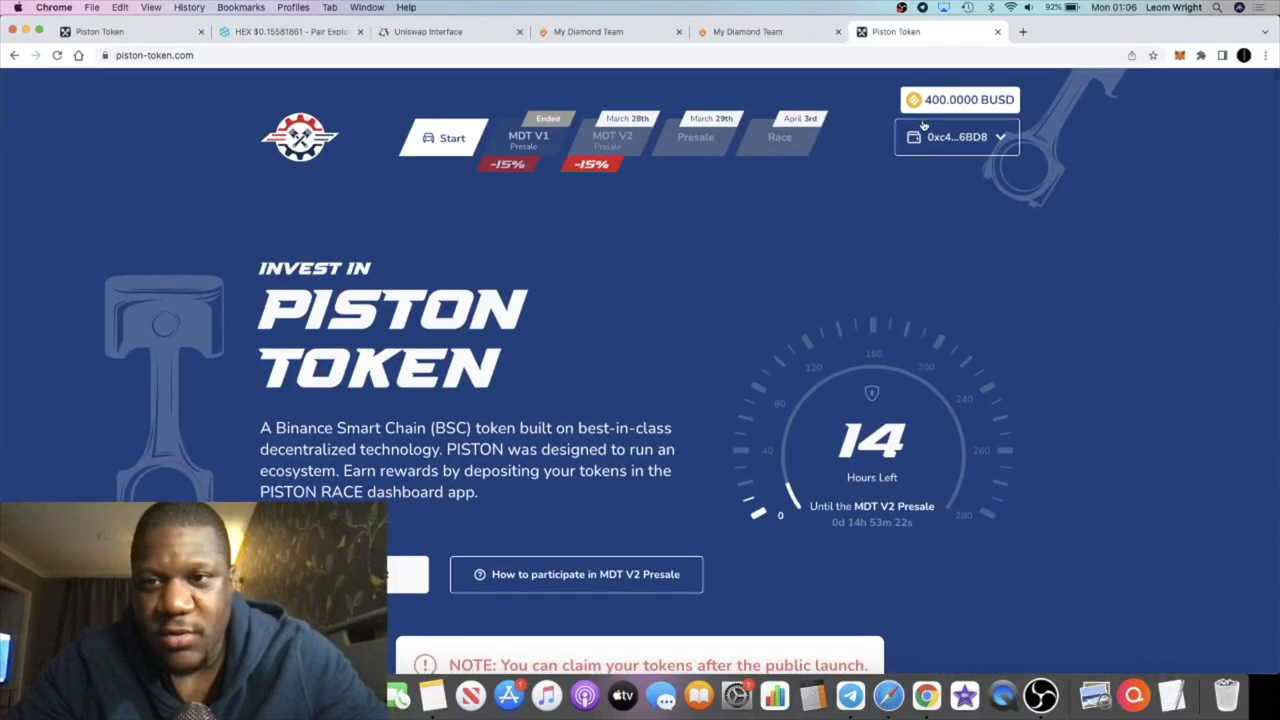
scroll(down, 3)
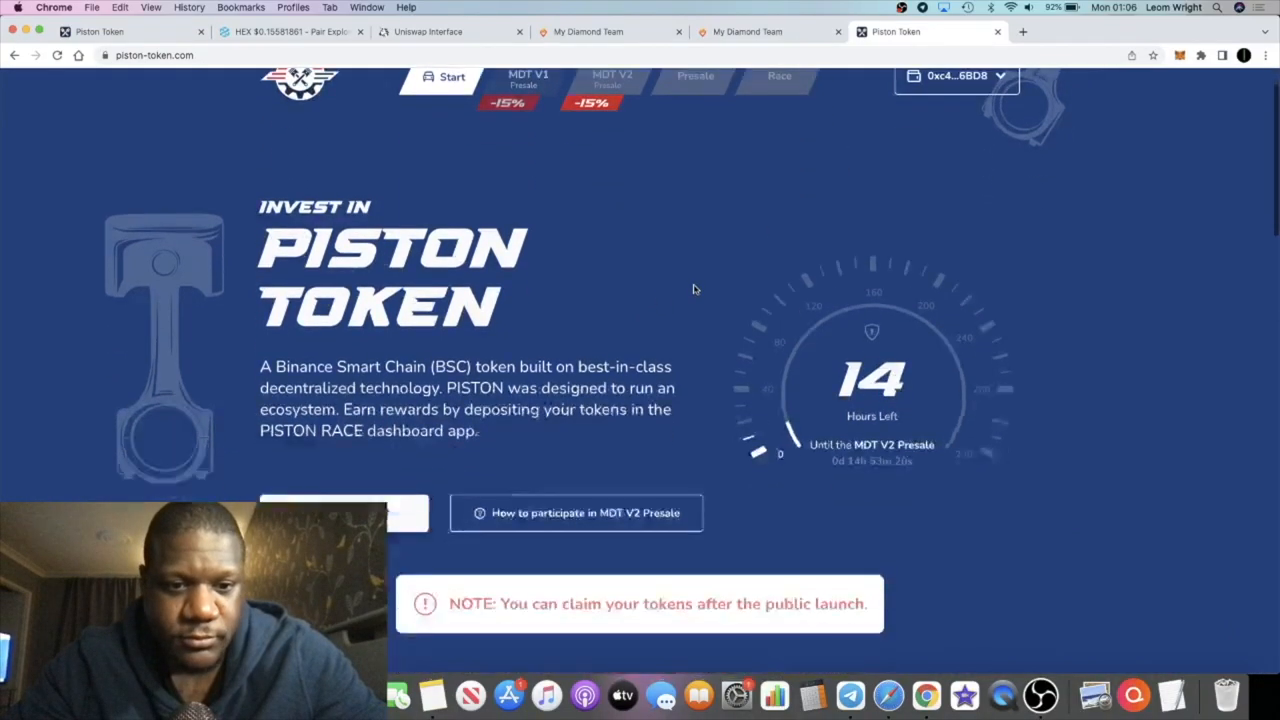
scroll(down, 3)
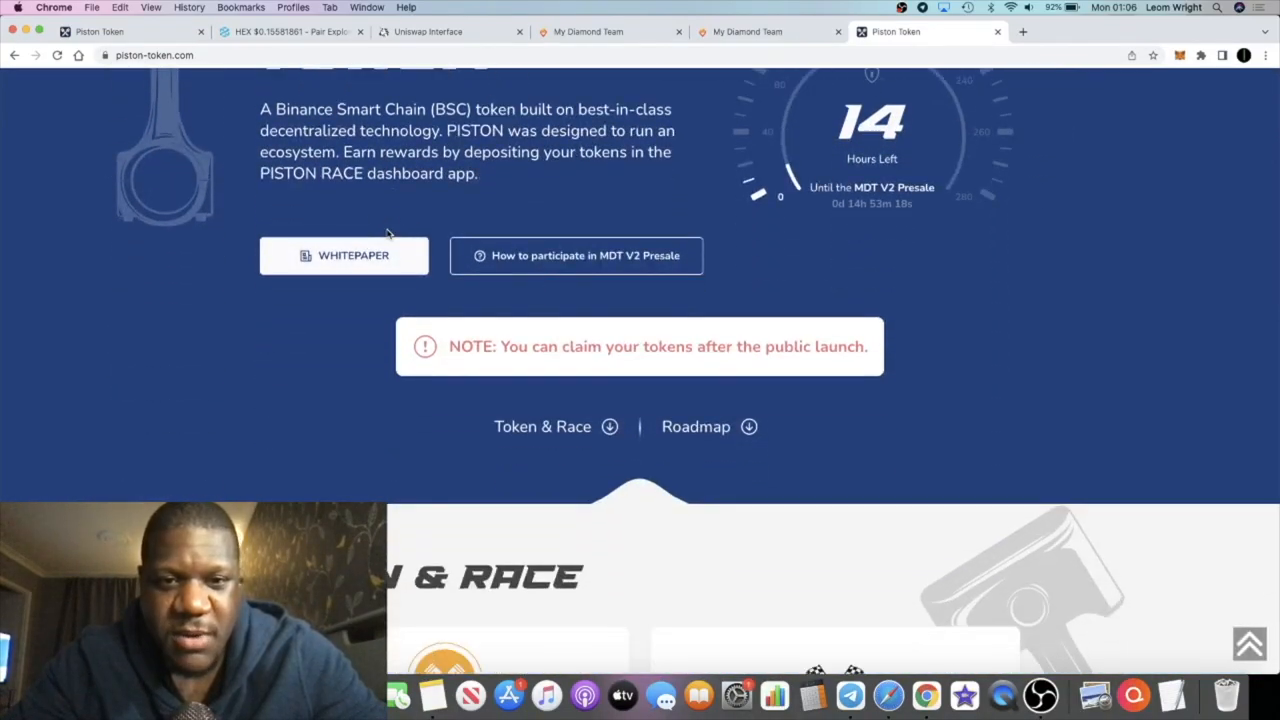
scroll(down, 3)
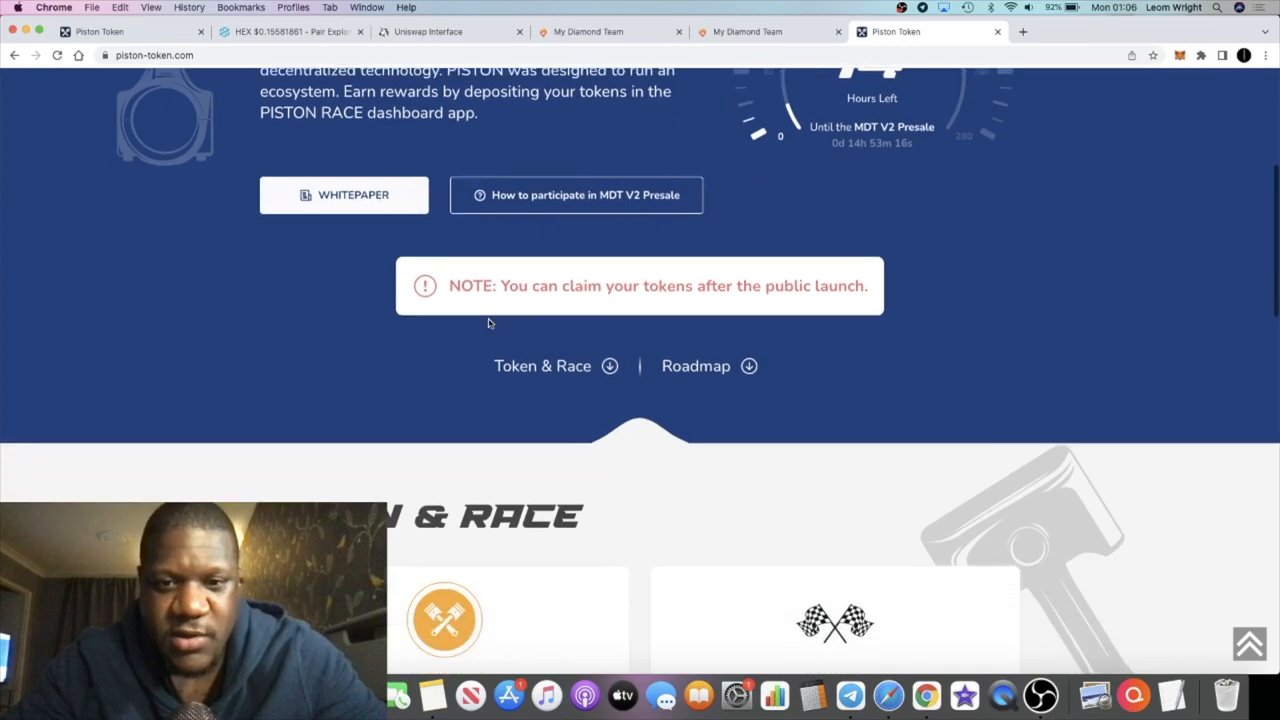
scroll(down, 3)
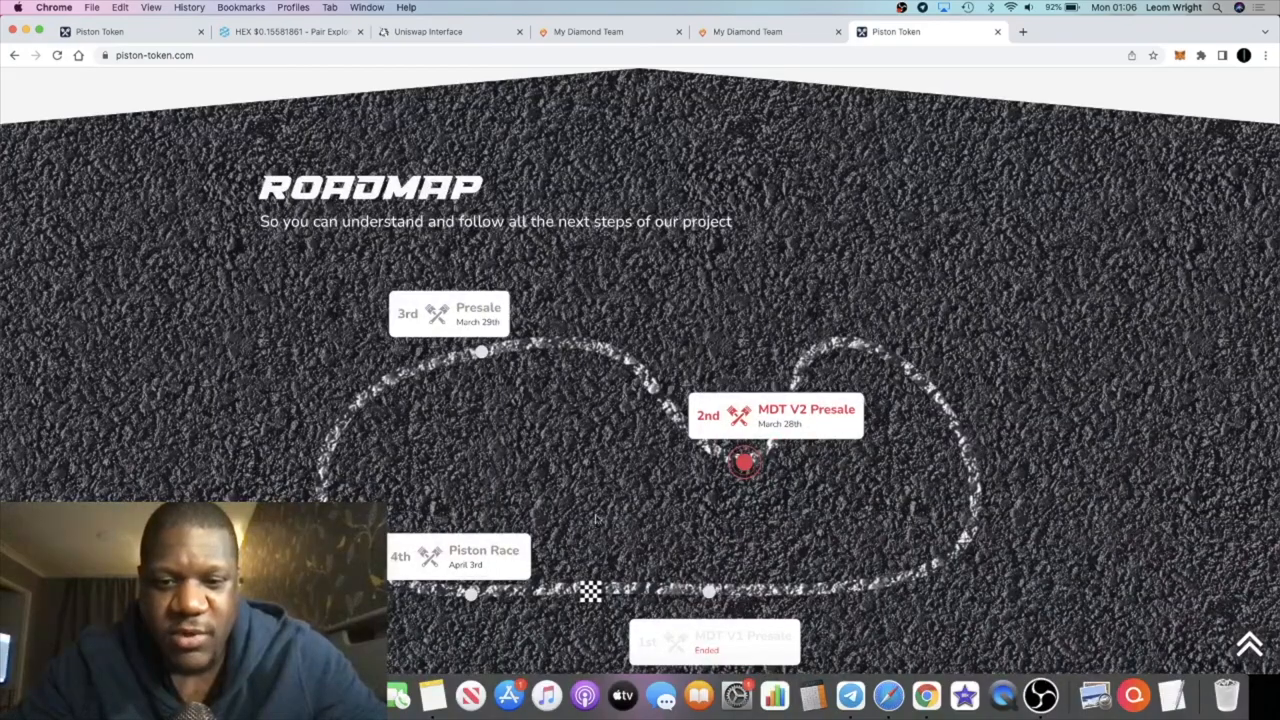
scroll(down, 3)
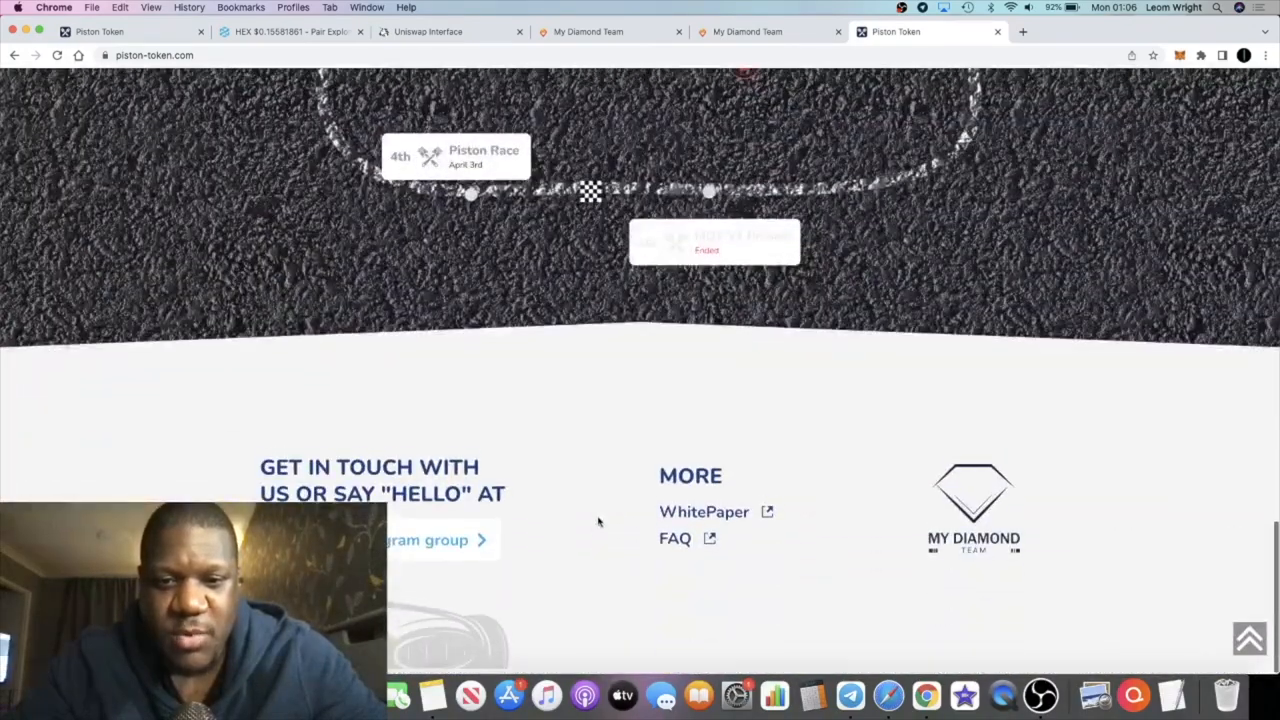
scroll(up, 3)
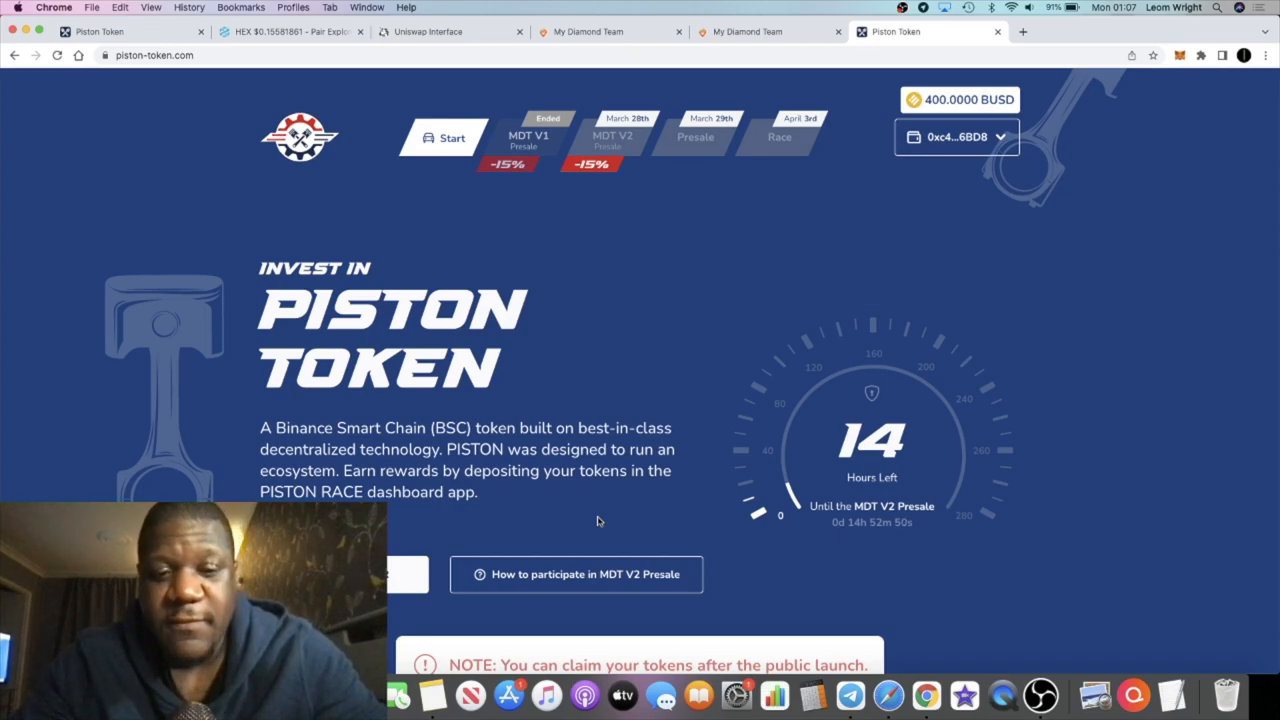
mouse_move(912, 266)
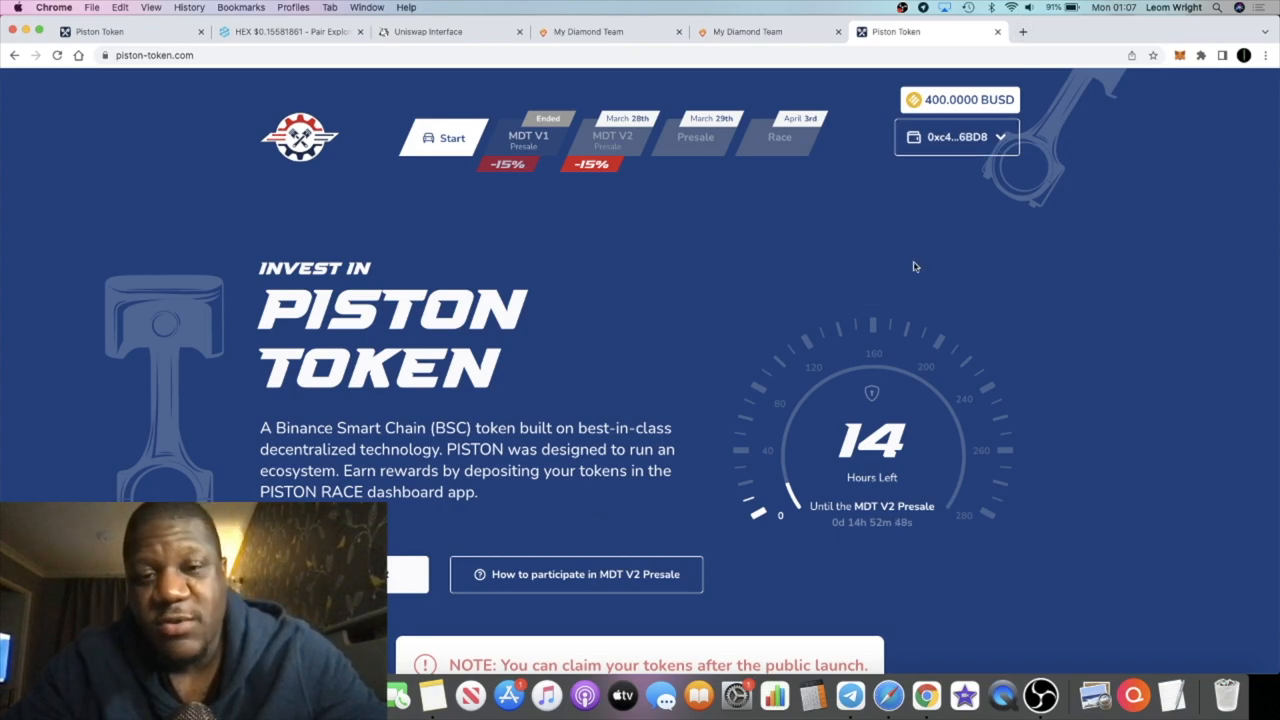
mouse_move(904, 338)
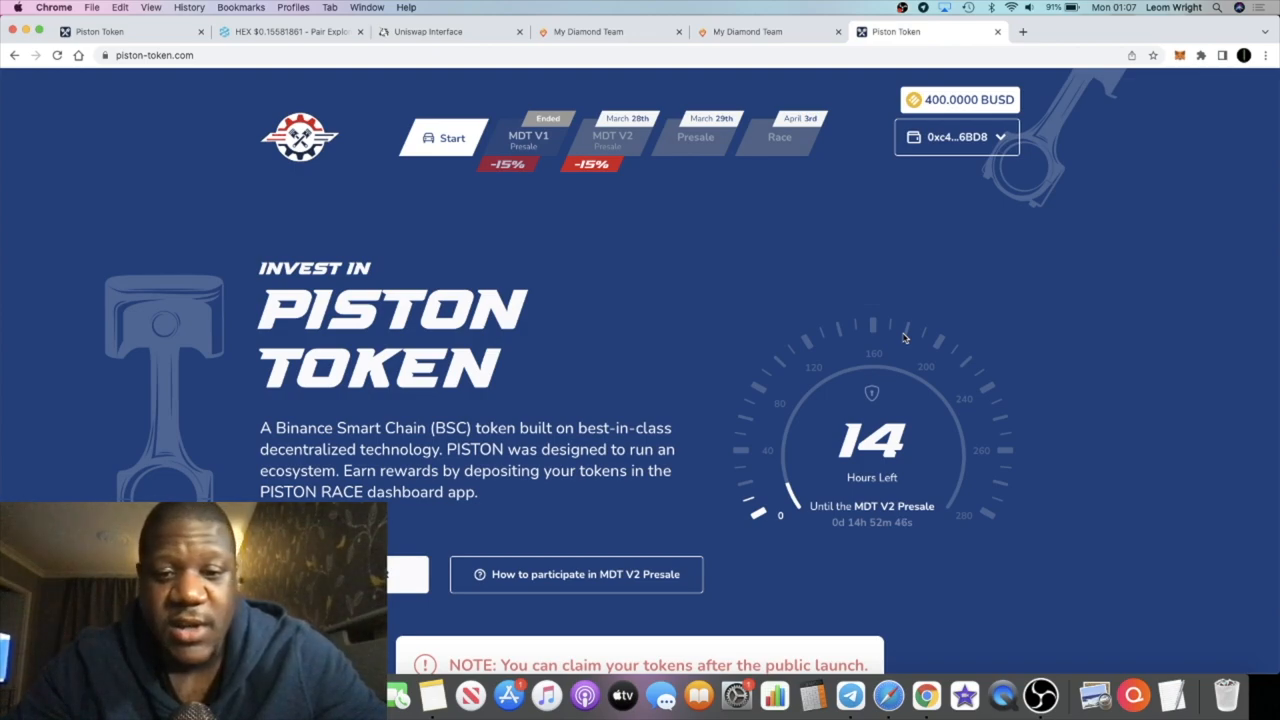